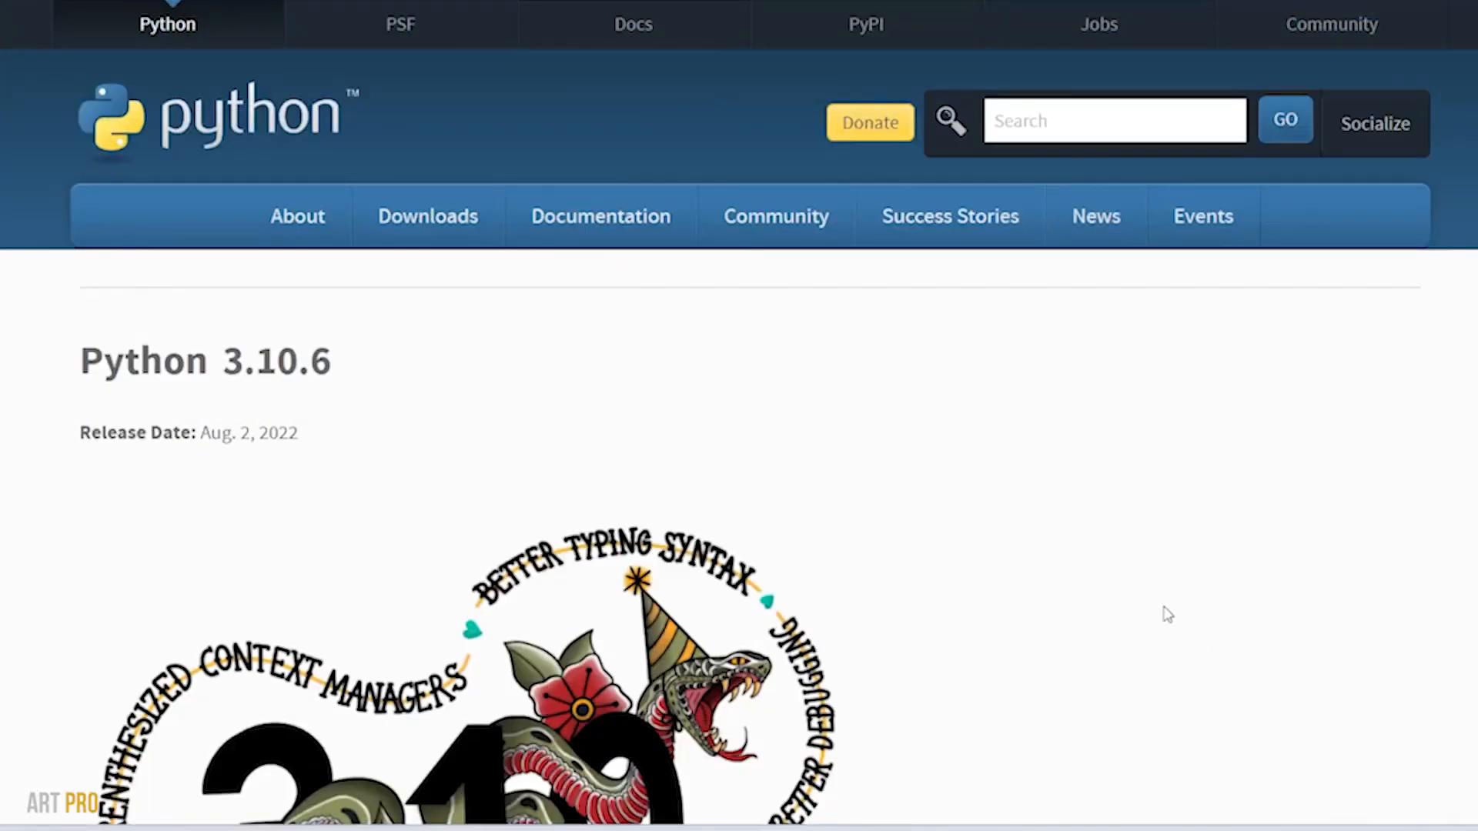
Step: Download the Python 3.10.6 'Windows installer (64-bit)' from the release page's Files list
scroll("down", 3)
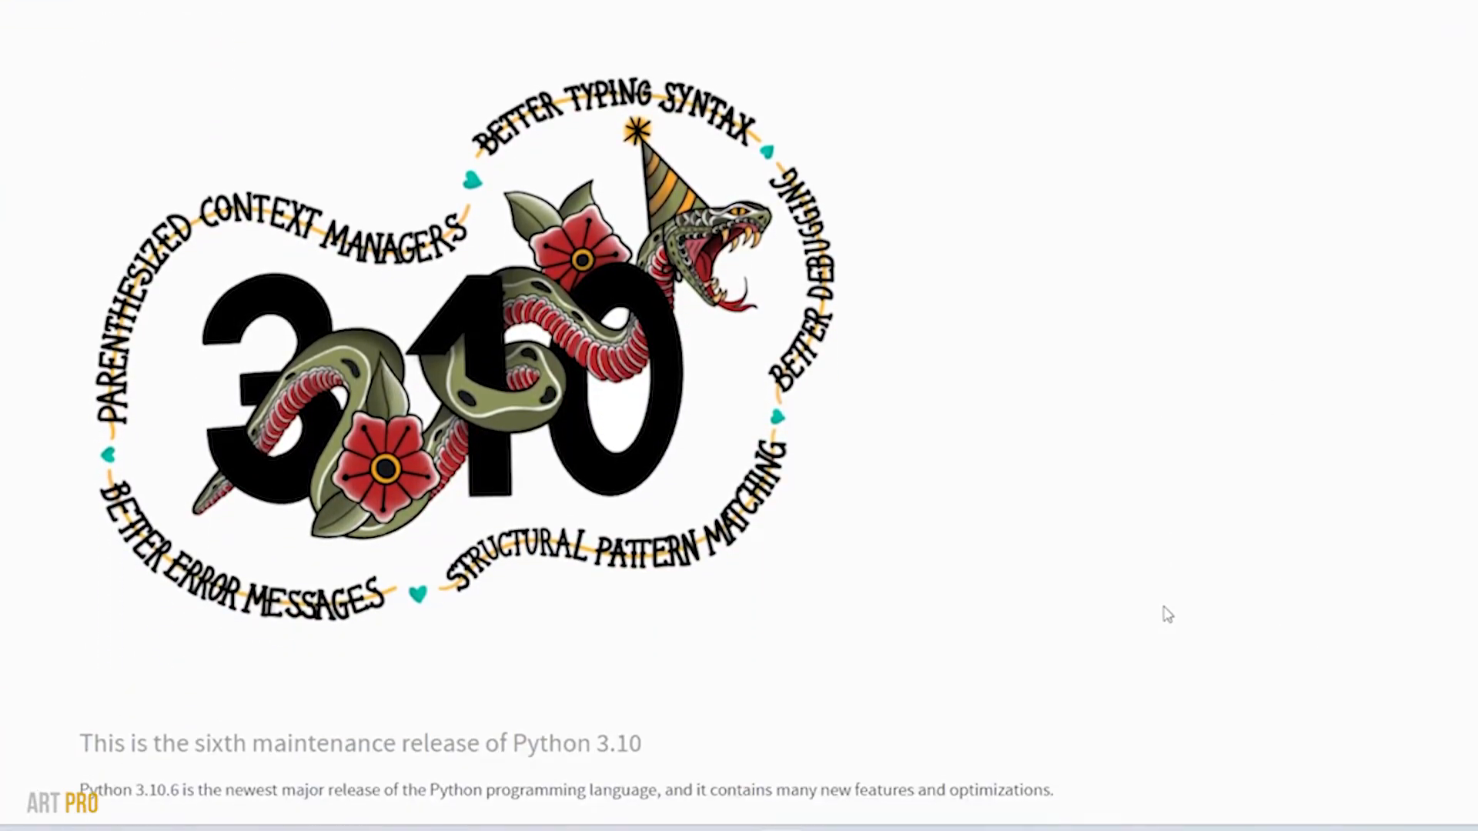
scroll("down", 3)
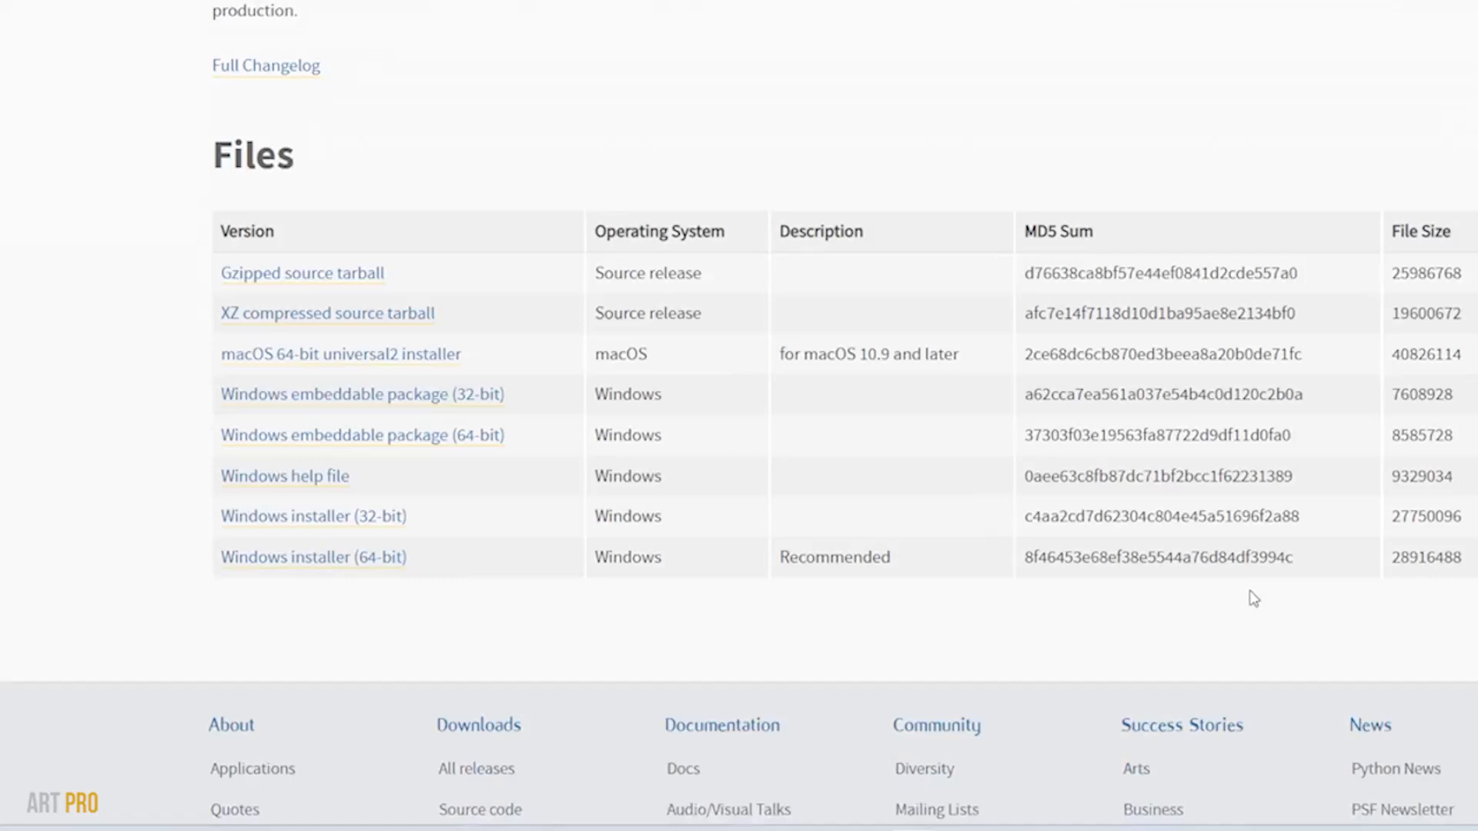
scroll("down", 3)
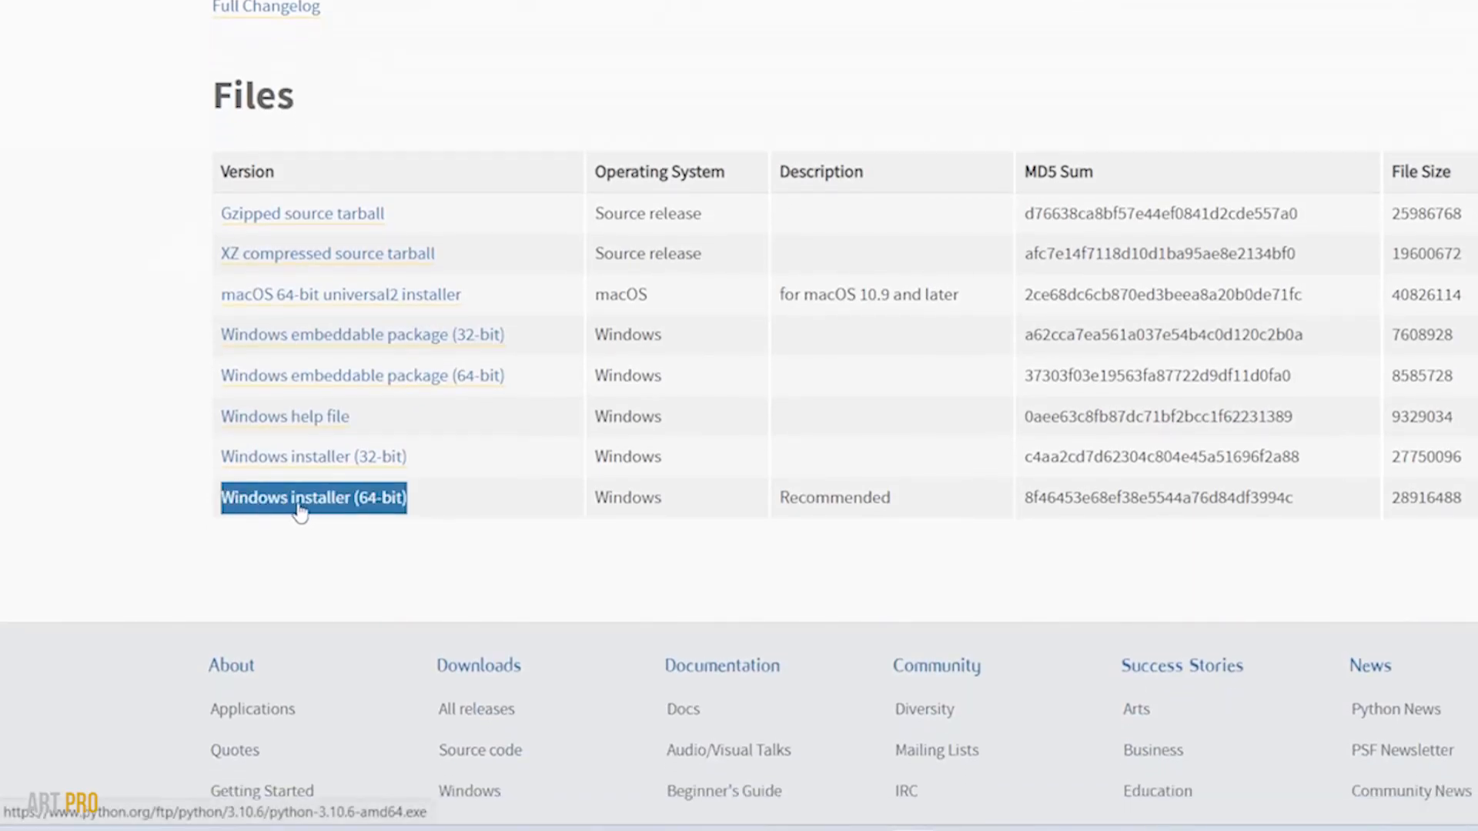
left_click(311, 498)
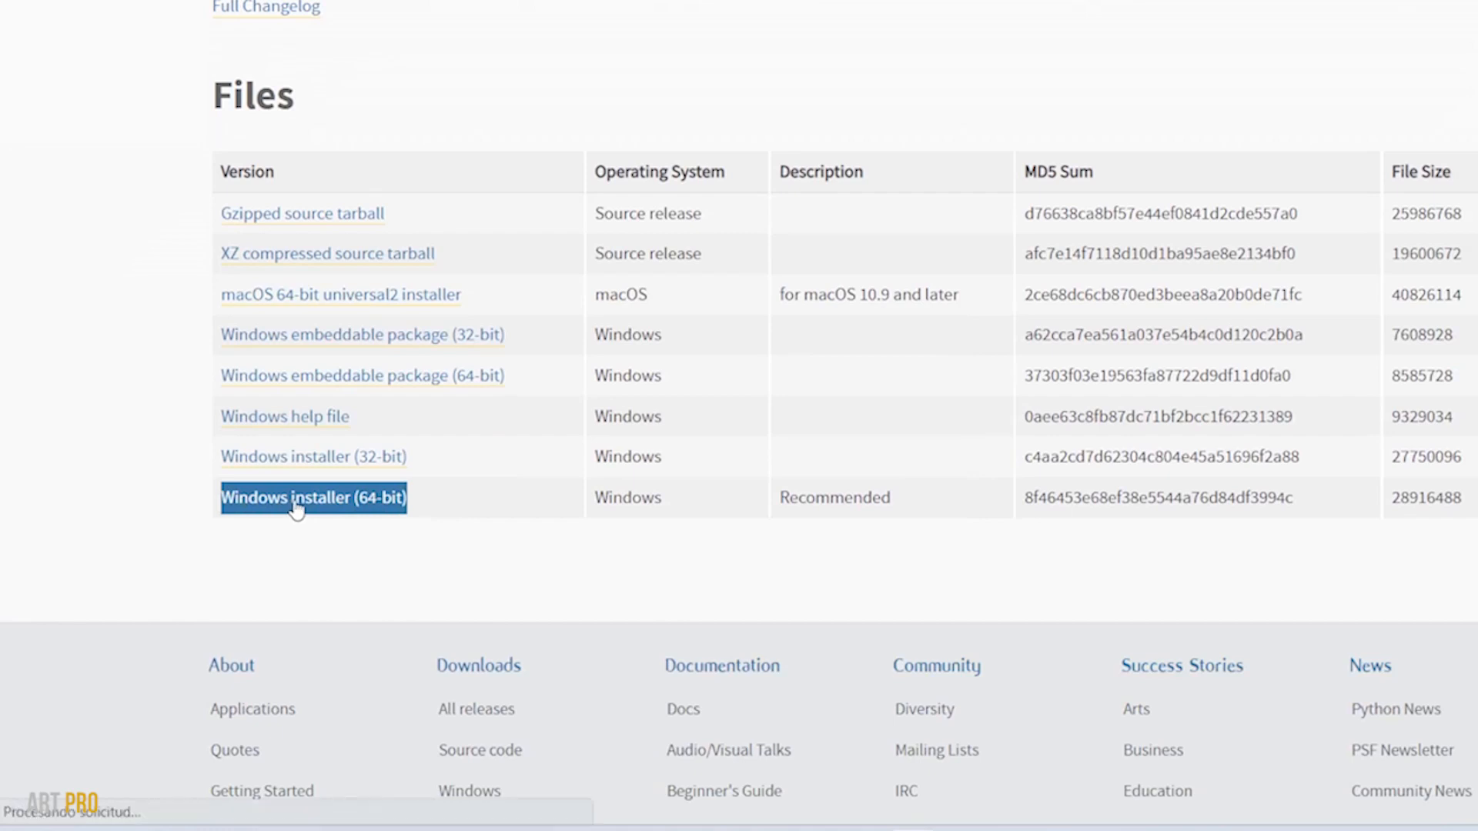
left_click(312, 498)
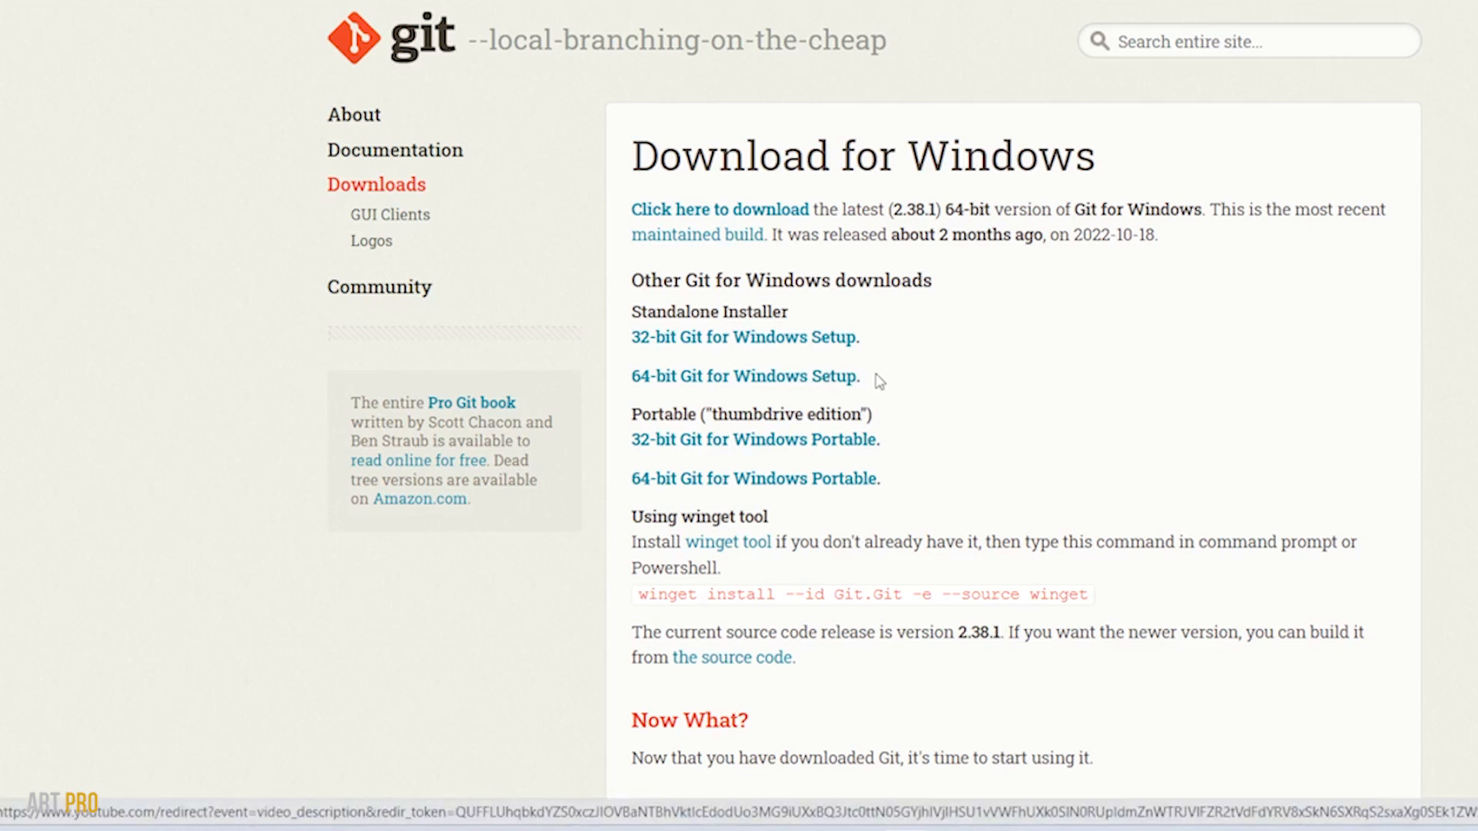
Step: Download the 64-bit Git for Windows Setup from git-scm.com
left_click(744, 375)
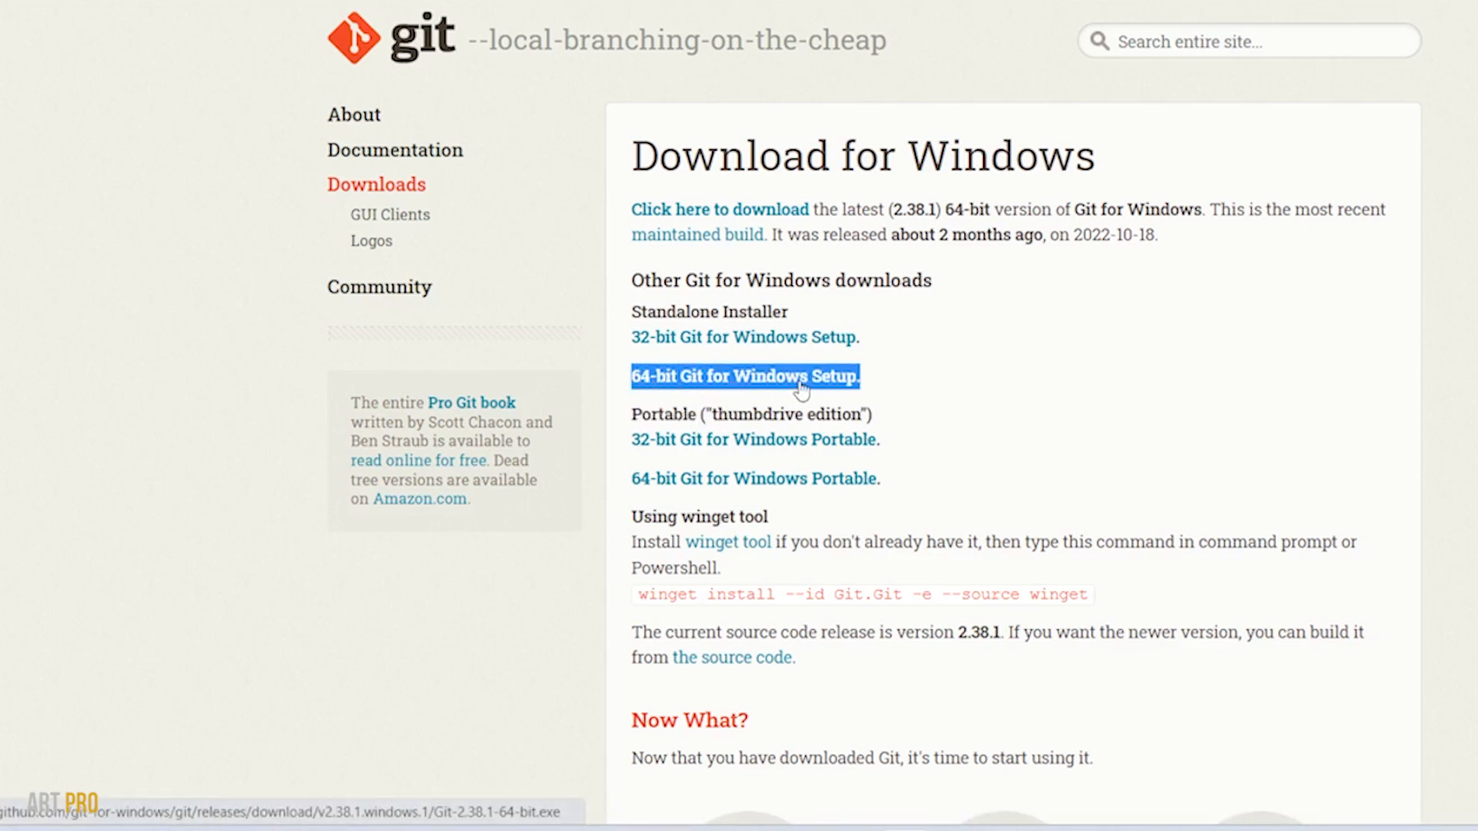
left_click(744, 376)
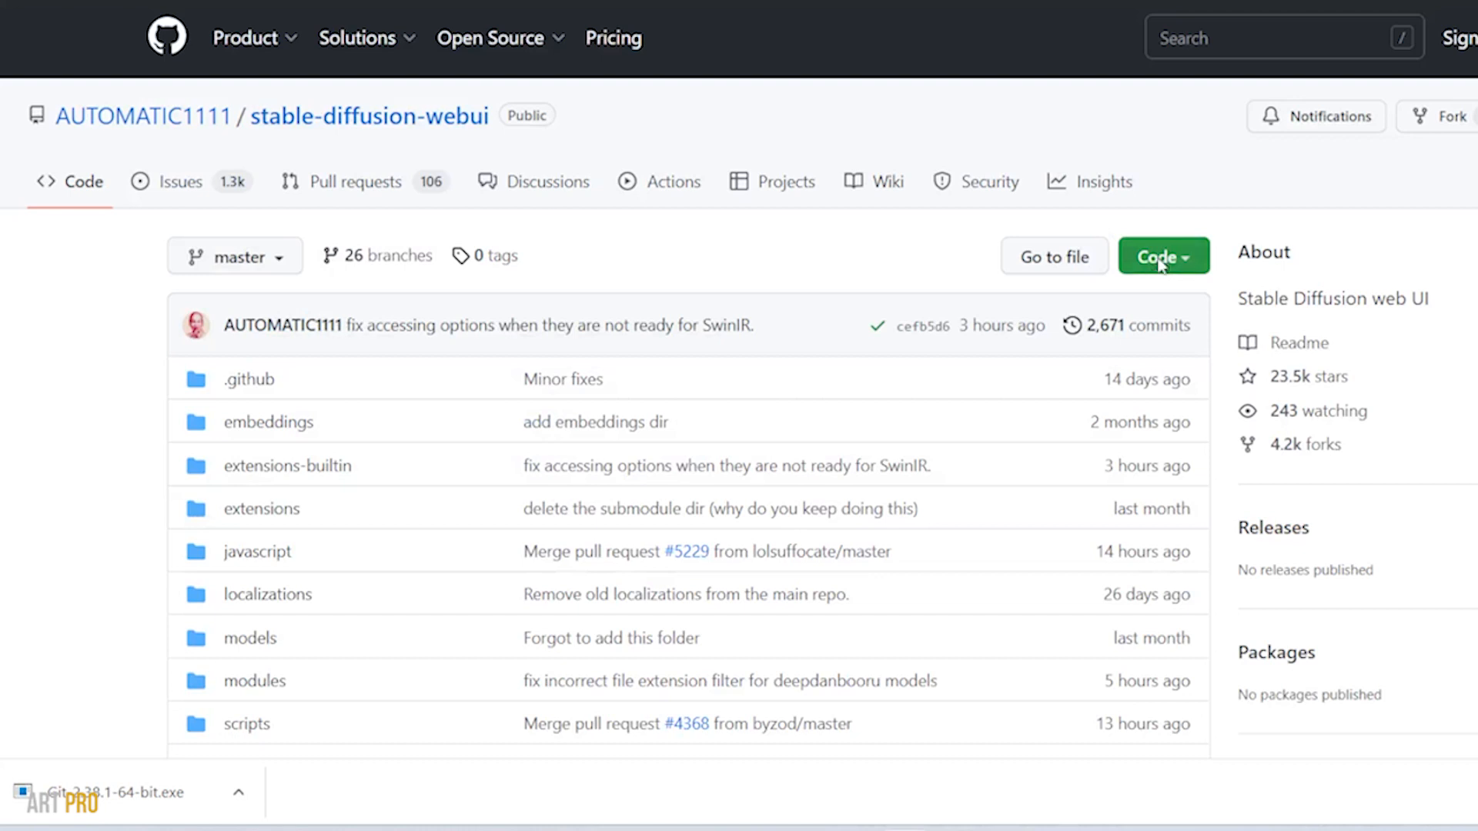
Step: Download the stable-diffusion-webui repository as a ZIP through the Code menu
left_click(1163, 256)
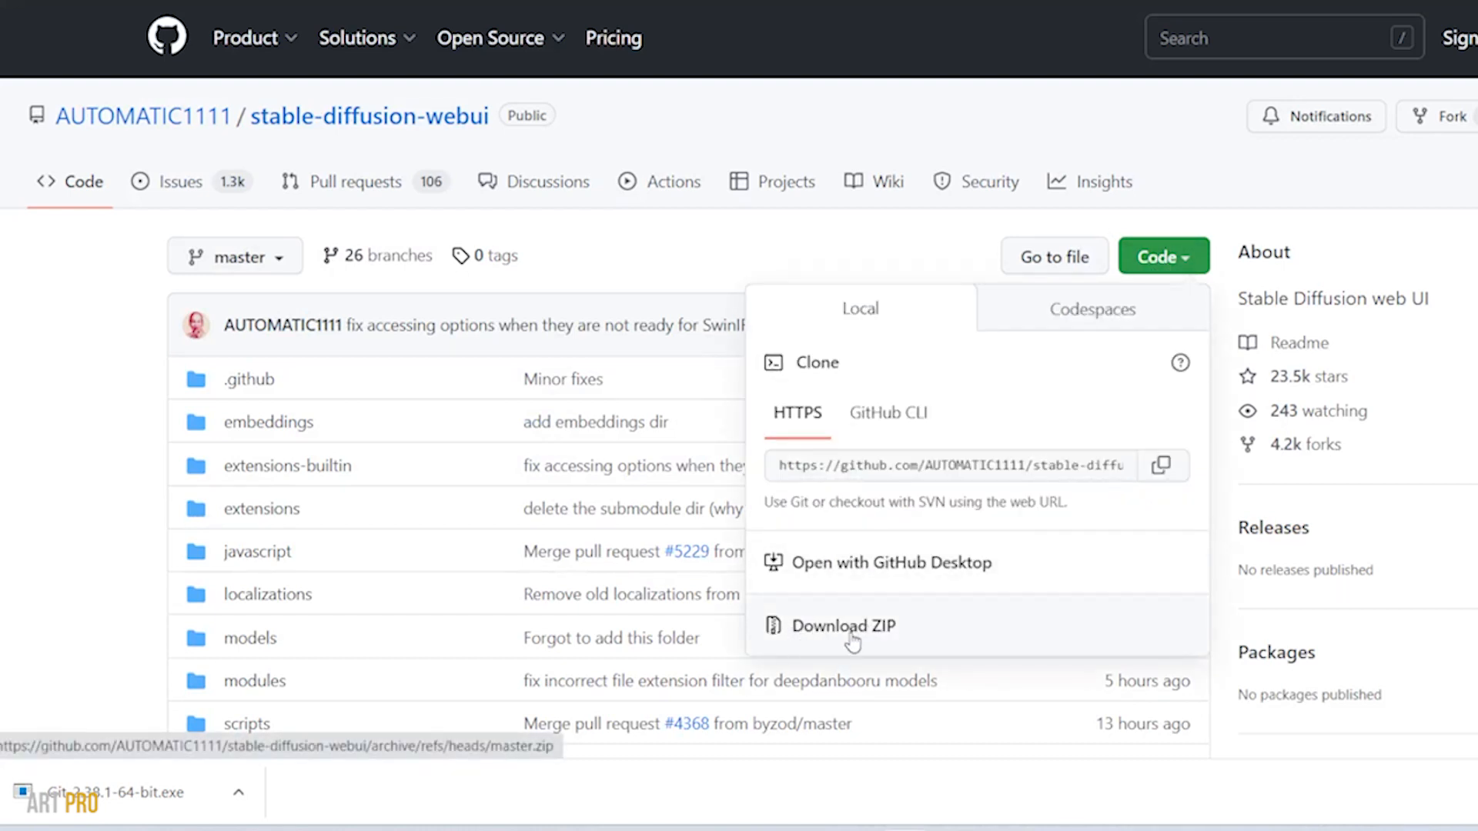
left_click(844, 625)
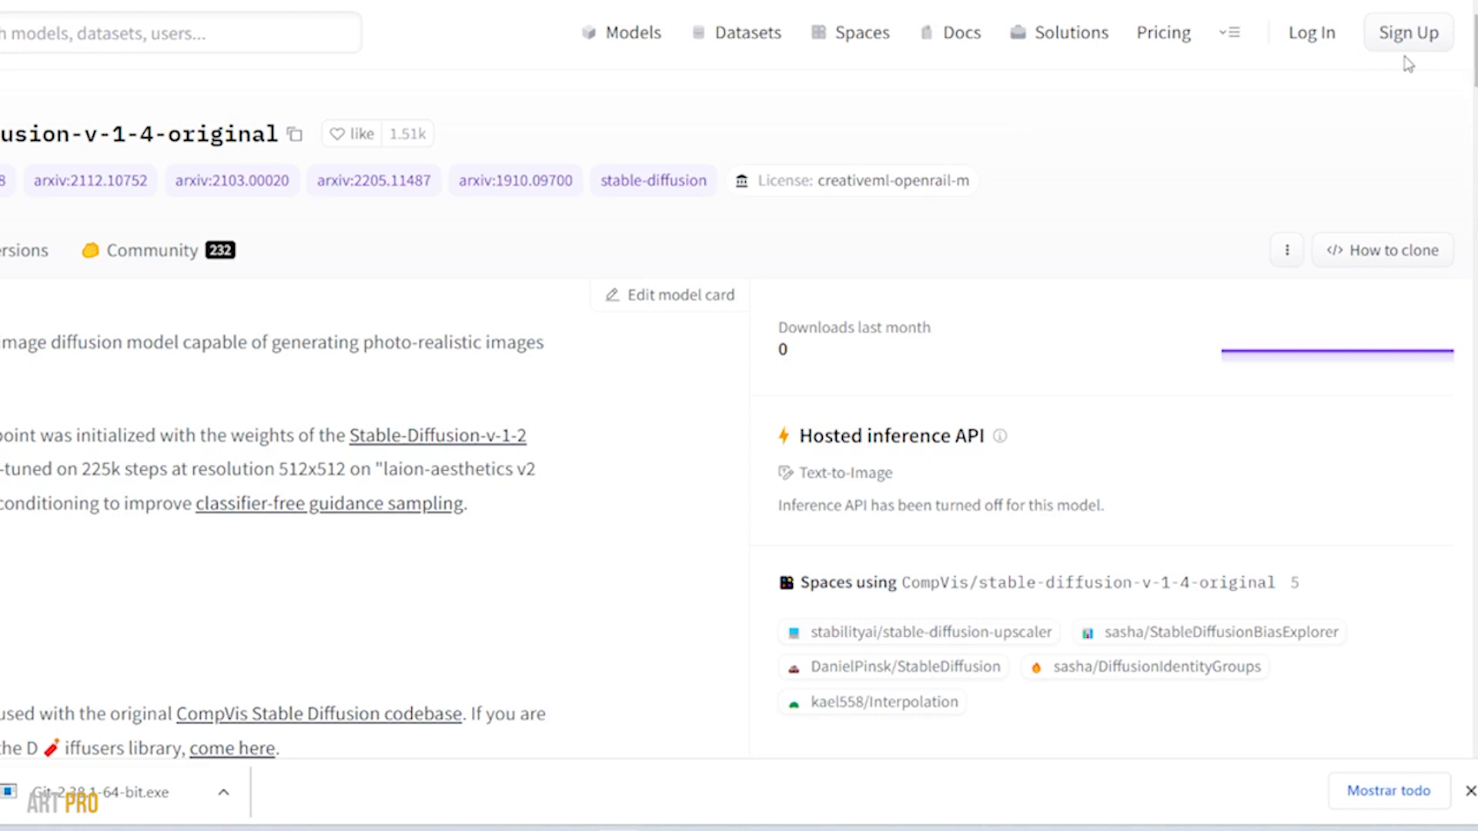
Step: Start signing up on Hugging Face to access the v1-4 model weights
left_click(1408, 33)
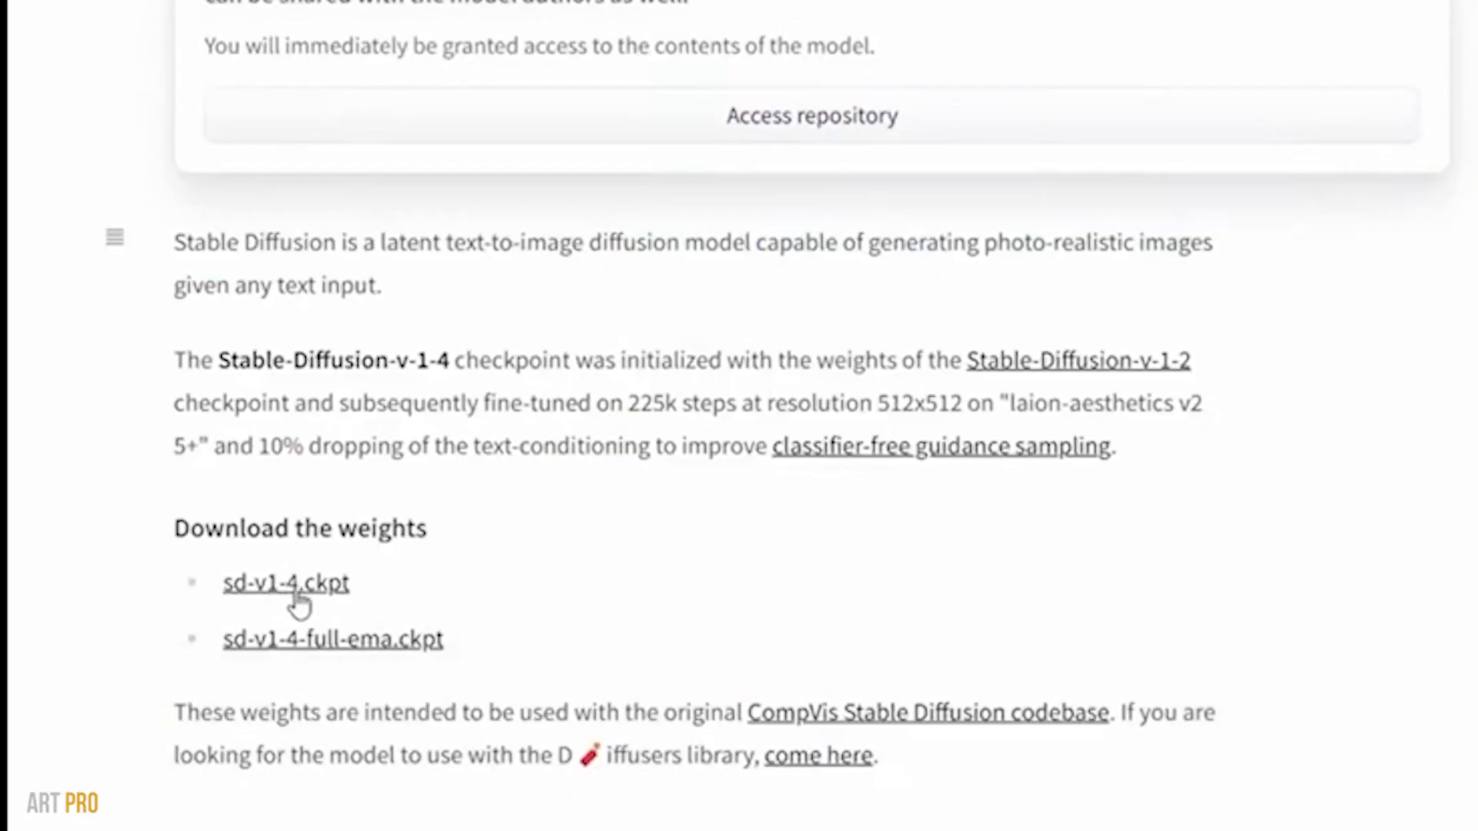
mouse_move(288, 660)
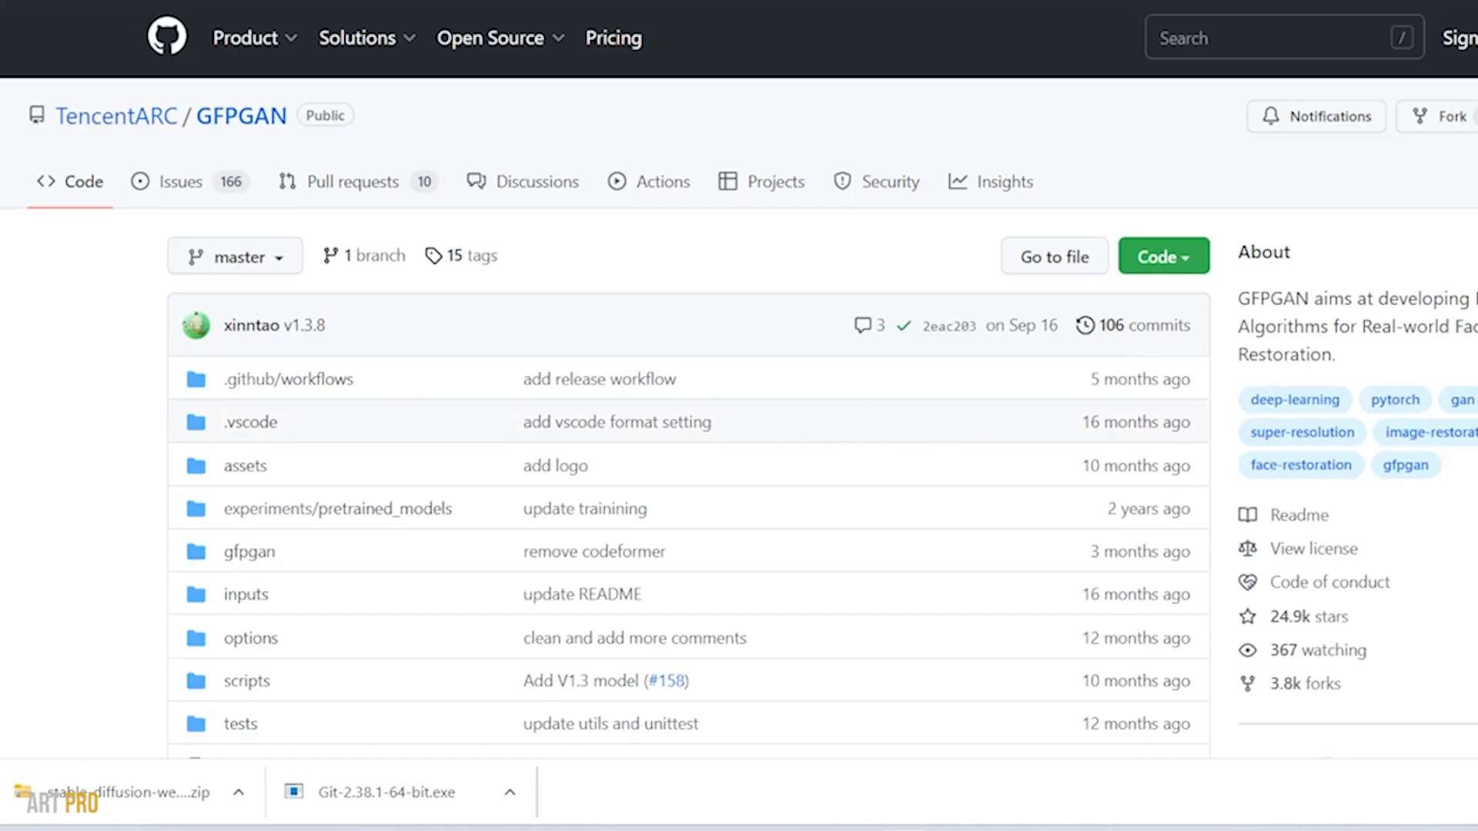
Step: Scroll the TencentARC GFPGAN repository page toward the GFPGANv1.4.pth download link
scroll("down", 3)
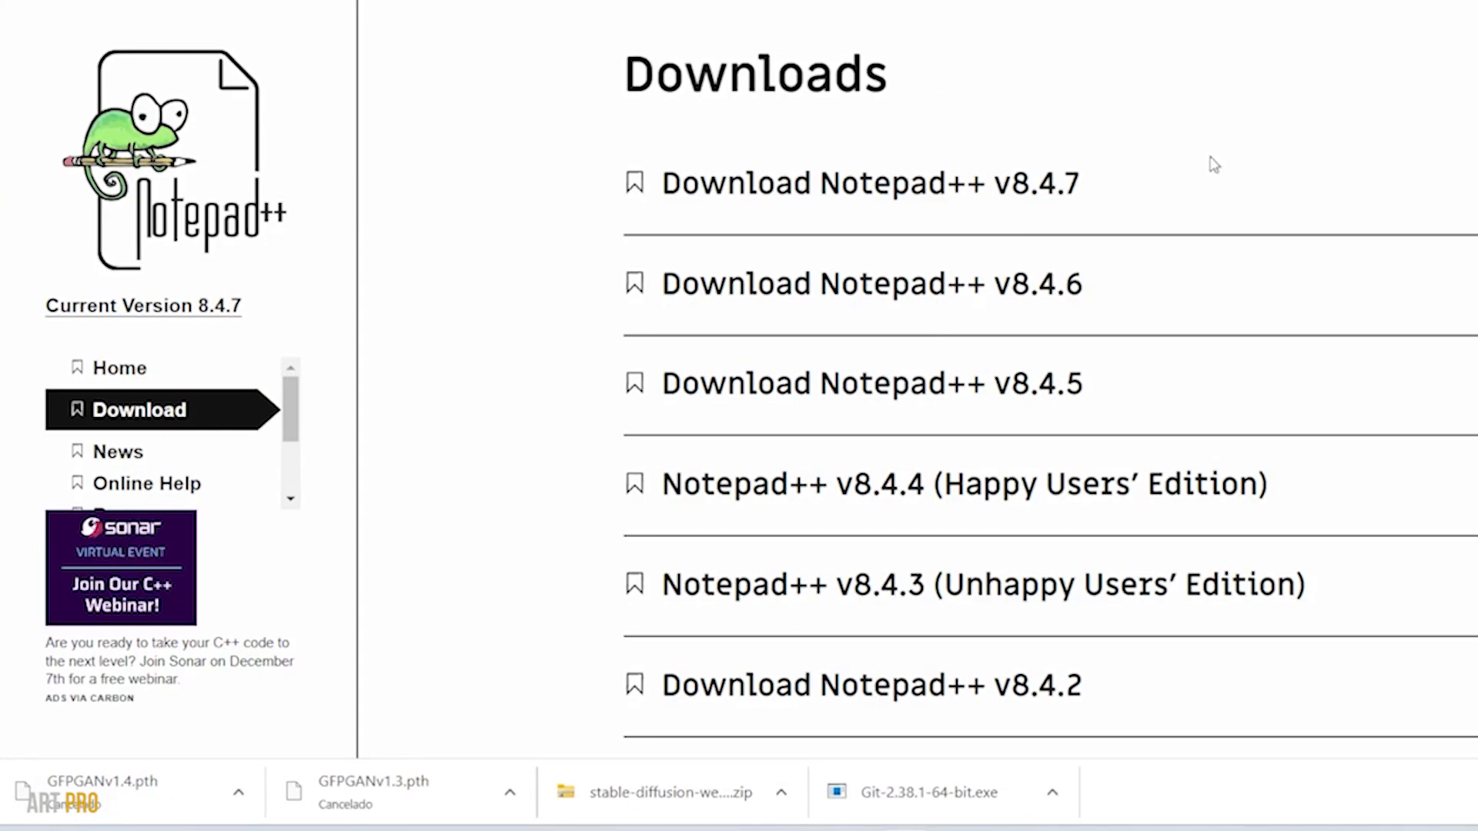
mouse_move(1034, 192)
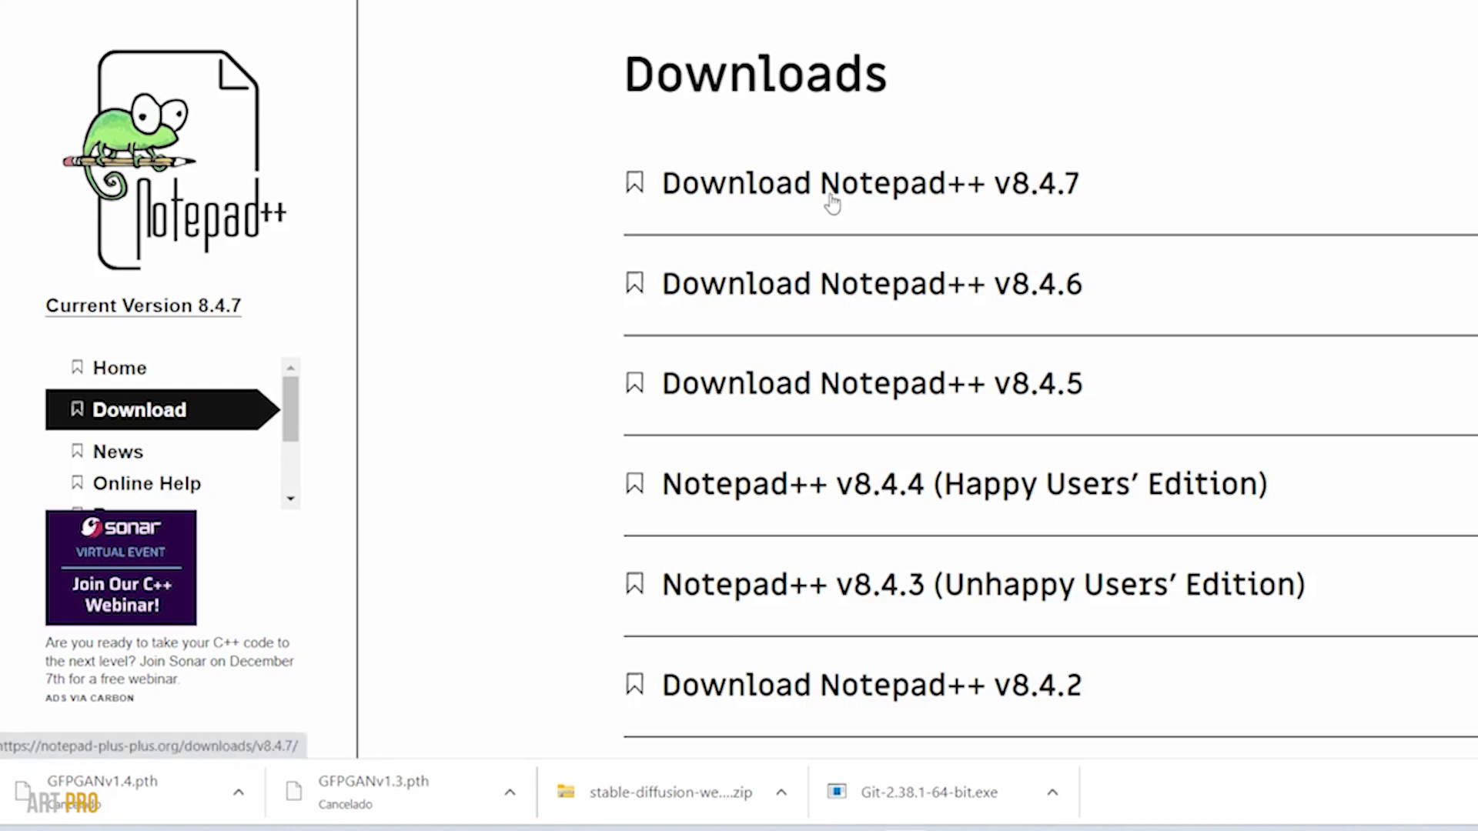
Step: Download the Notepad++ v8.4.7 64-bit x64 installer
left_click(870, 183)
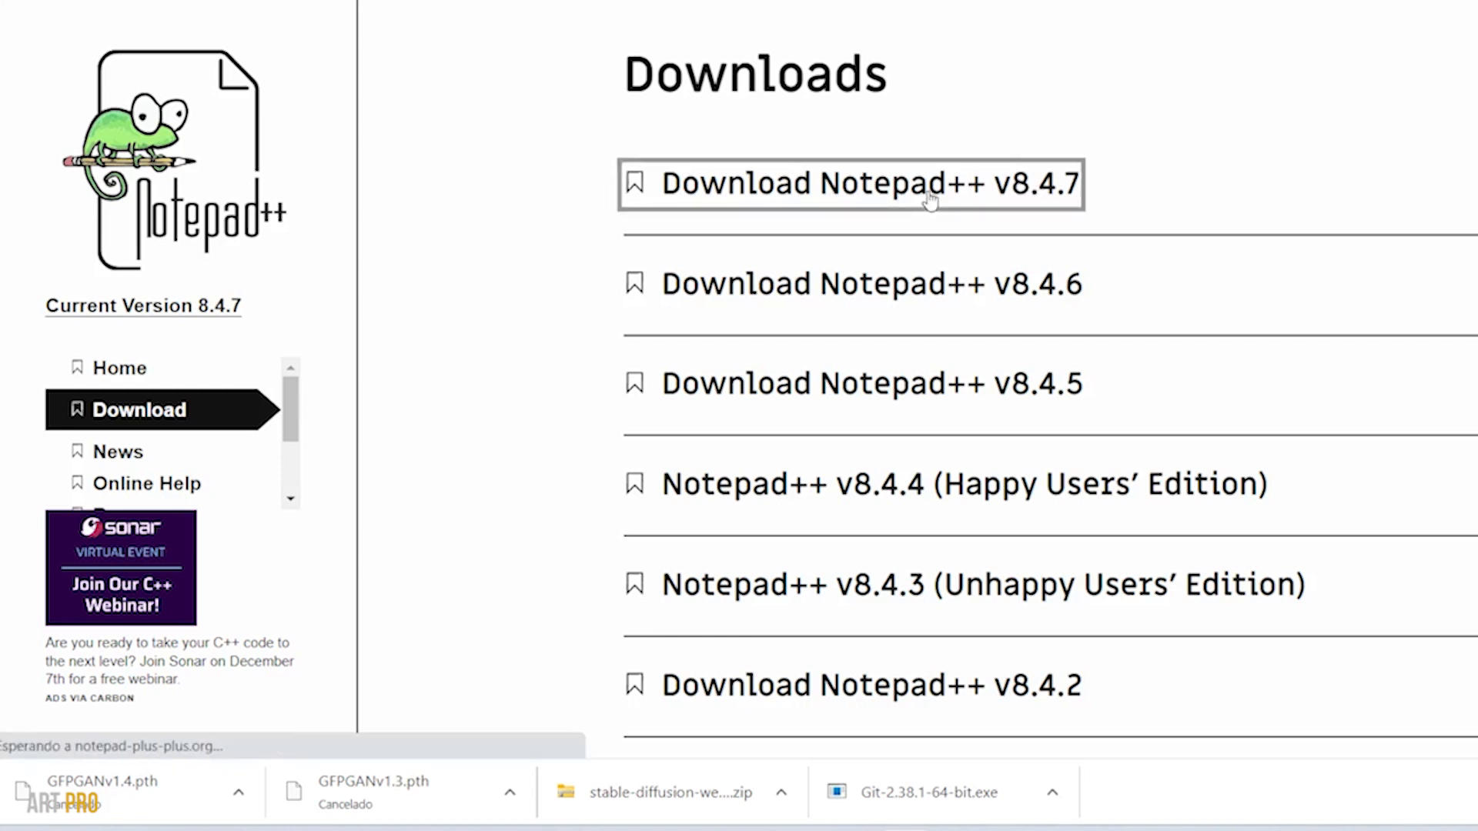
left_click(853, 184)
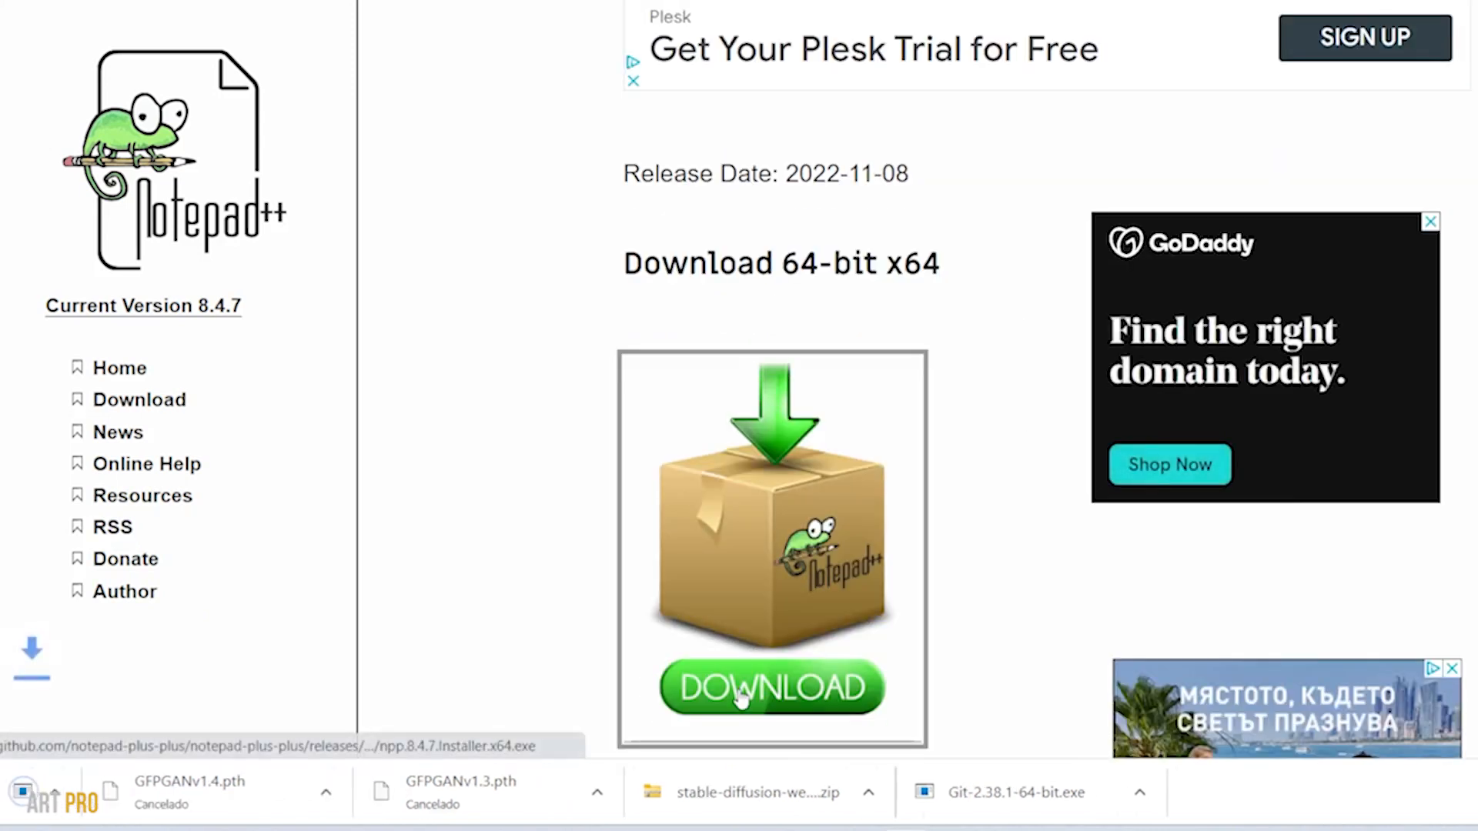
left_click(771, 688)
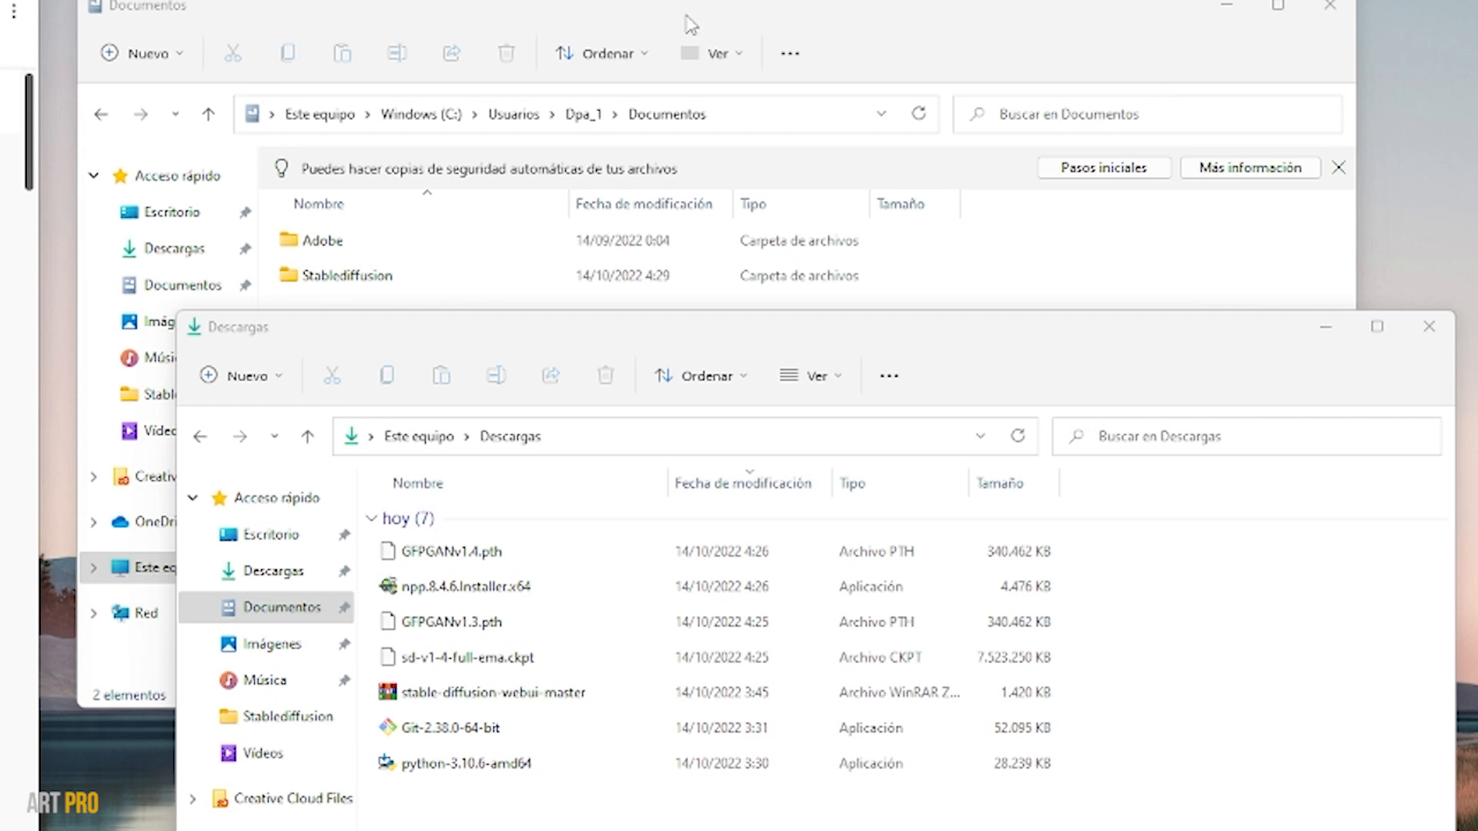
Step: Bring the Documents window forward and select the Stablediffusion folder
left_click(377, 275)
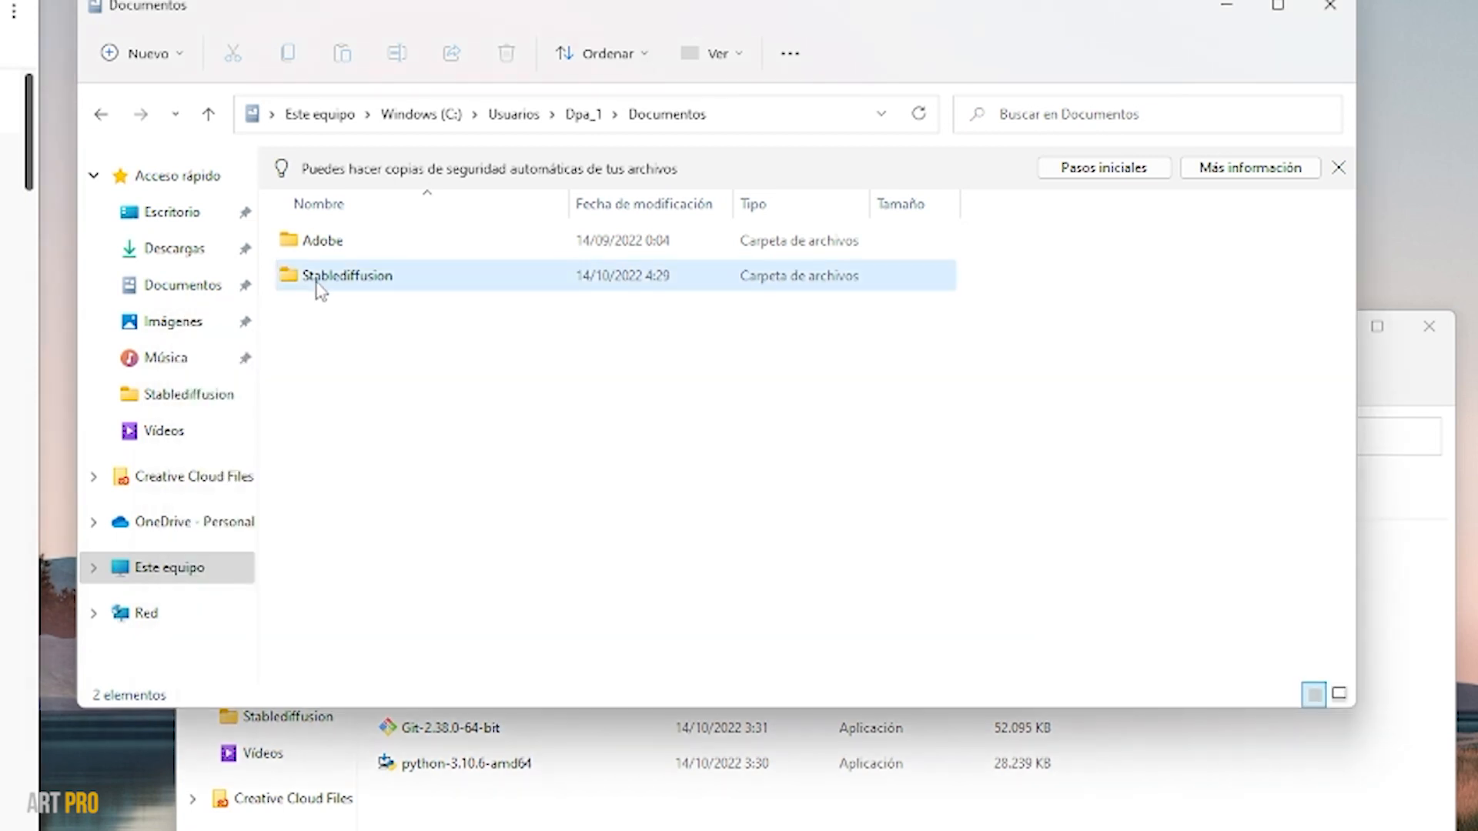
left_click(348, 276)
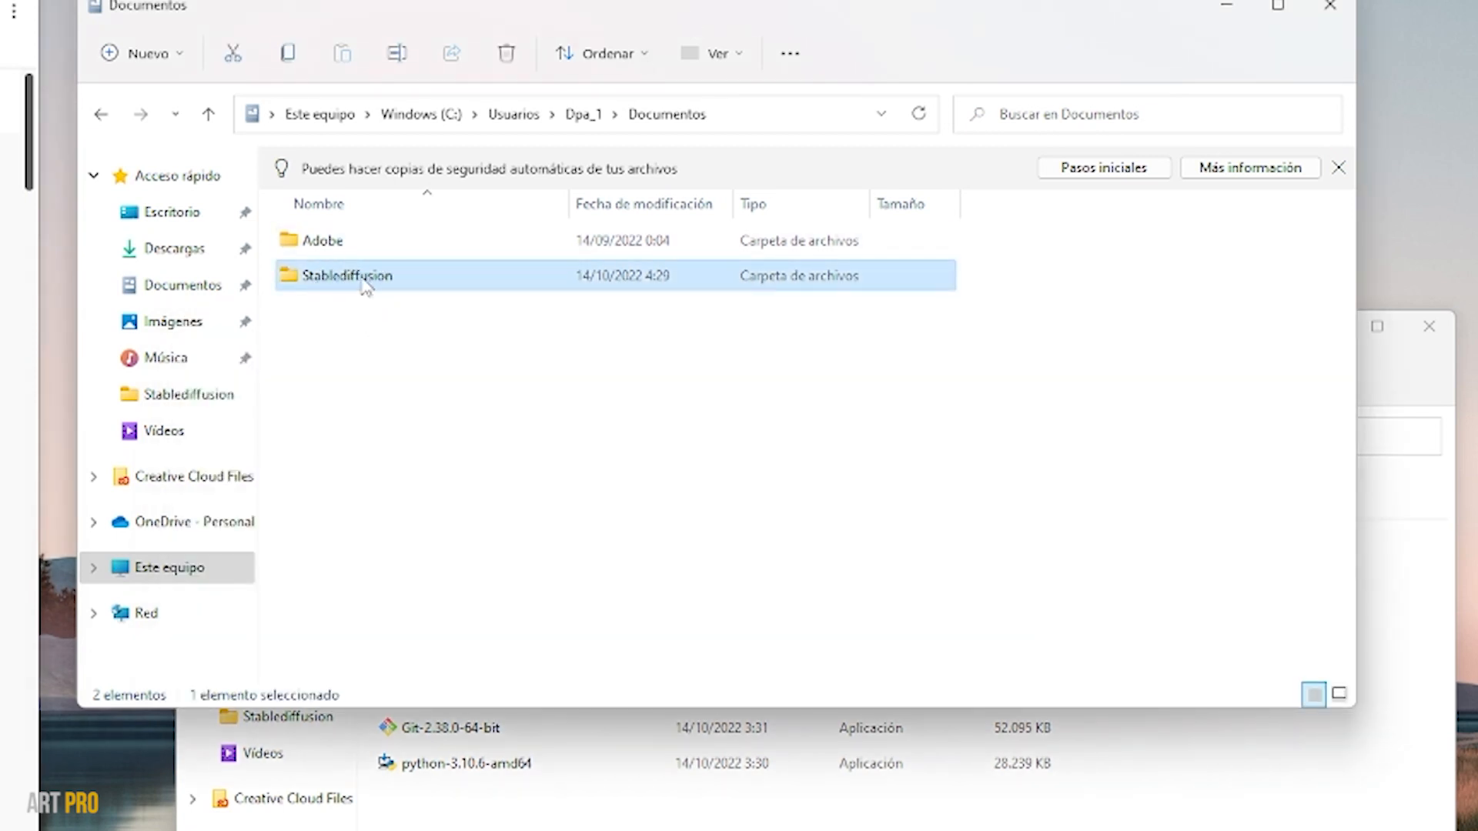
mouse_move(368, 283)
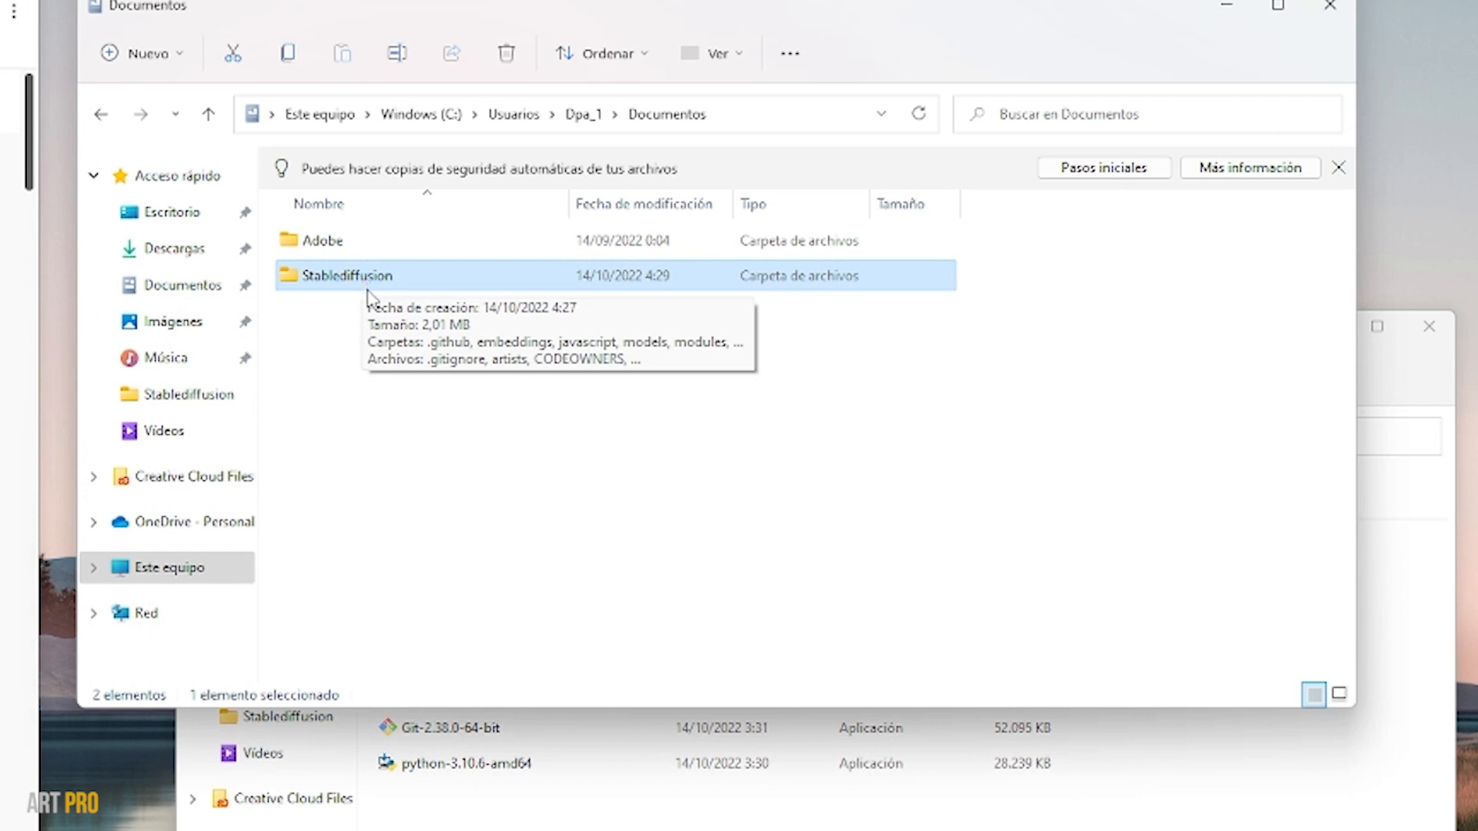
mouse_move(371, 315)
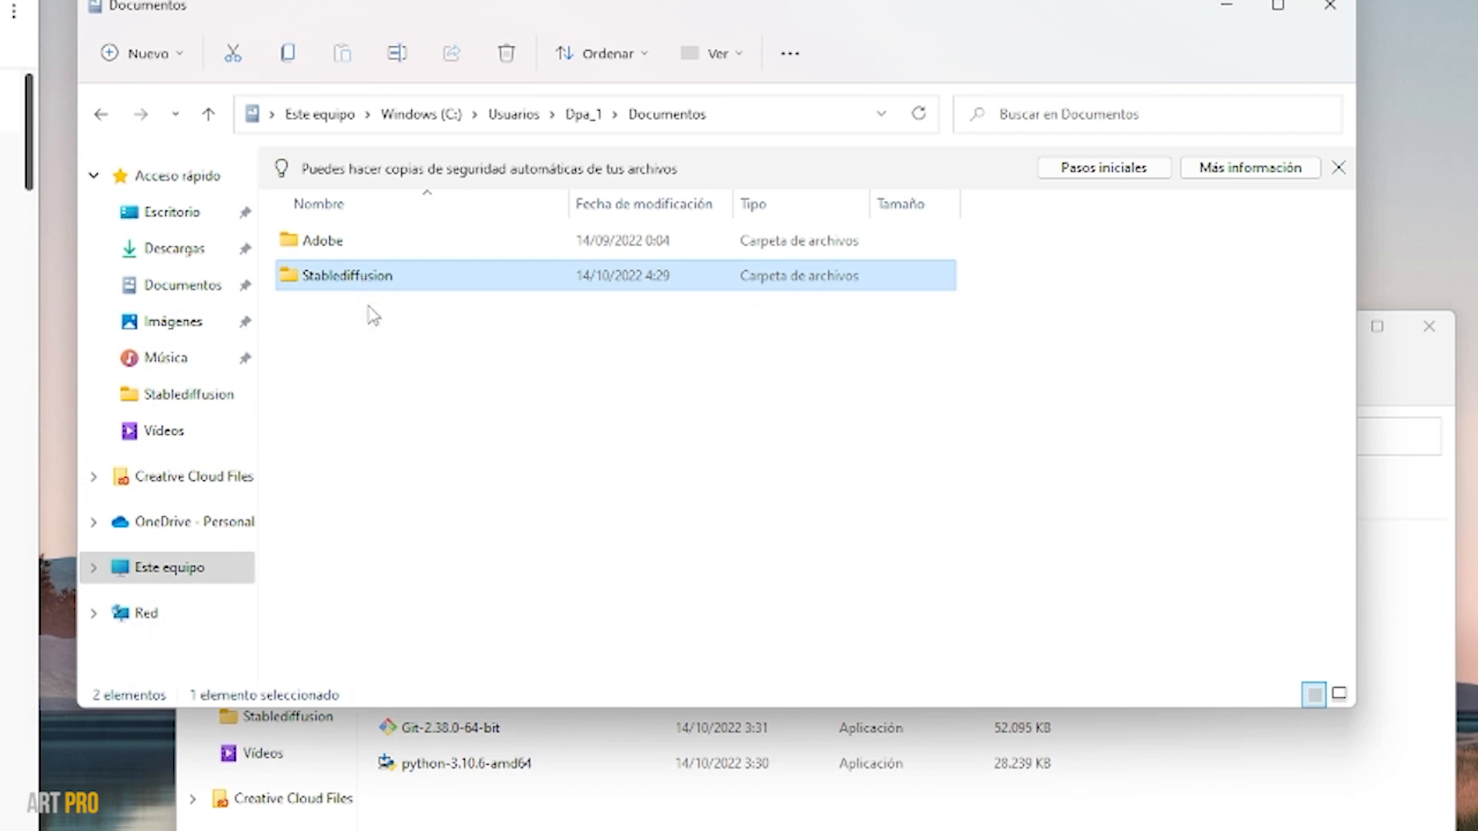
Step: Install Python 3.10.6 (64-bit) with Install Now and close the finished setup
double_click(466, 763)
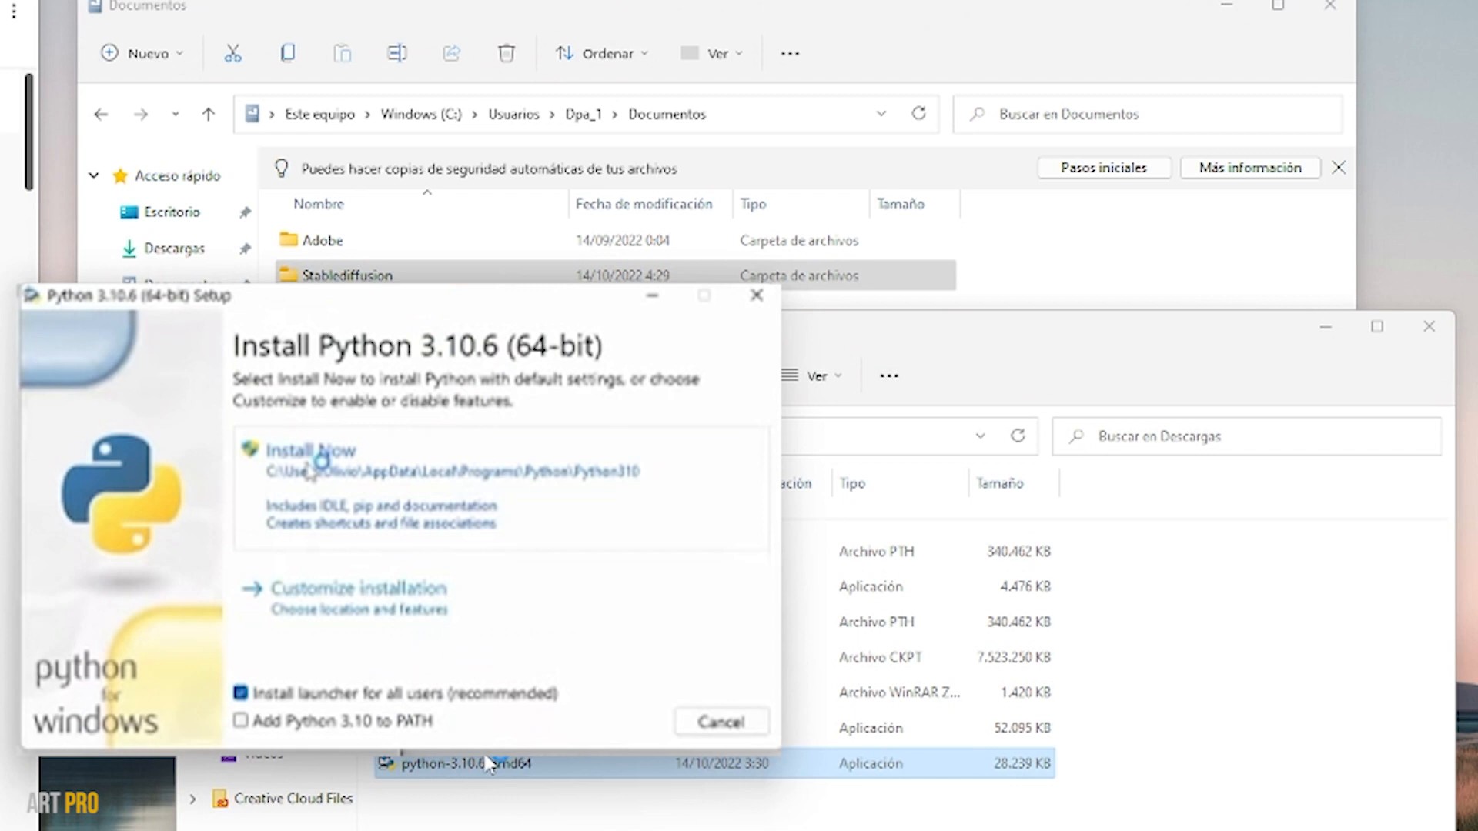
mouse_move(345, 457)
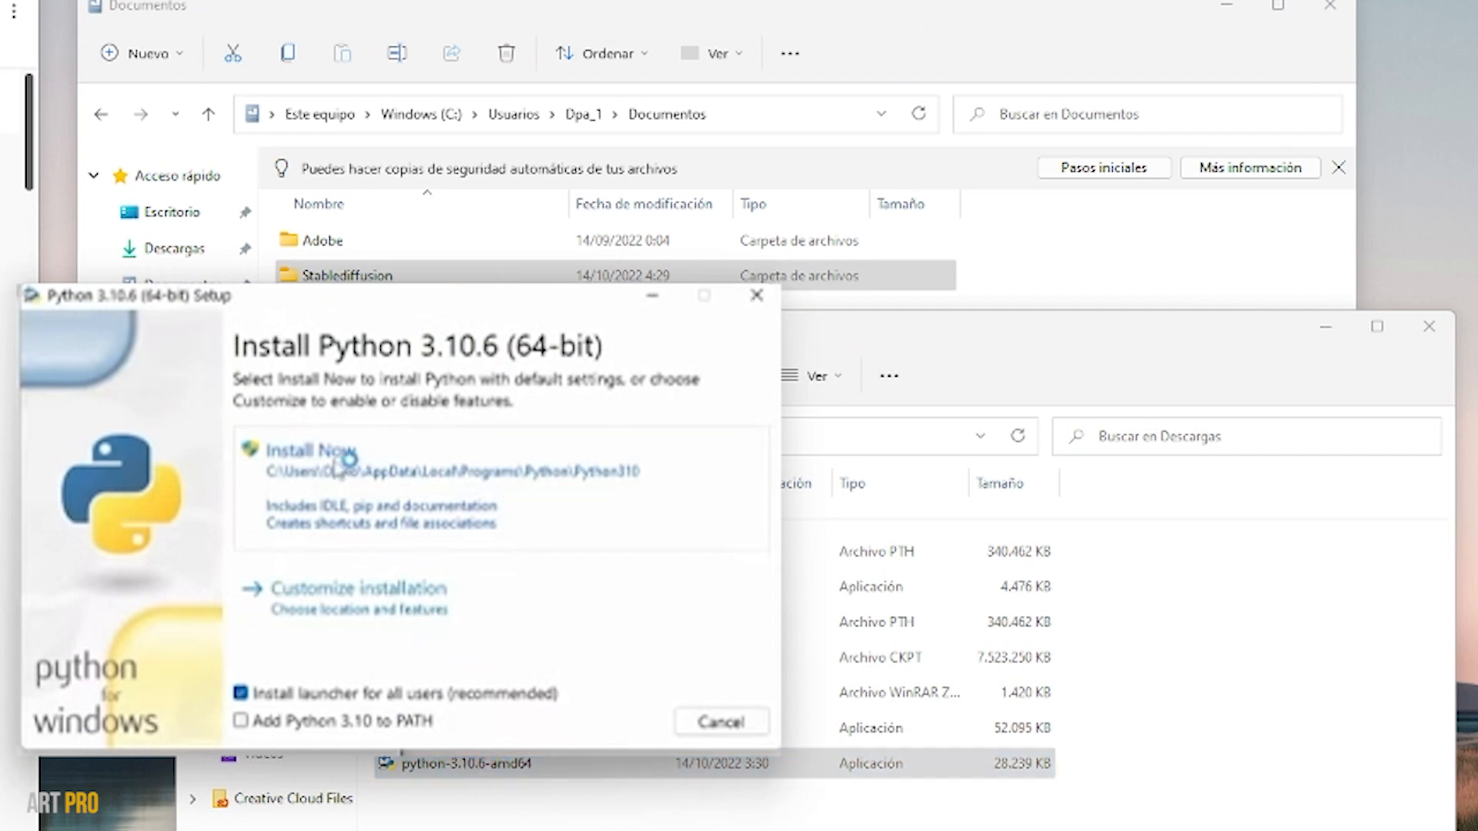
left_click(311, 451)
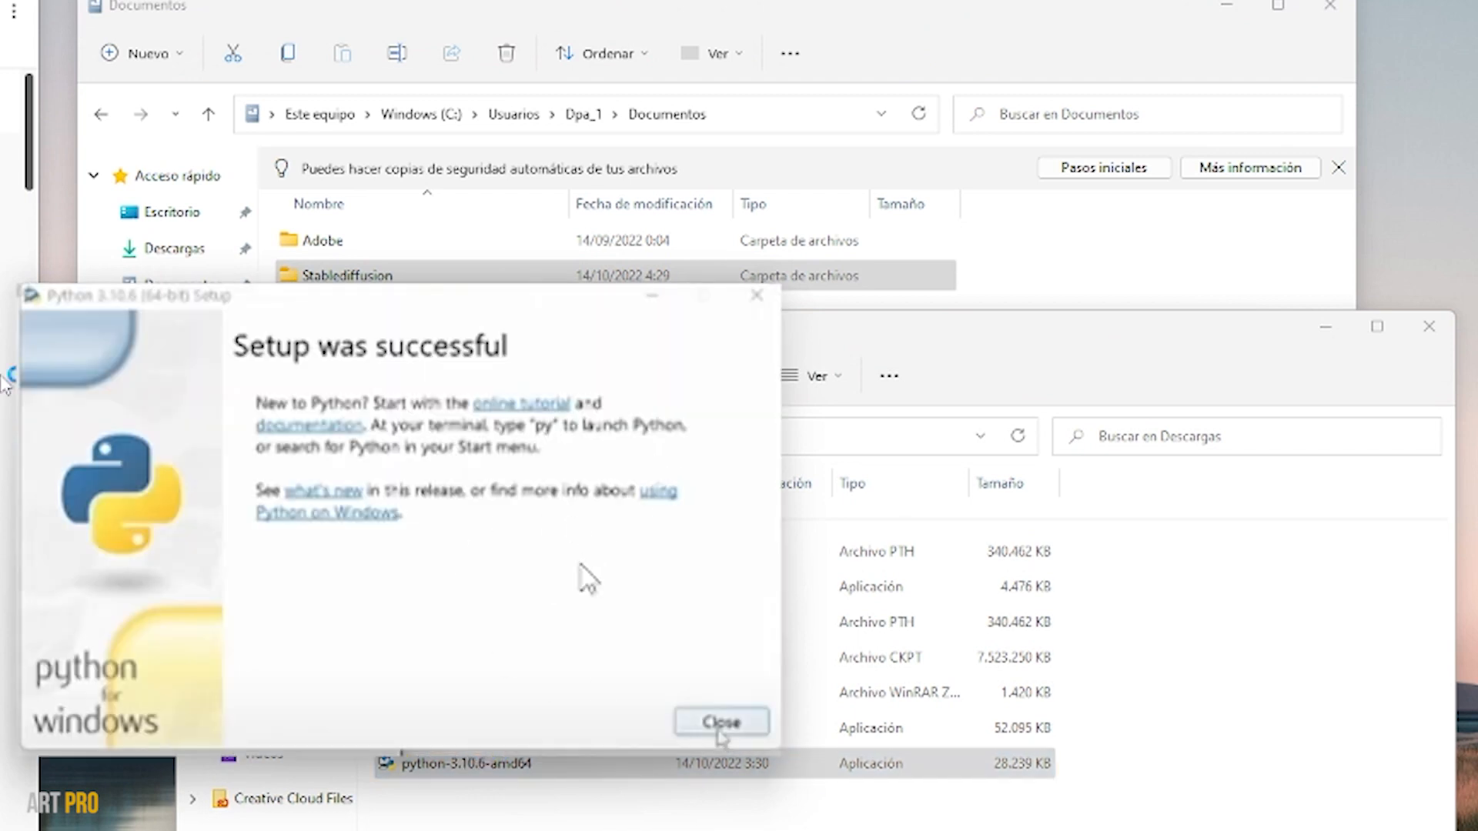
left_click(721, 722)
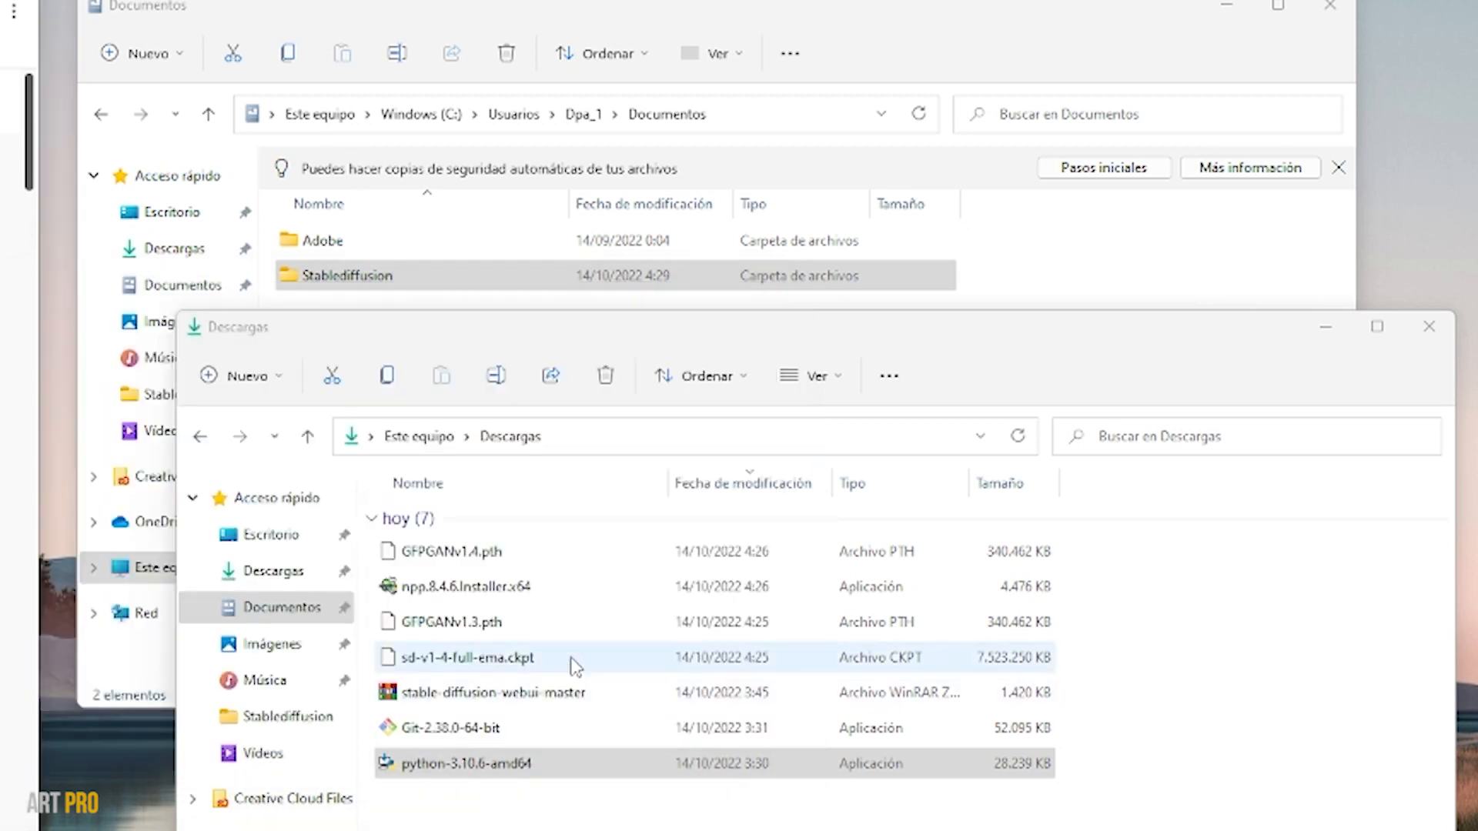
Step: Bring up actions for the stable-diffusion-webui-master archive and open the Stablediffusion folder
left_click(491, 693)
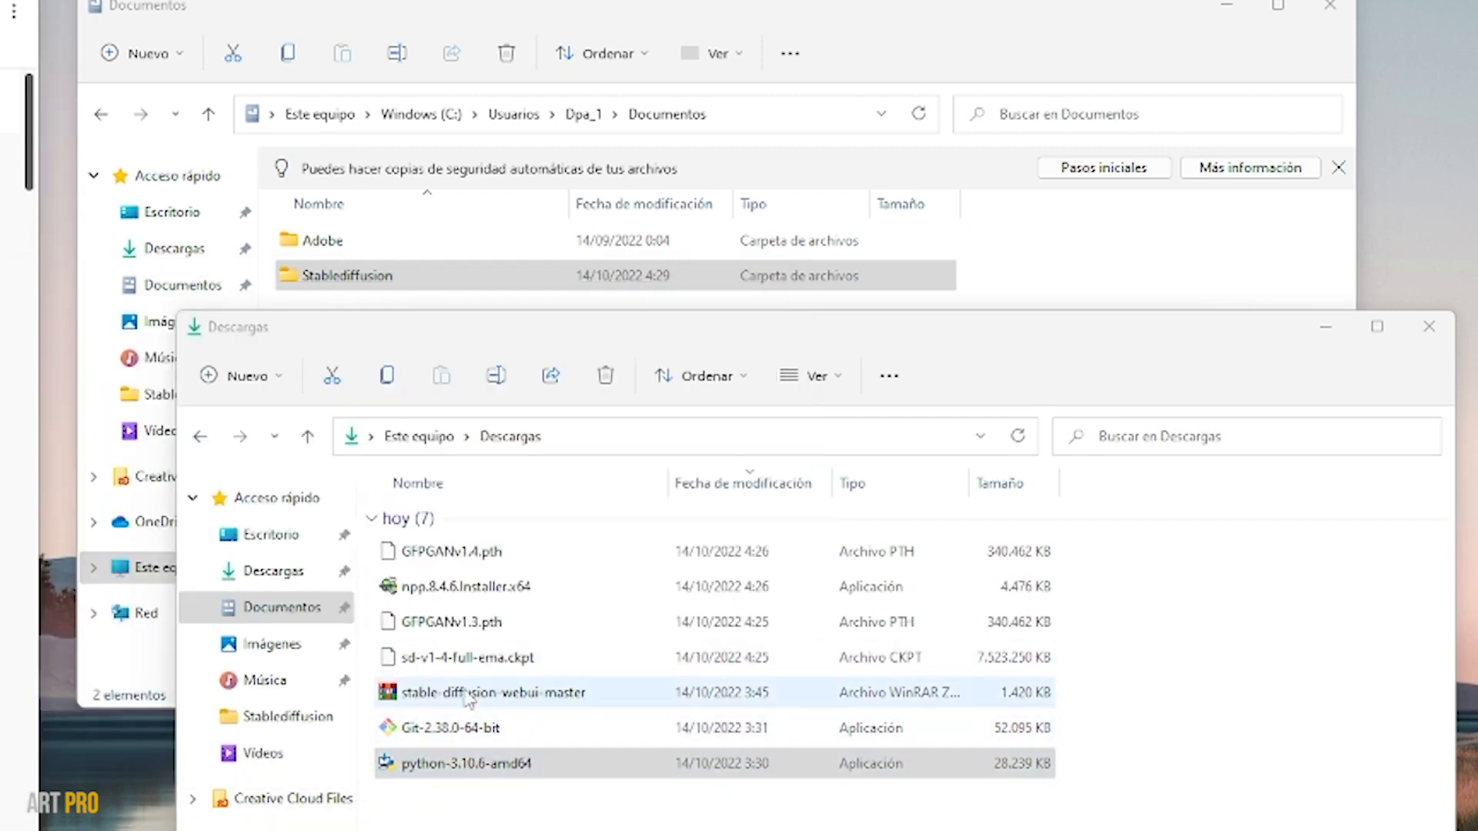
left_click(487, 693)
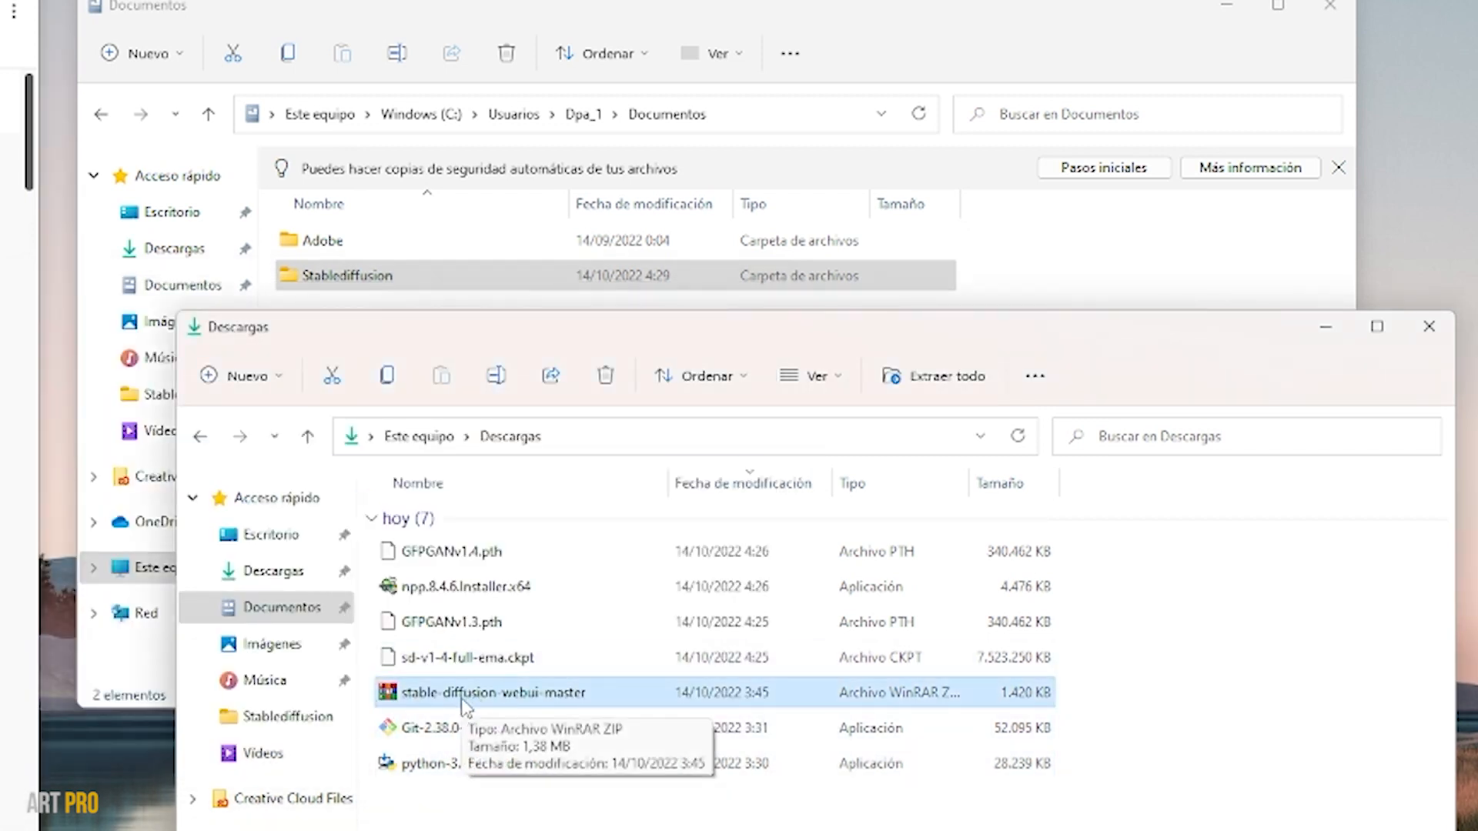
right_click(490, 693)
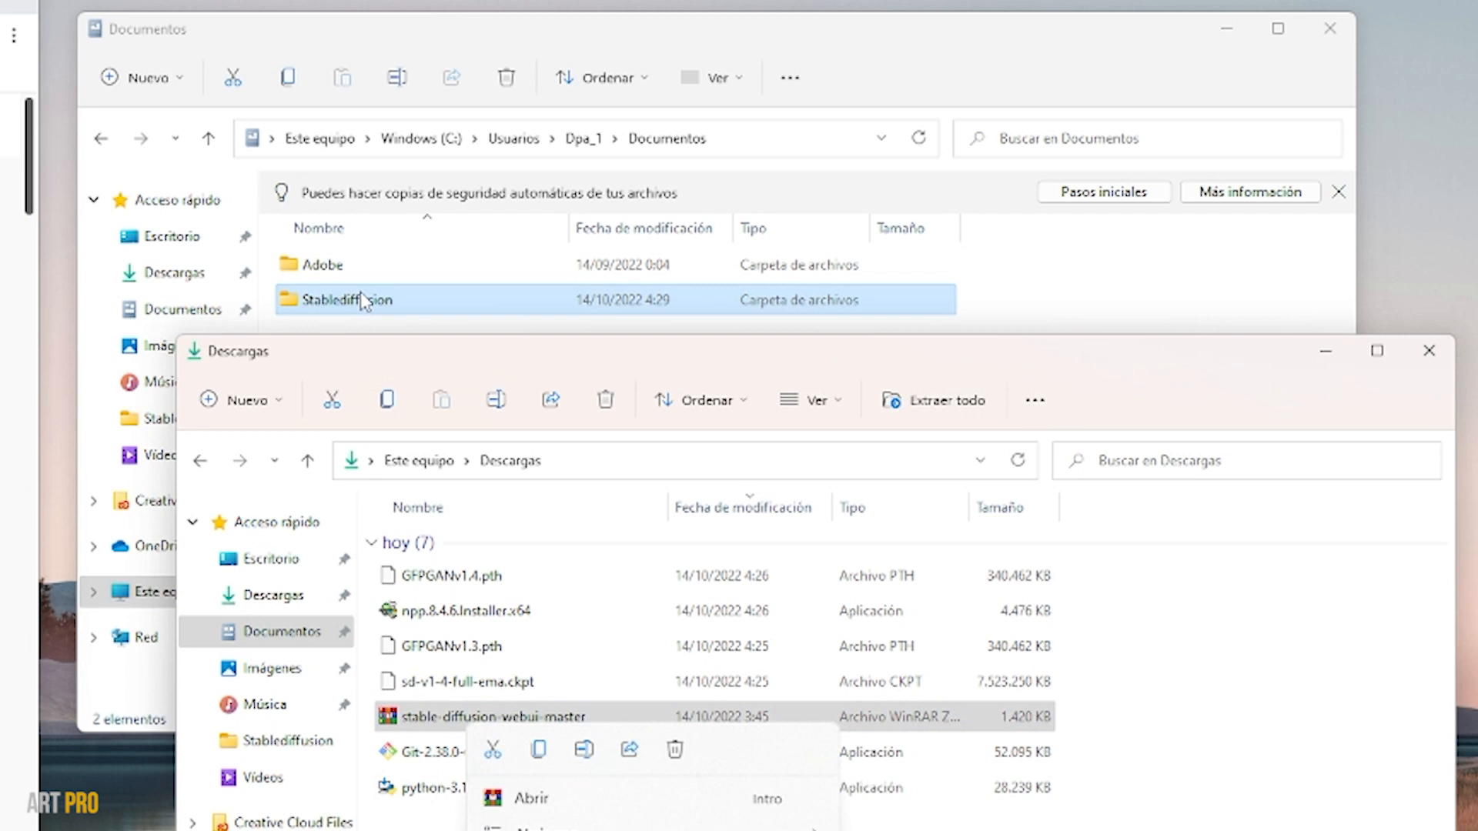
double_click(349, 298)
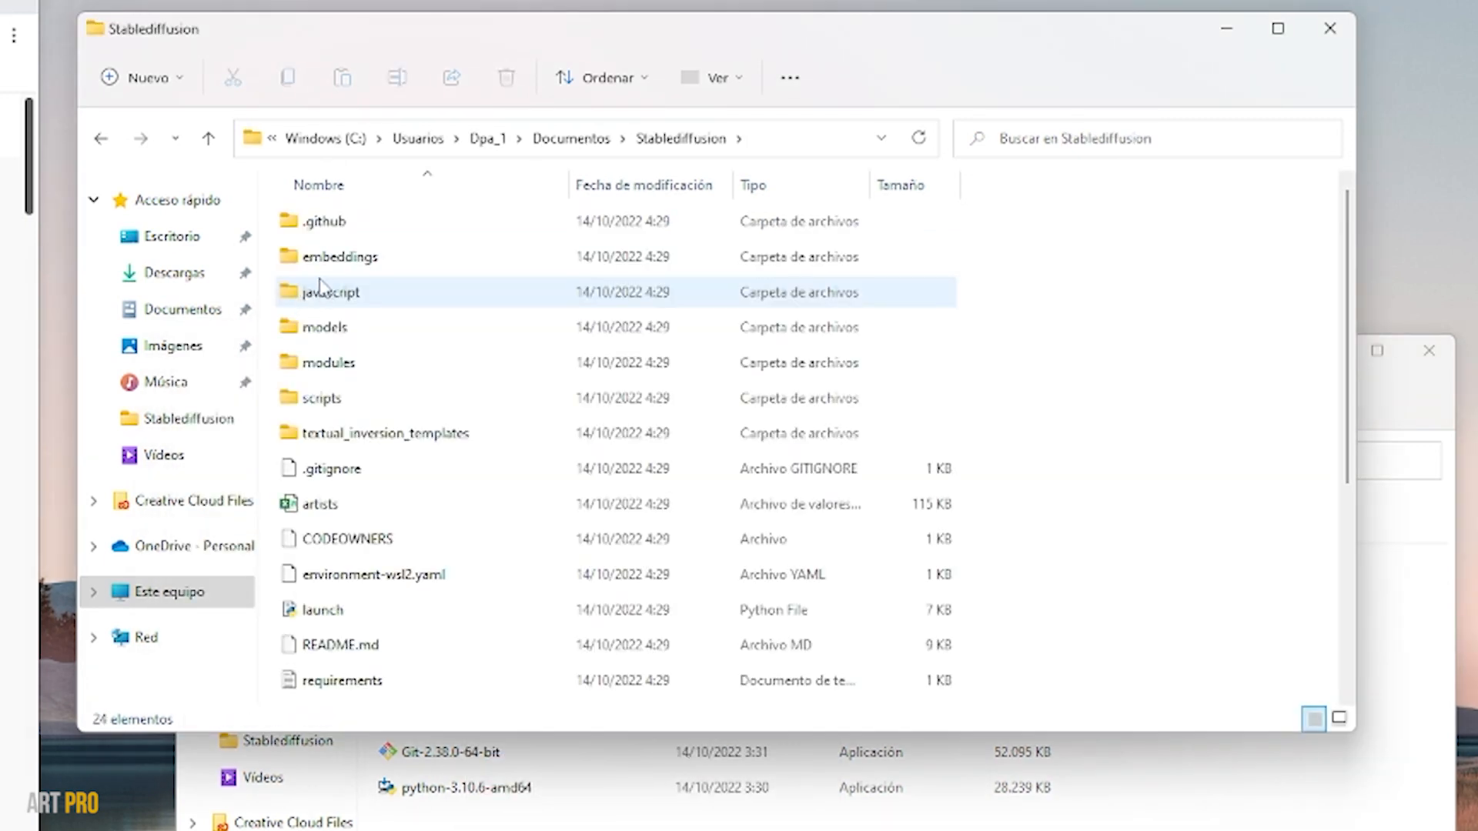
mouse_move(364, 211)
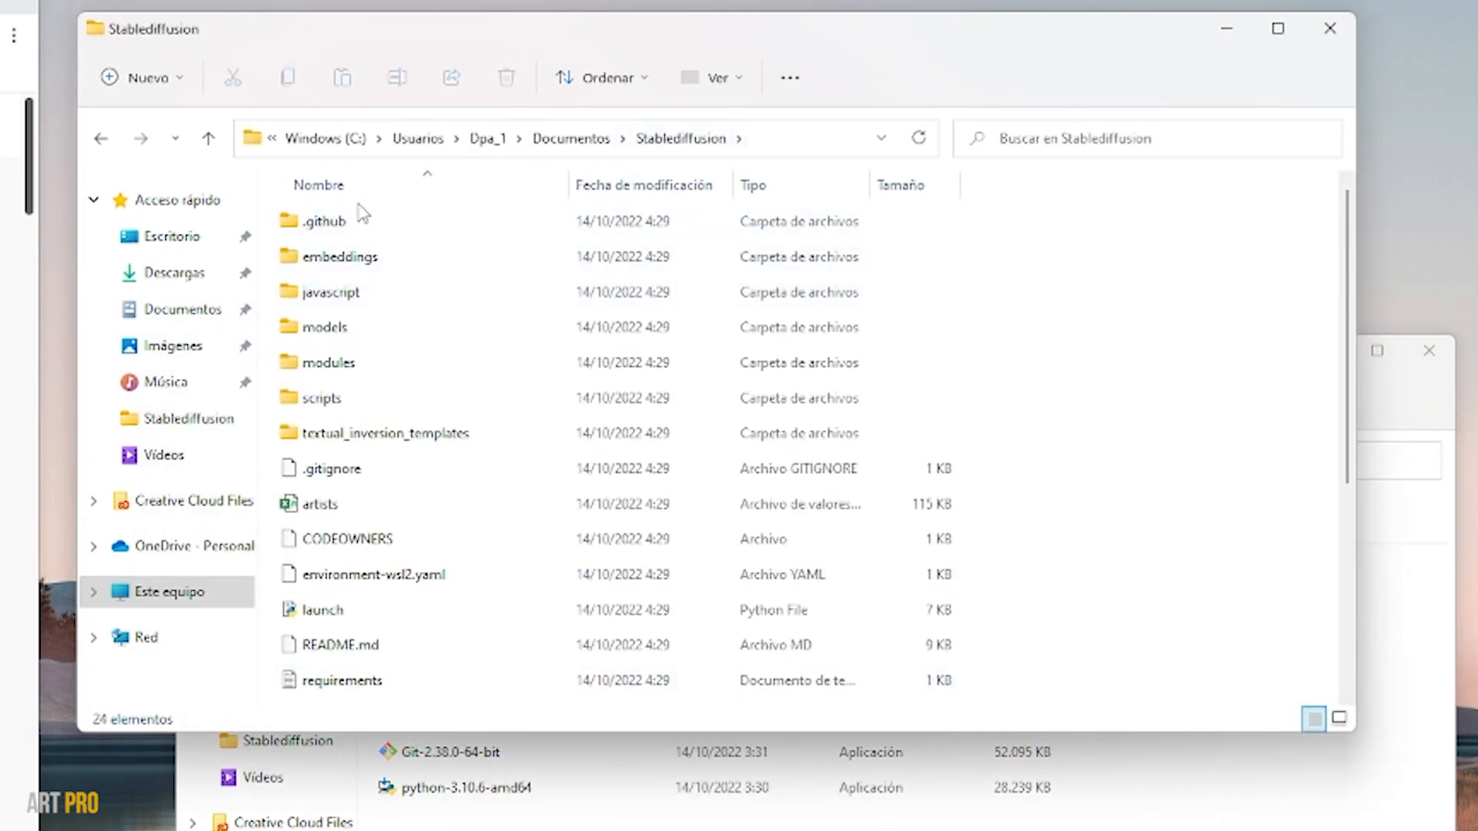
Step: In Downloads, select the GFPGAN model files and sd-v1-4-full-ema.ckpt to move
left_click(321, 610)
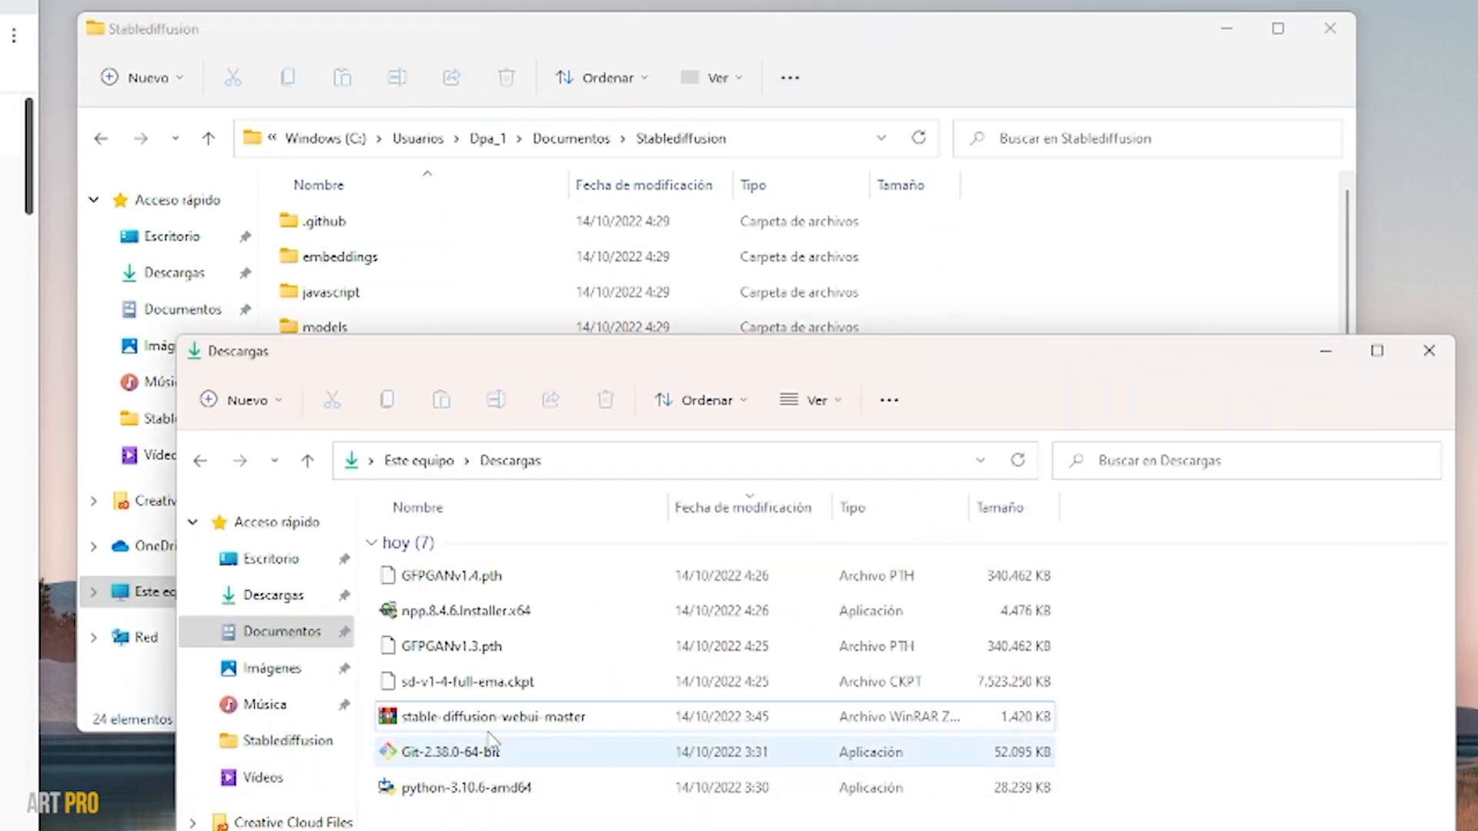
left_click(453, 576)
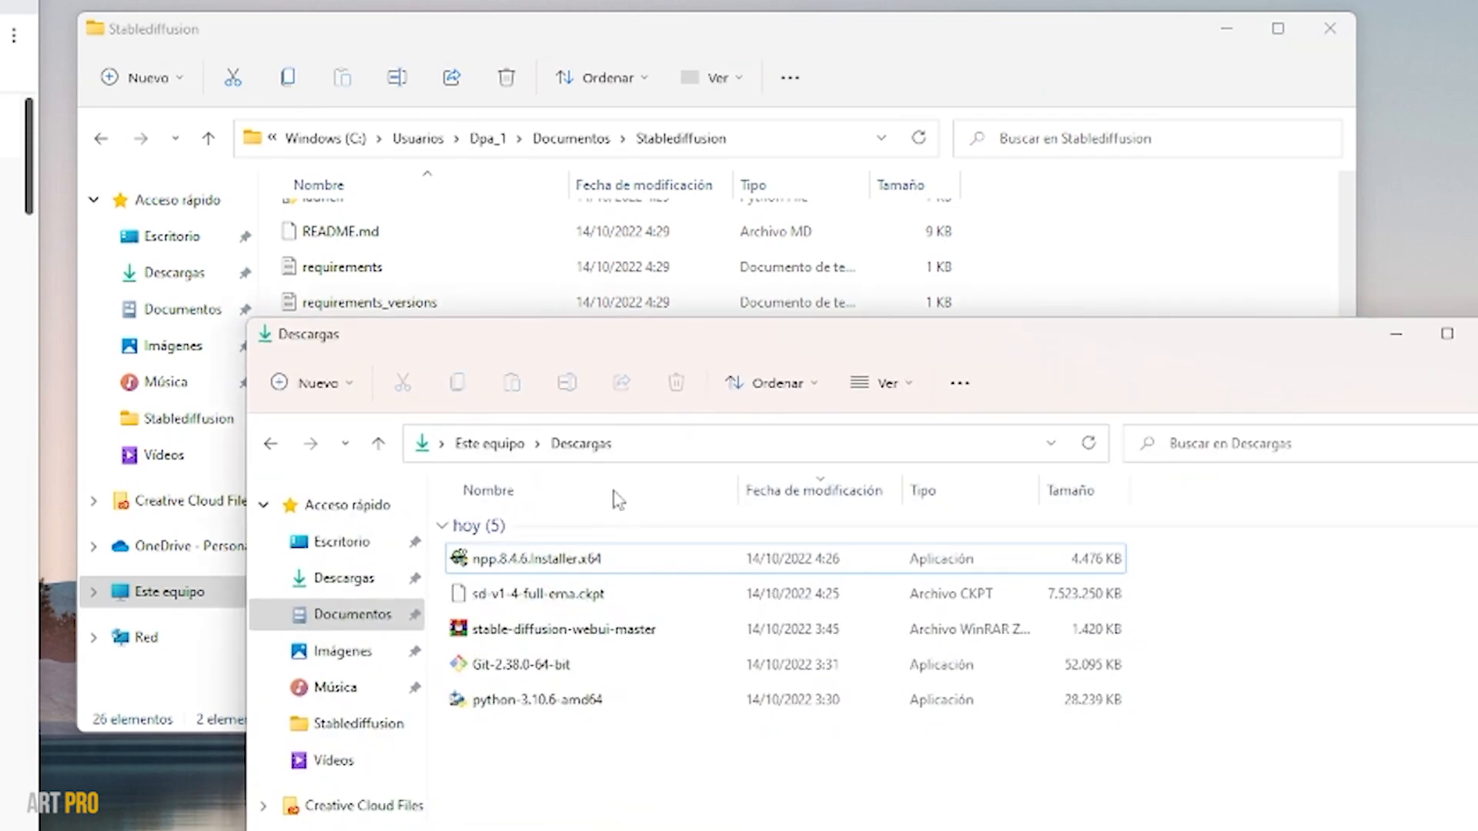
left_click(575, 593)
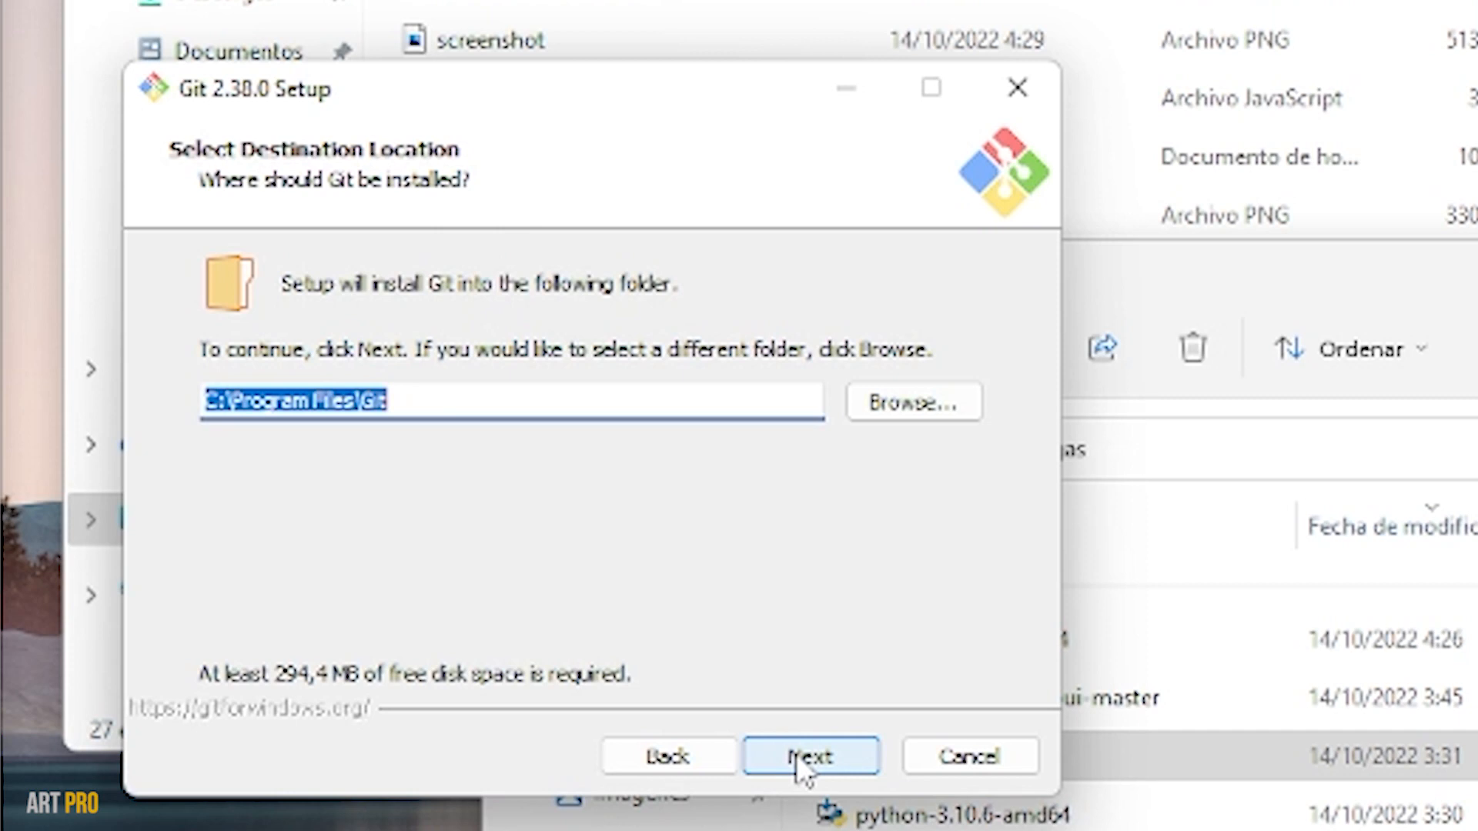
Step: Install Git 2.38.0 keeping default folder, shortcuts, command-line and terminal options, then finish
left_click(810, 756)
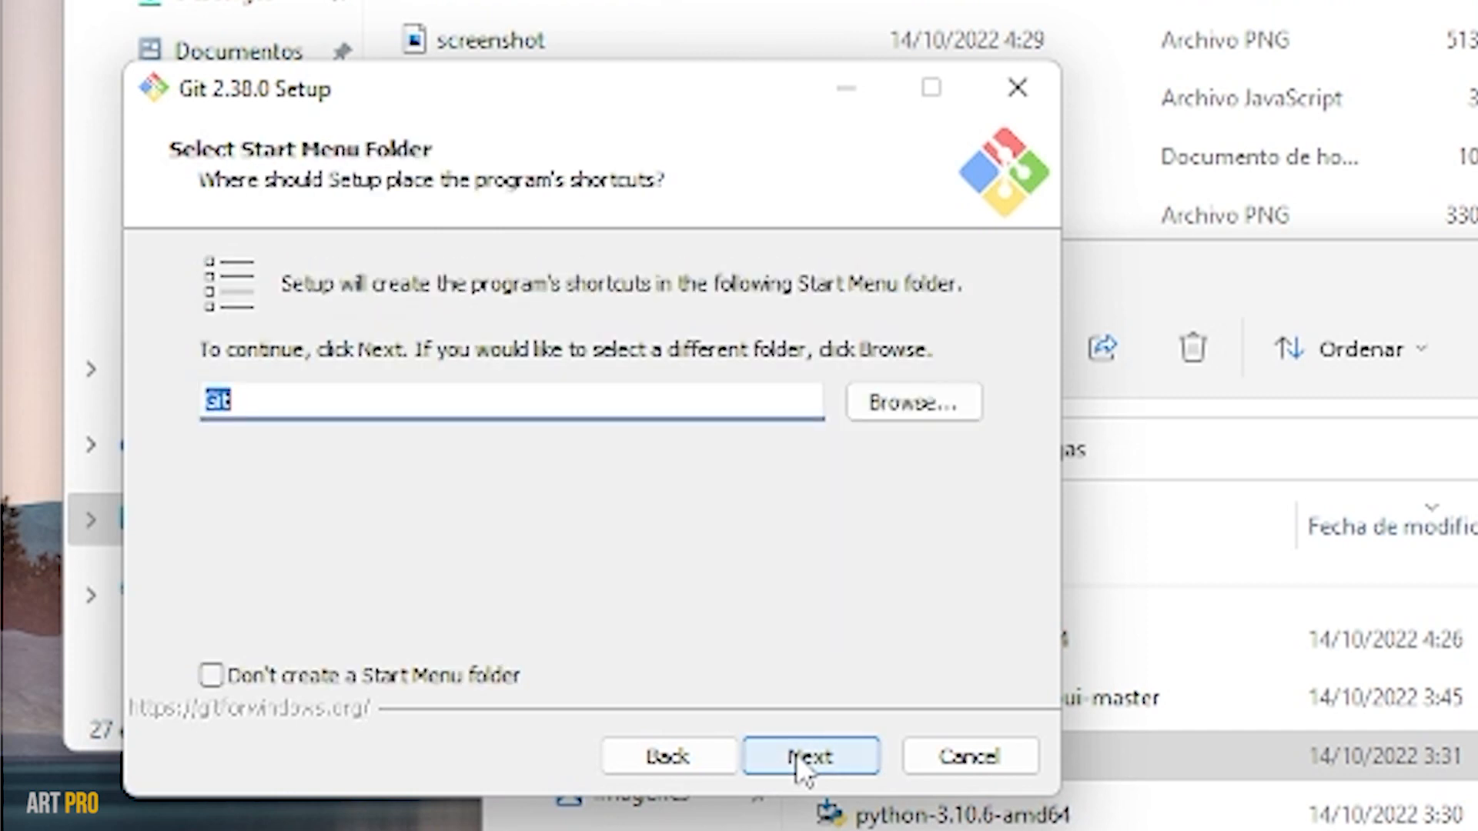
left_click(809, 756)
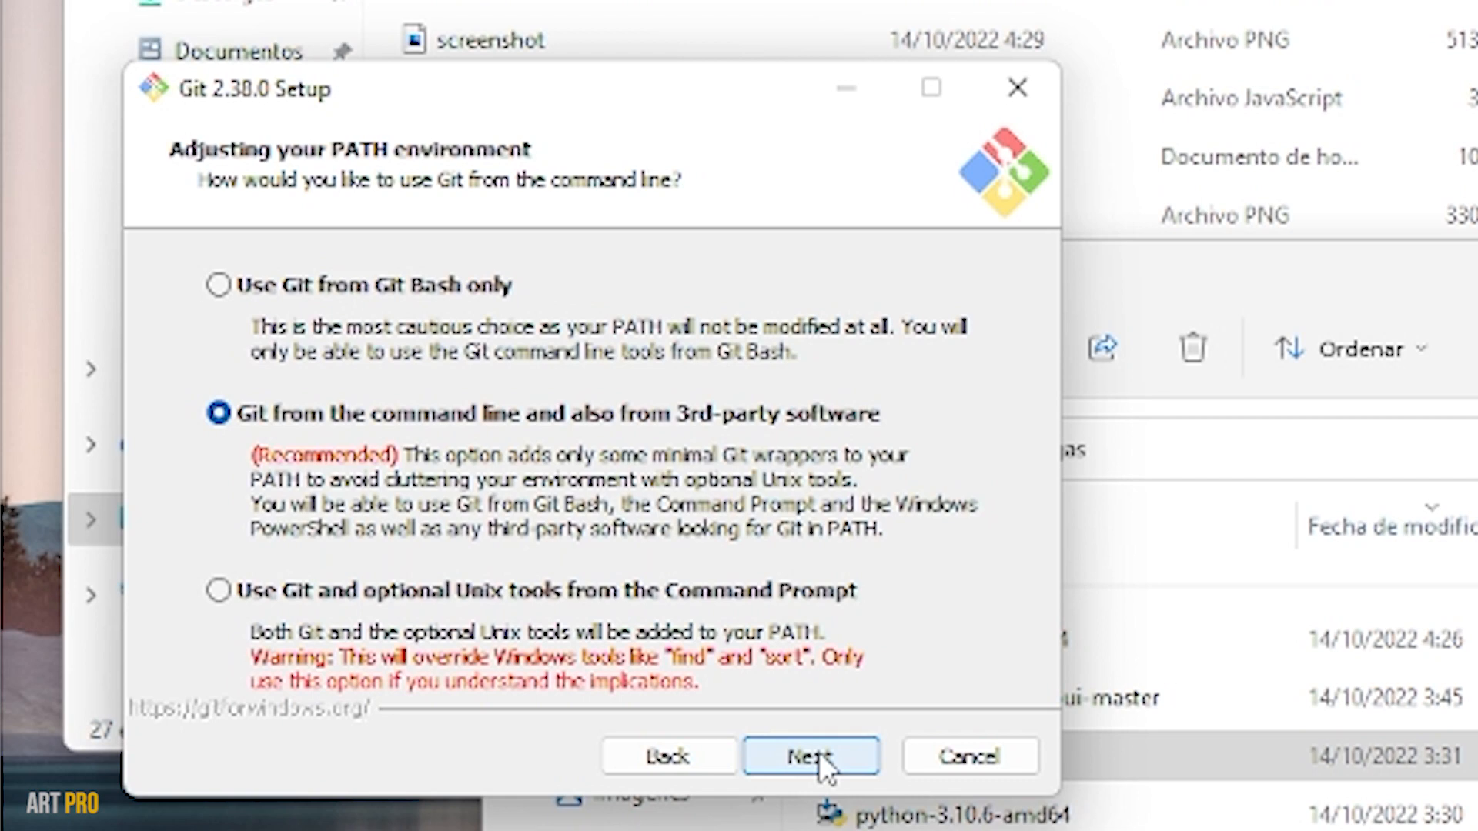
left_click(810, 756)
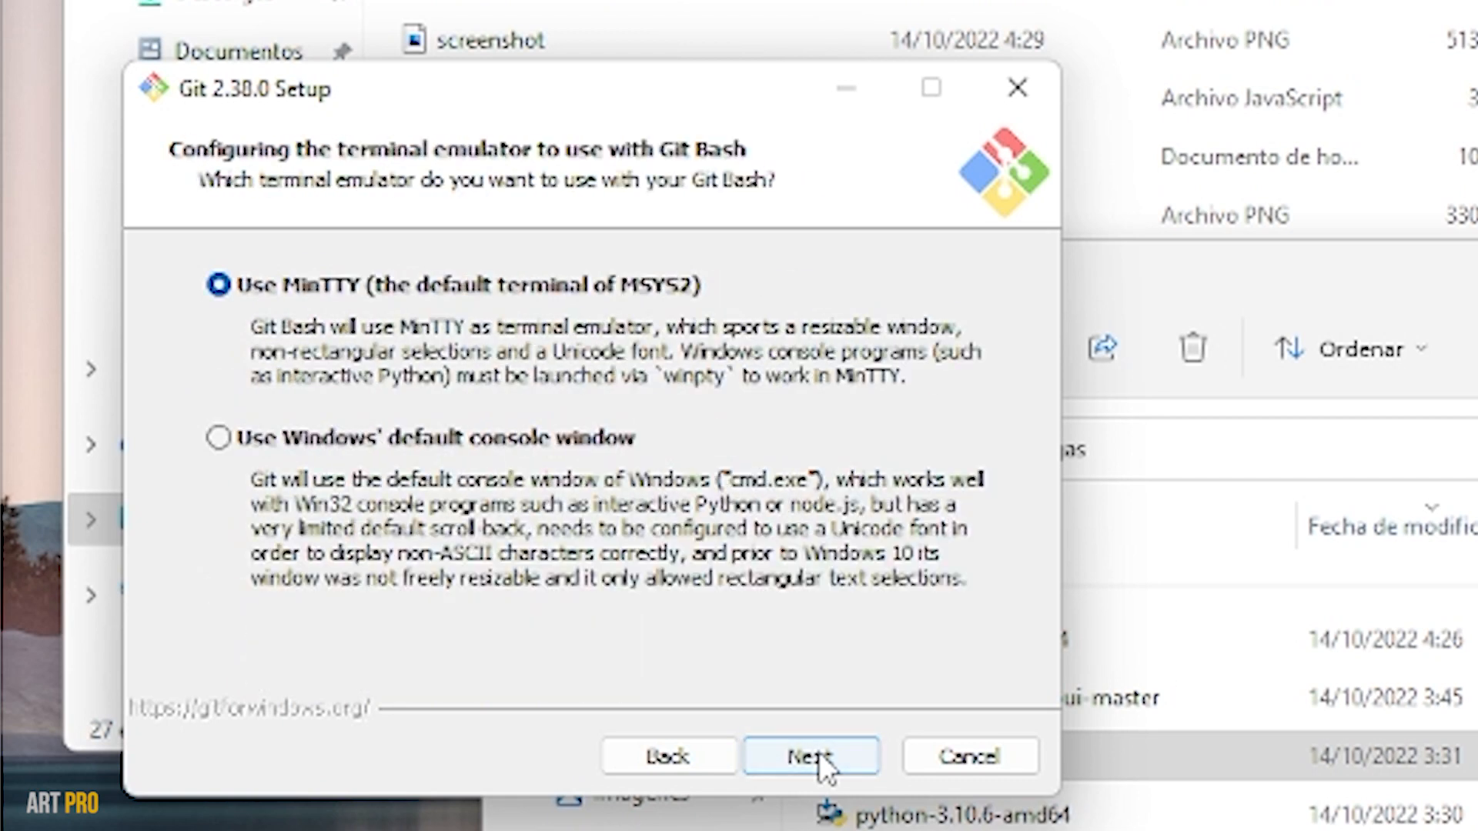
left_click(810, 756)
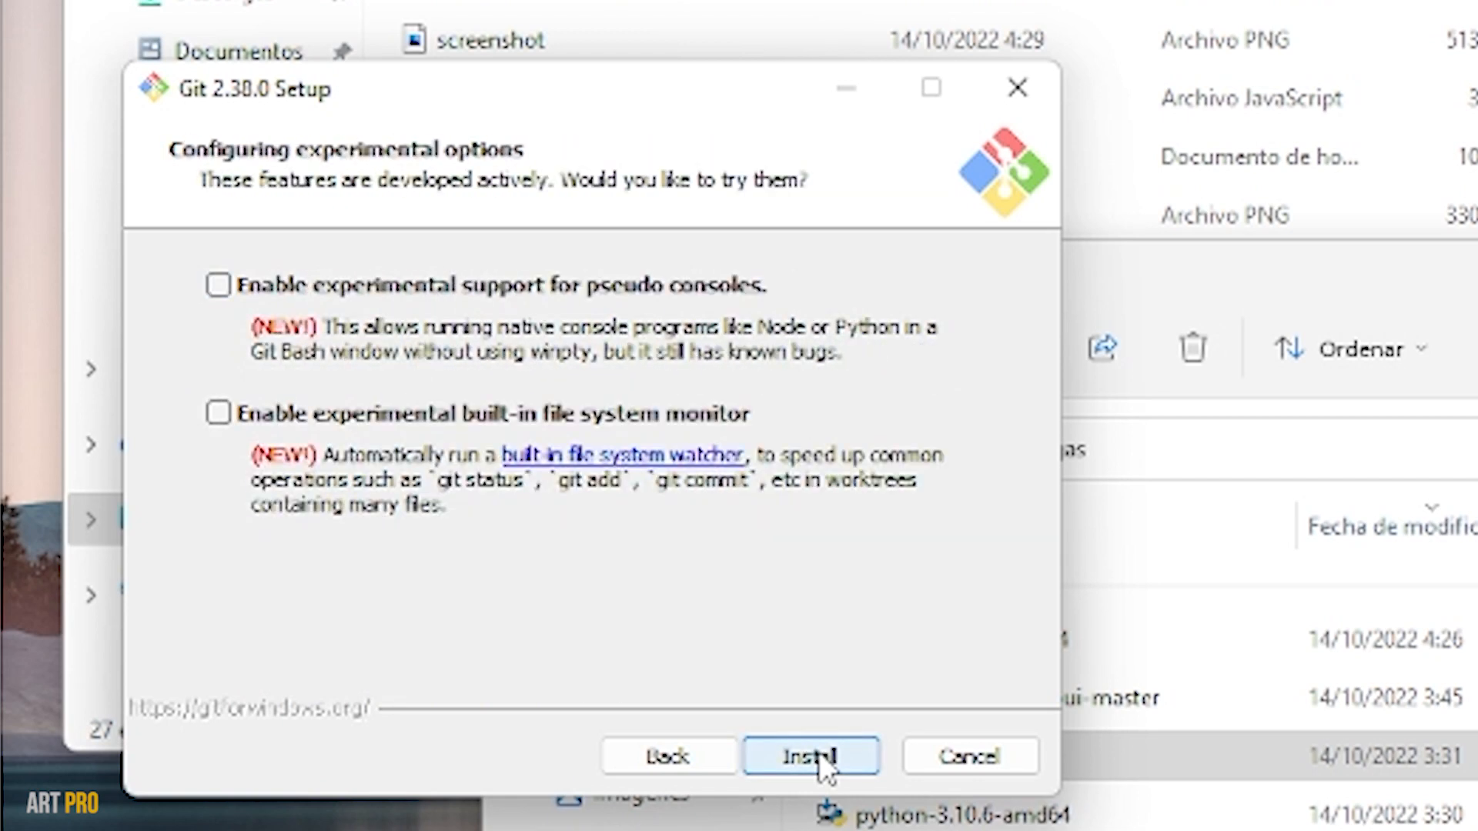
left_click(809, 755)
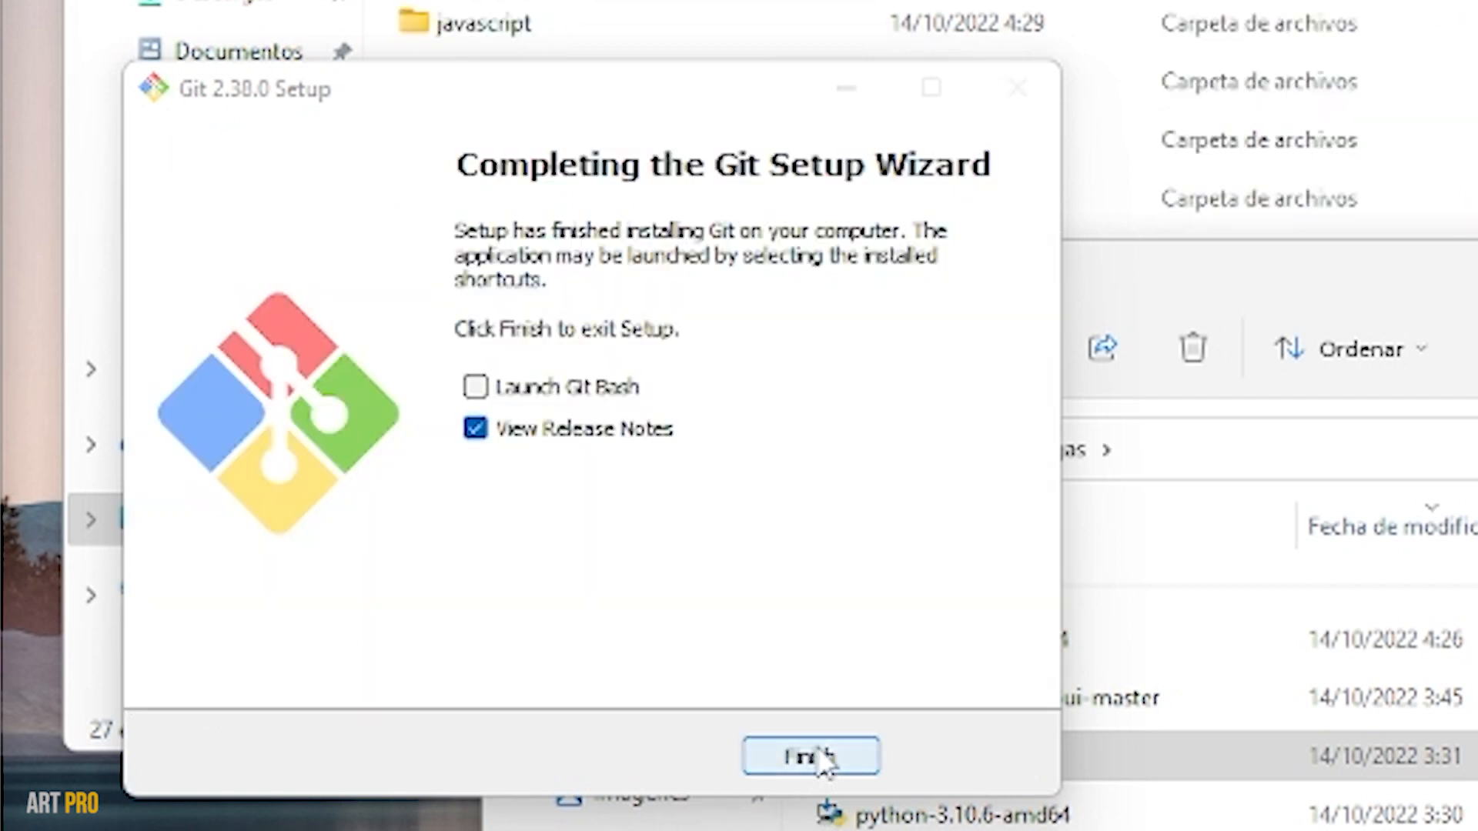
left_click(811, 756)
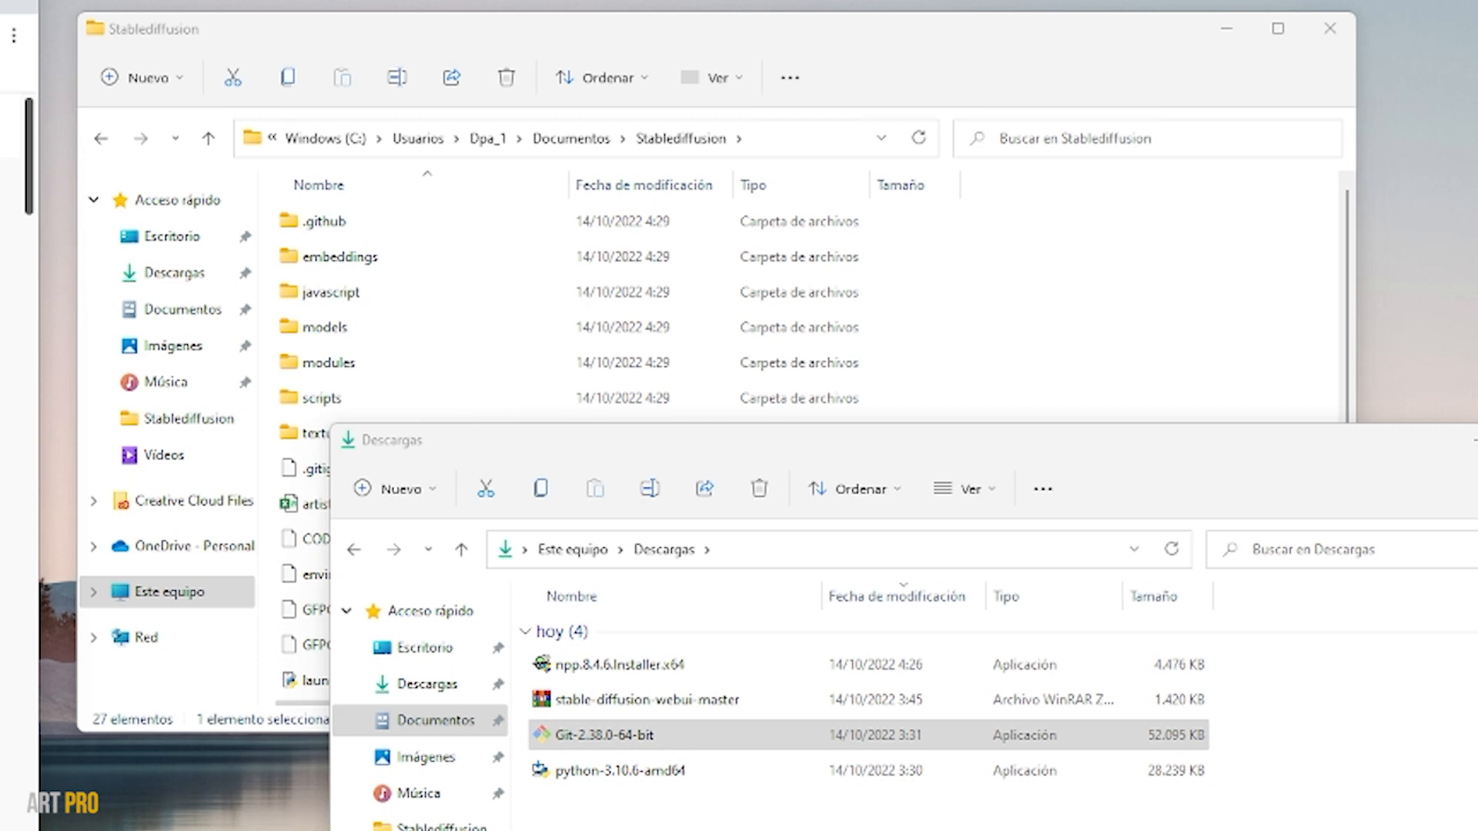
Step: Install Notepad++ v8.4.6 from npp.8.4.6.Installer.x64 with default settings and launch it
left_click(611, 665)
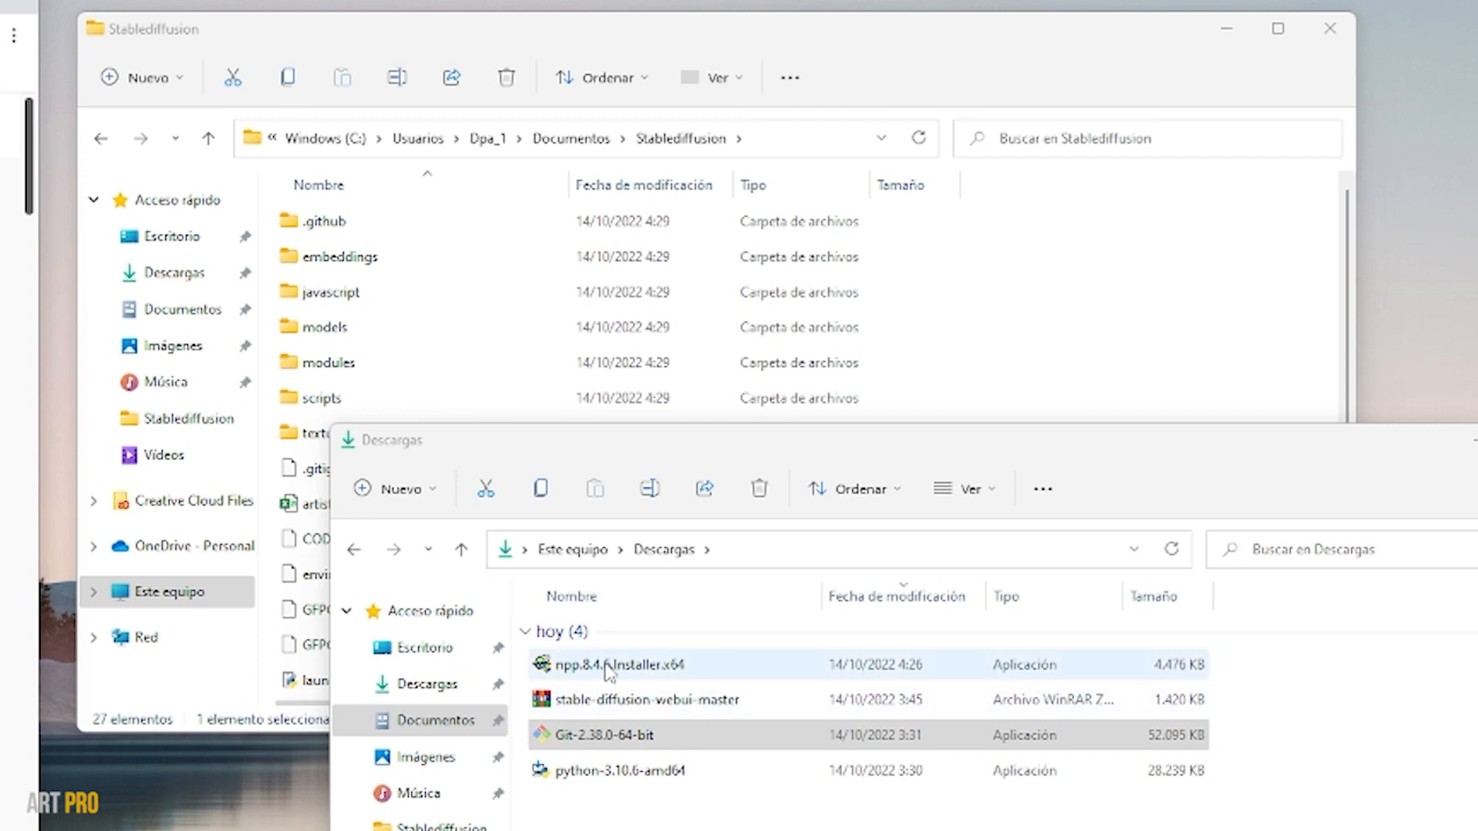
double_click(619, 665)
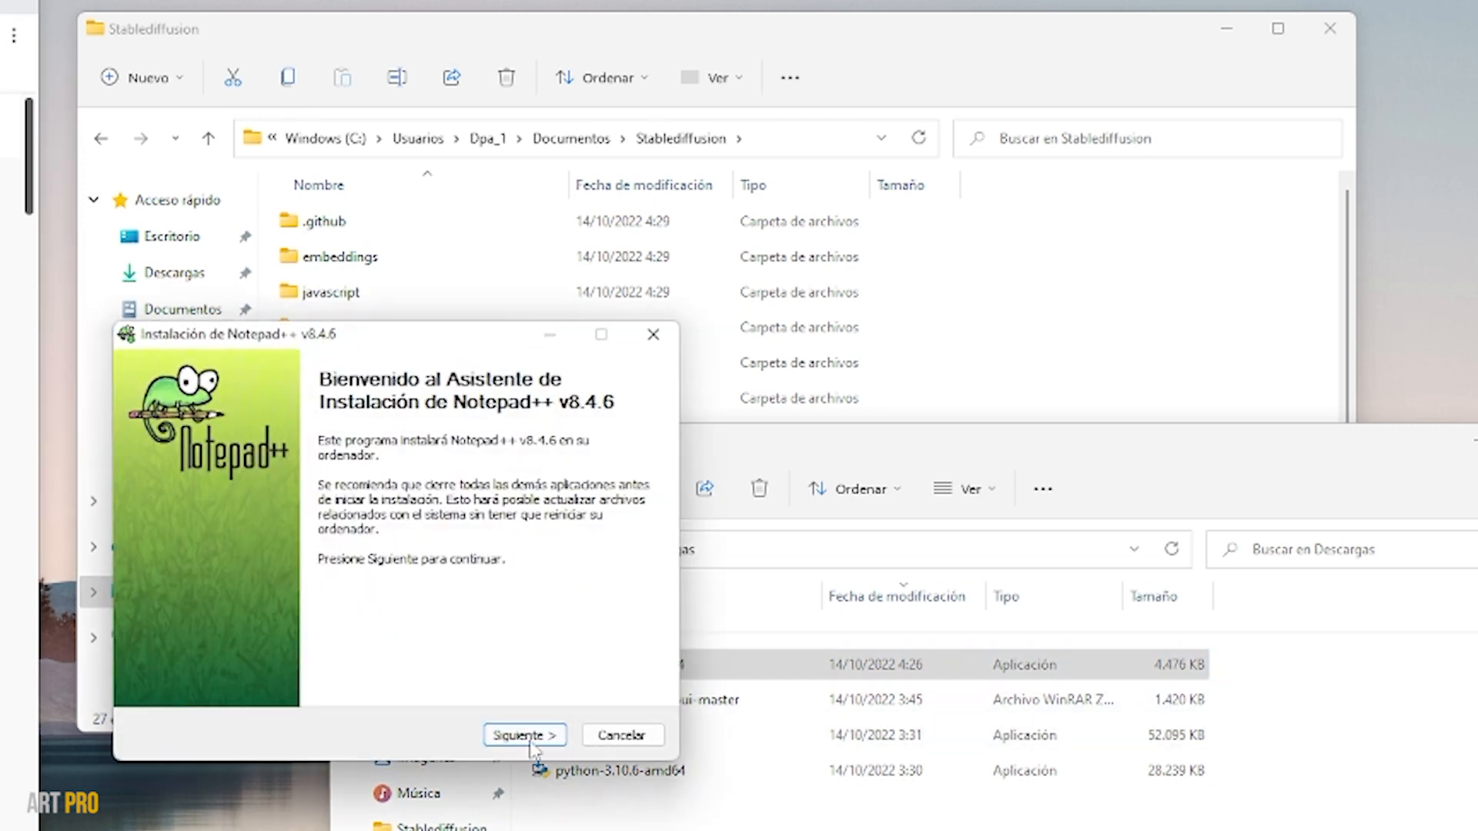
left_click(525, 734)
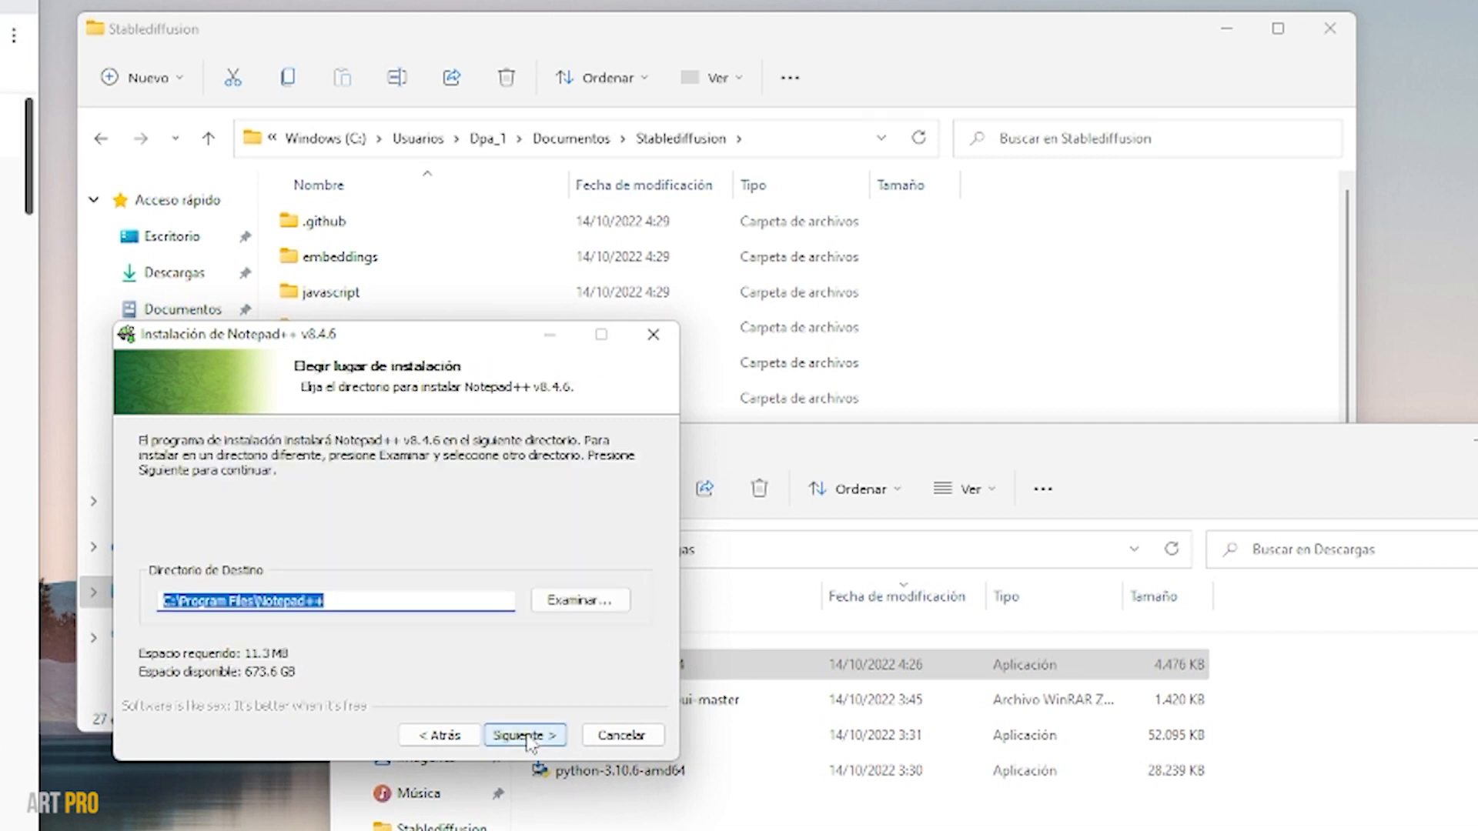
left_click(525, 734)
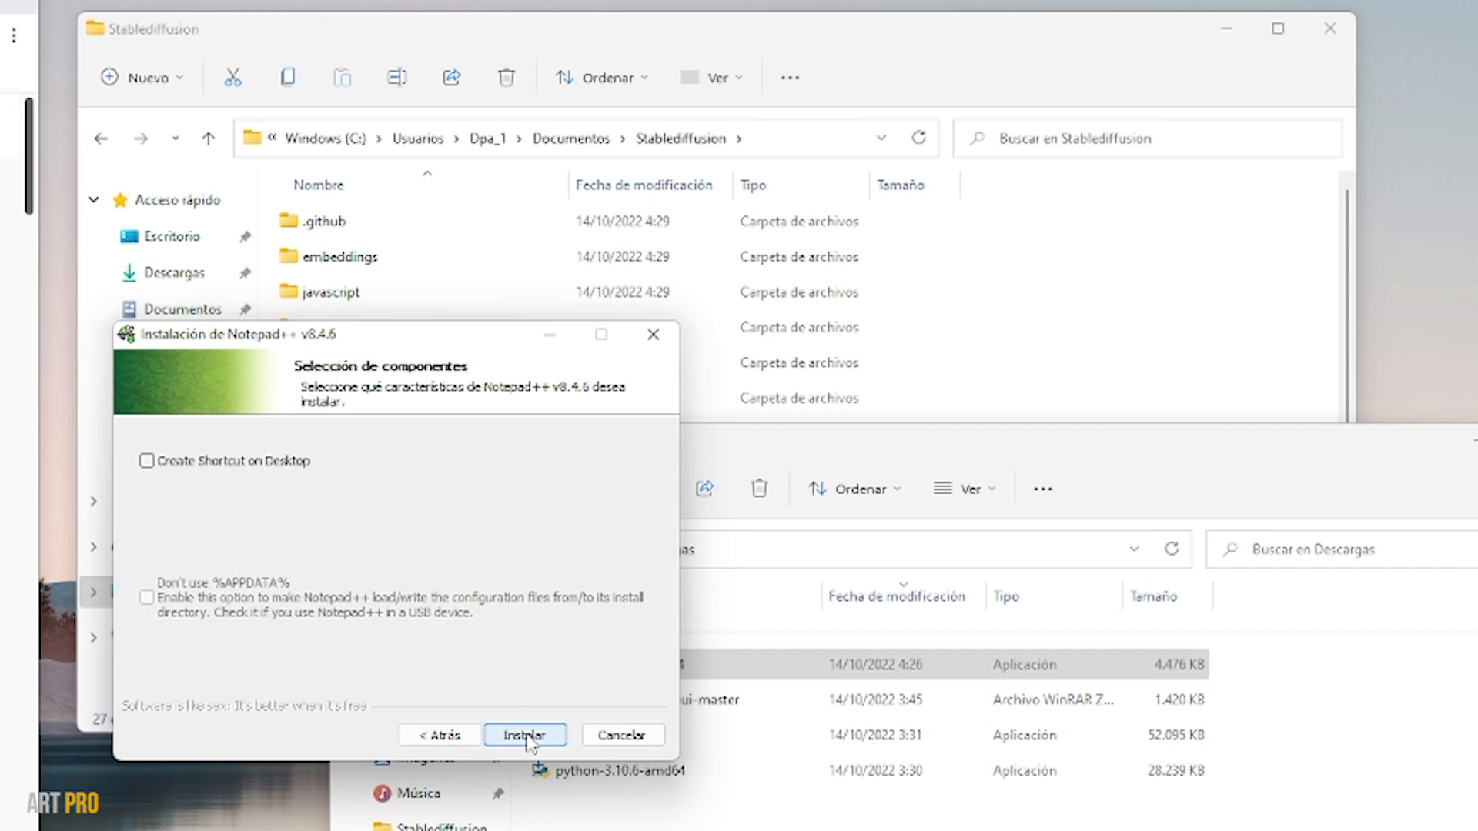
left_click(525, 734)
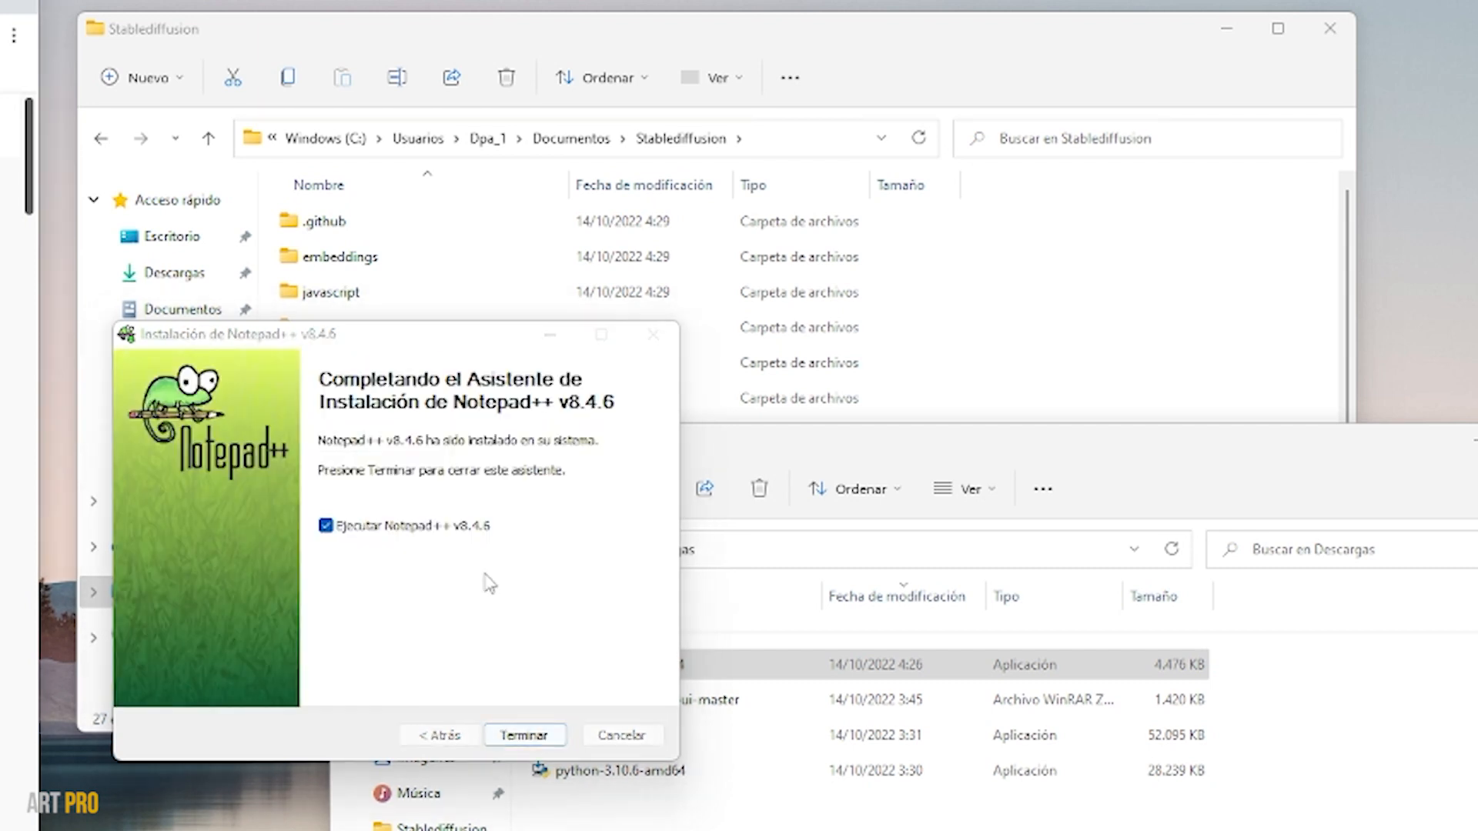
left_click(525, 736)
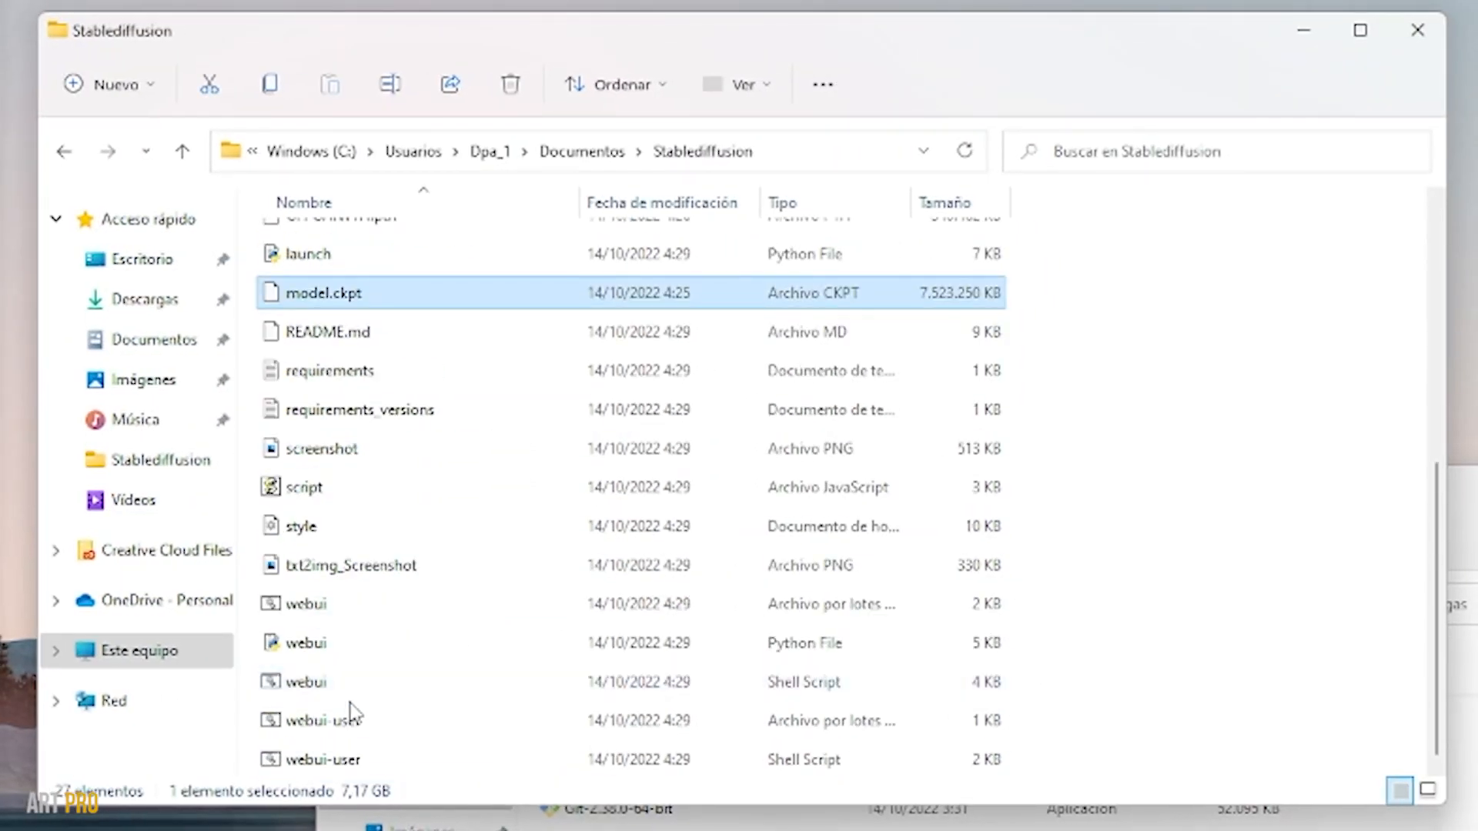
mouse_move(382, 721)
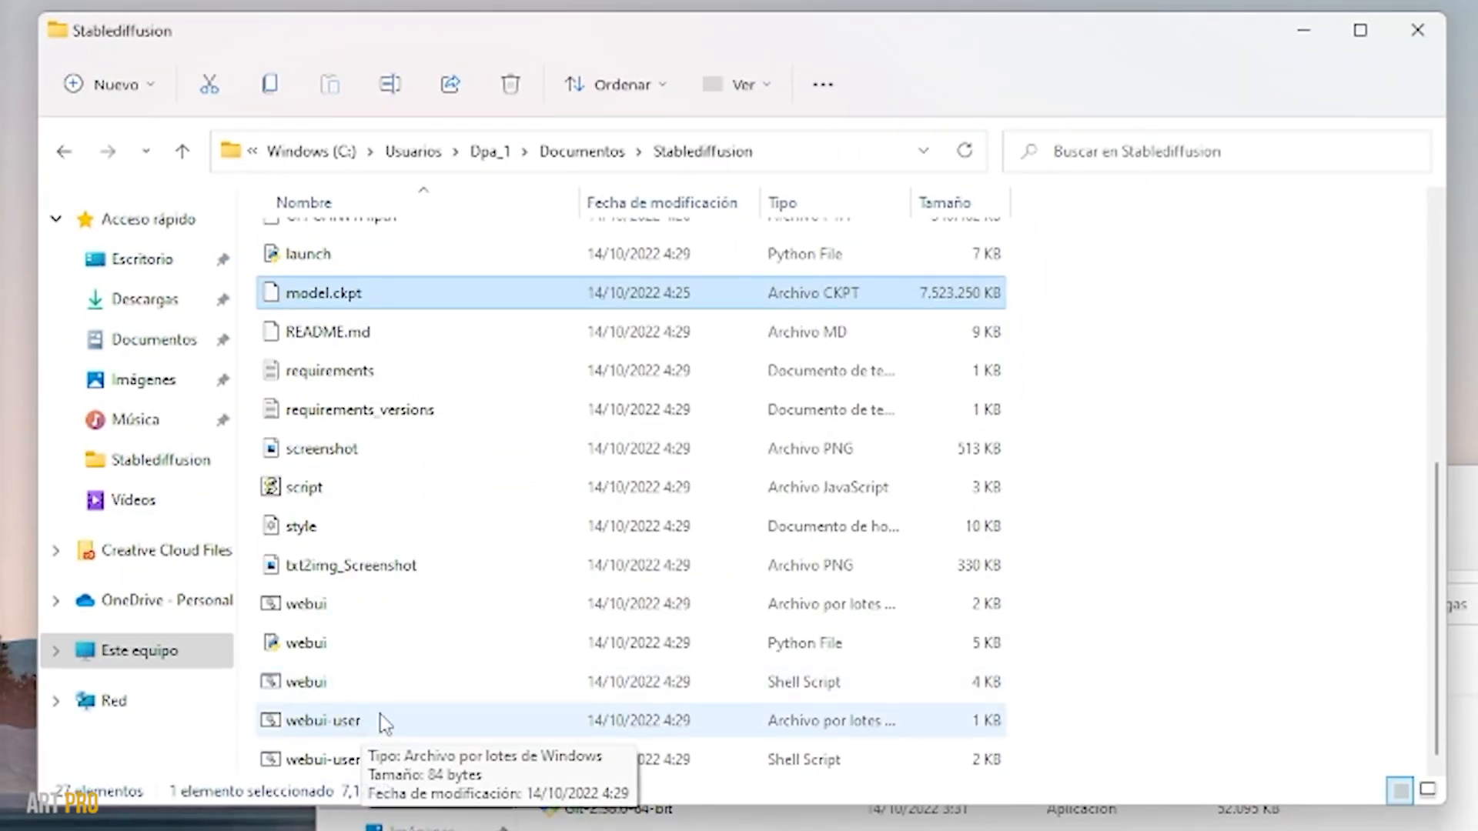
left_click(319, 721)
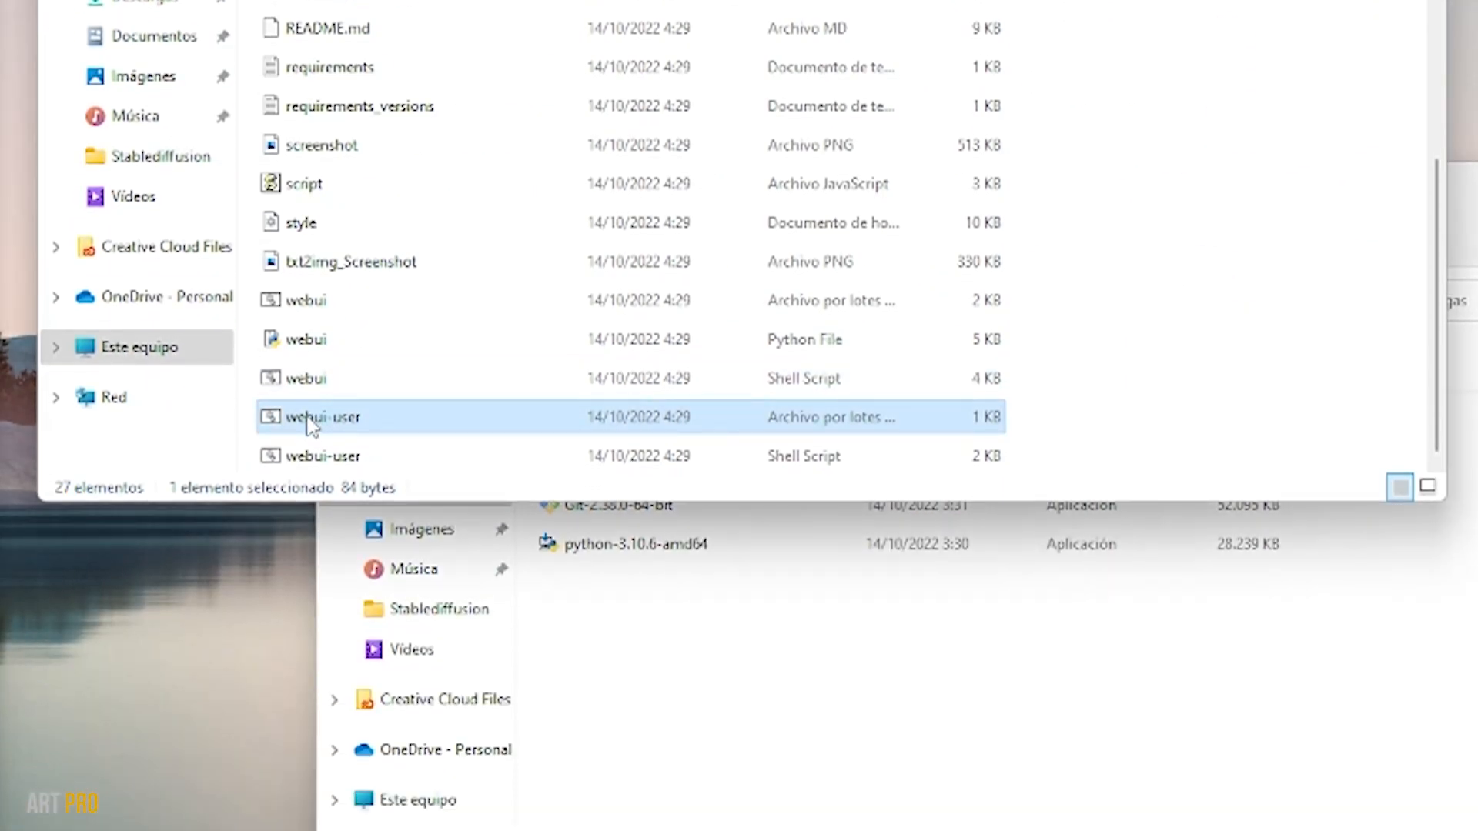
right_click(322, 417)
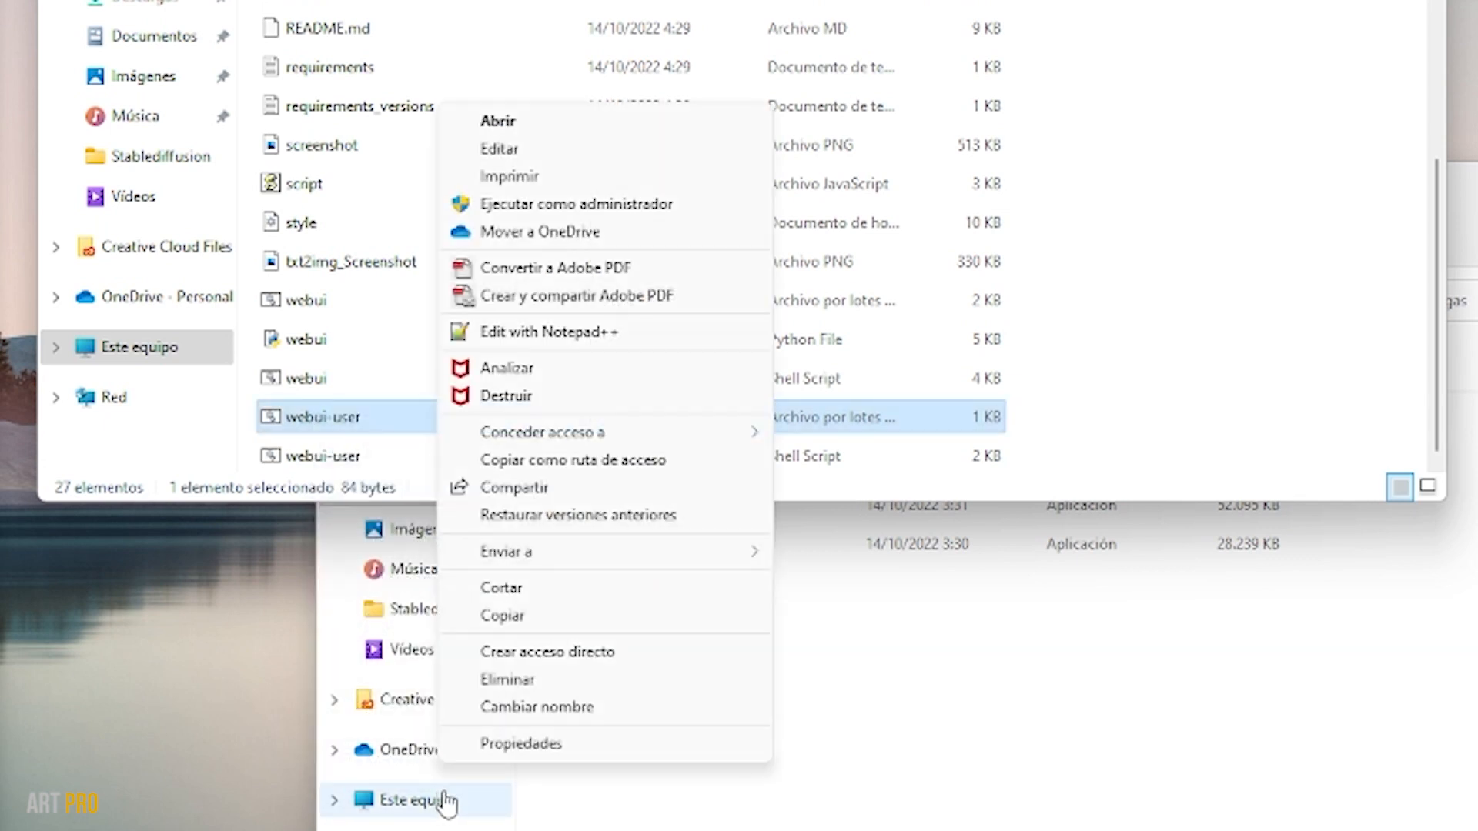
left_click(521, 743)
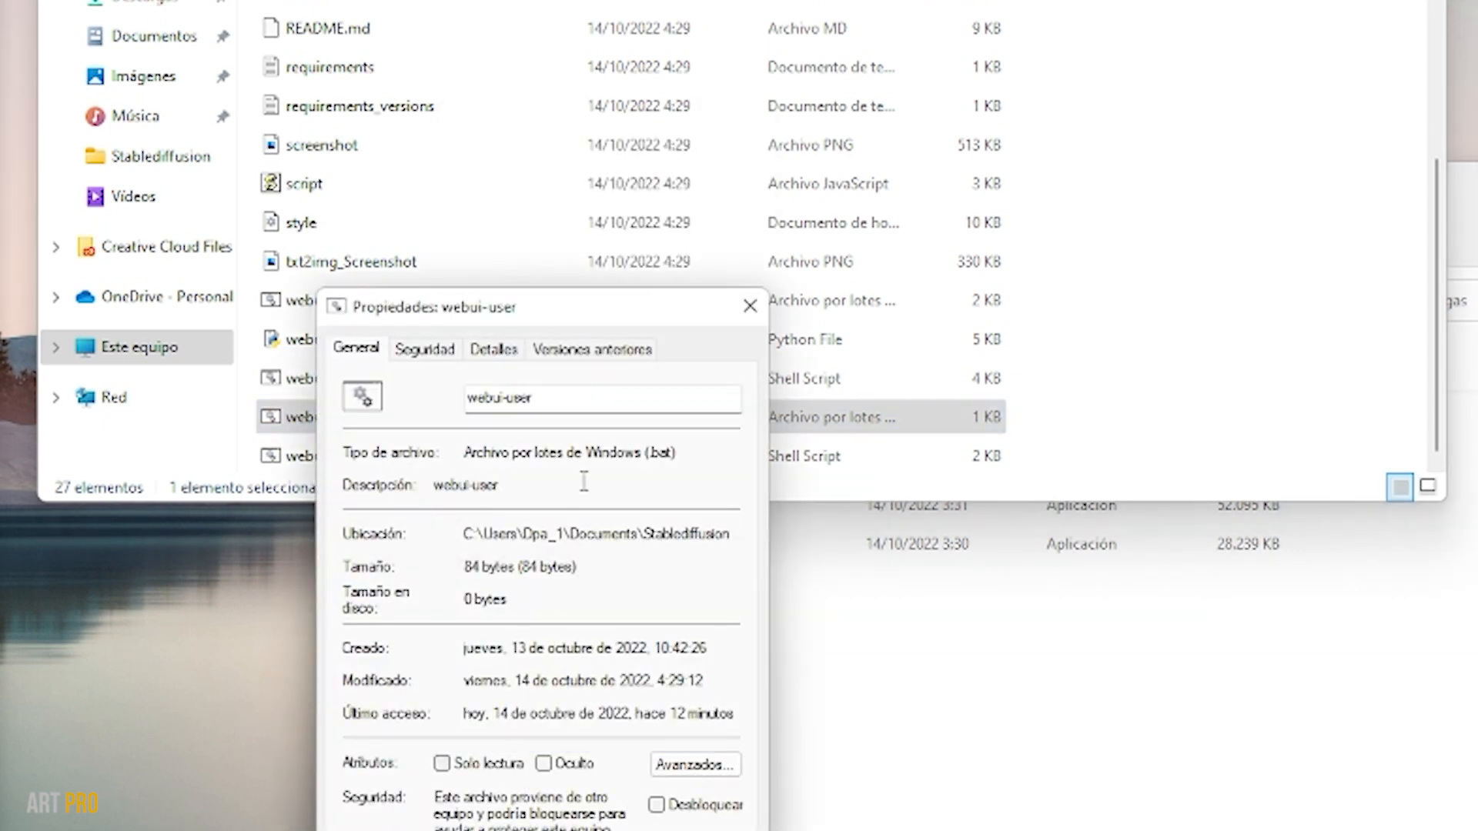
left_click(751, 305)
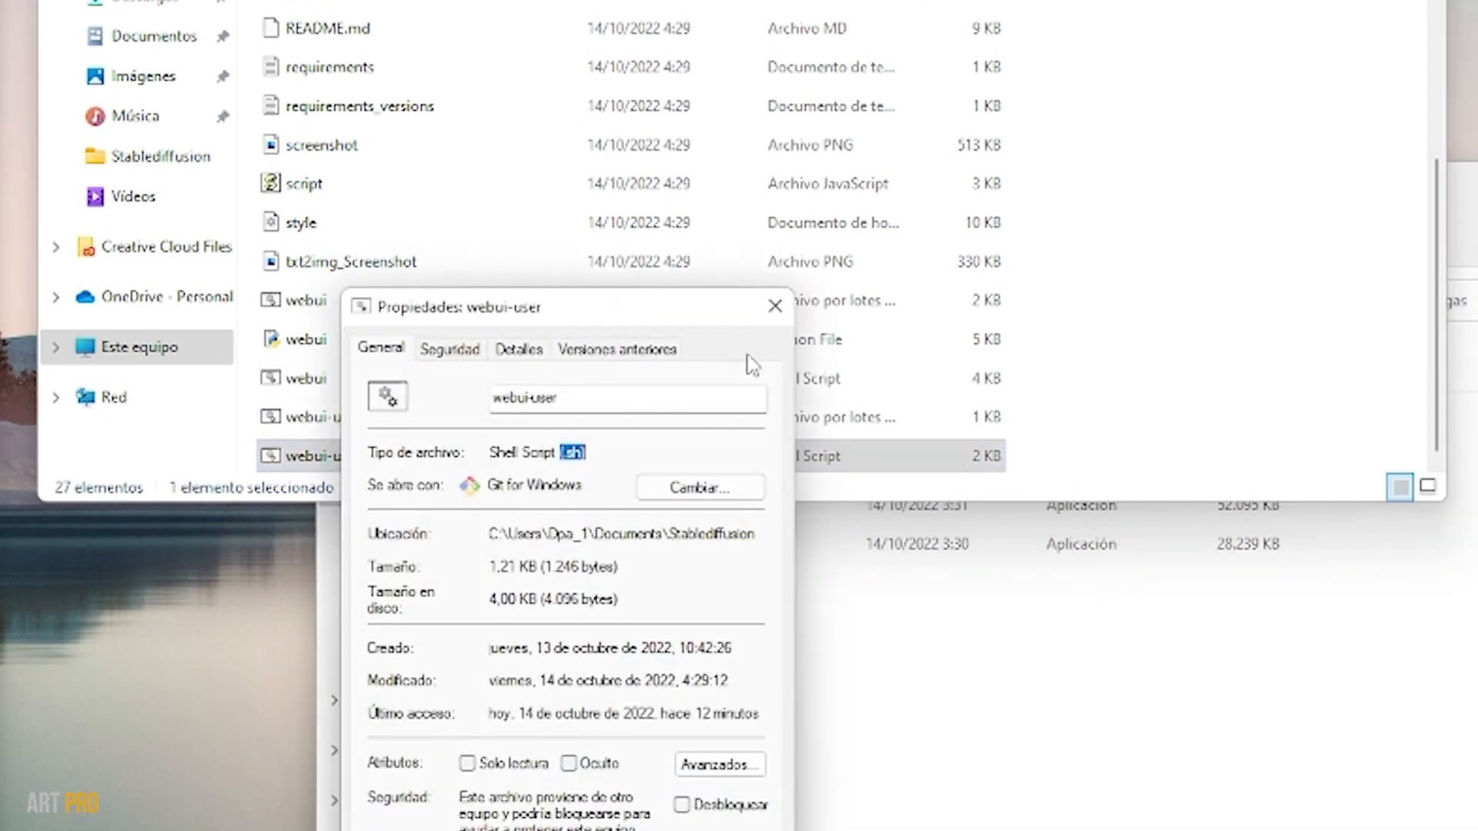
left_click(774, 306)
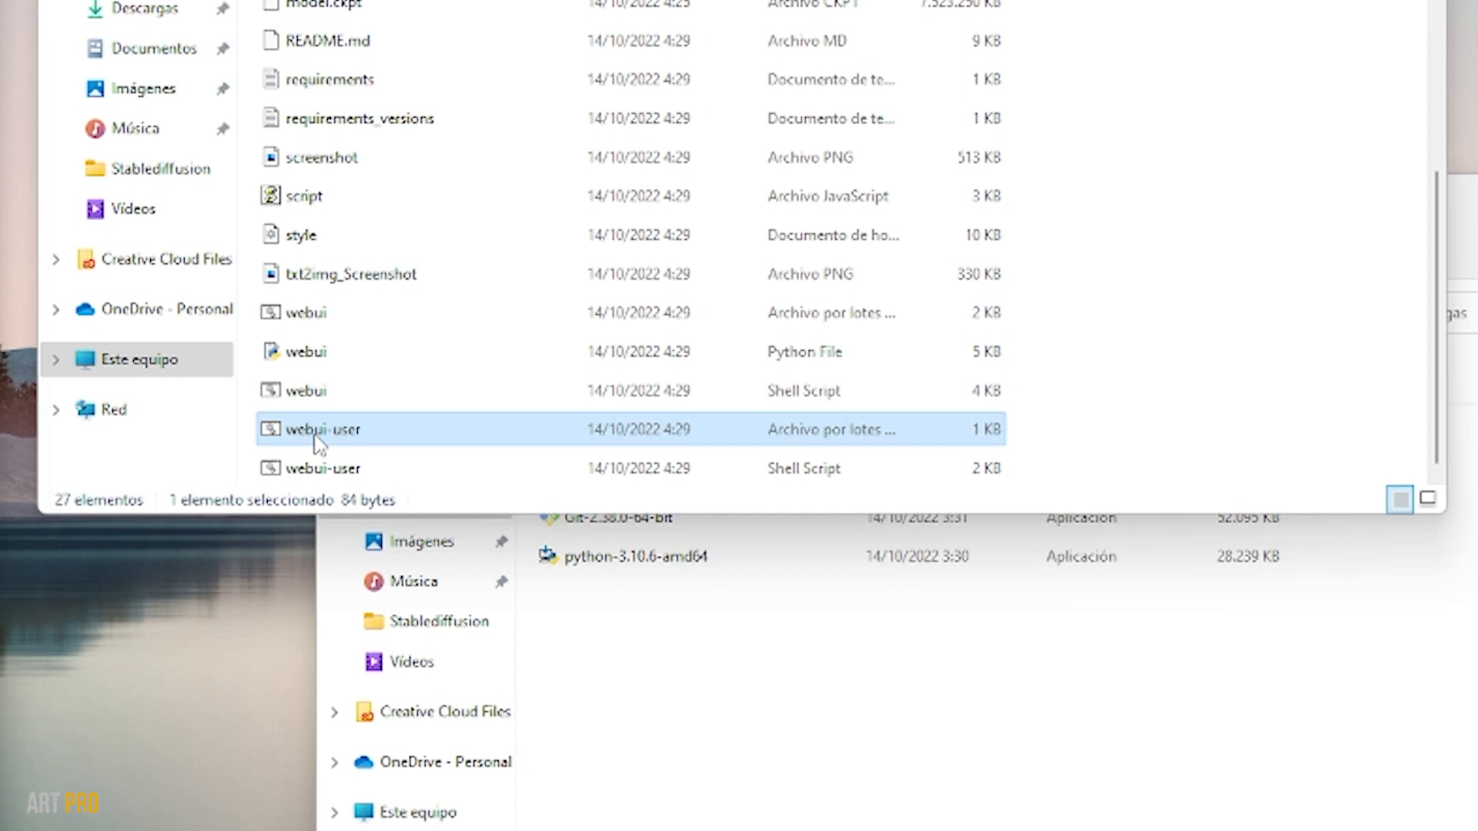
Step: Run webui-user.bat despite the SmartScreen unknown-app warning
double_click(321, 429)
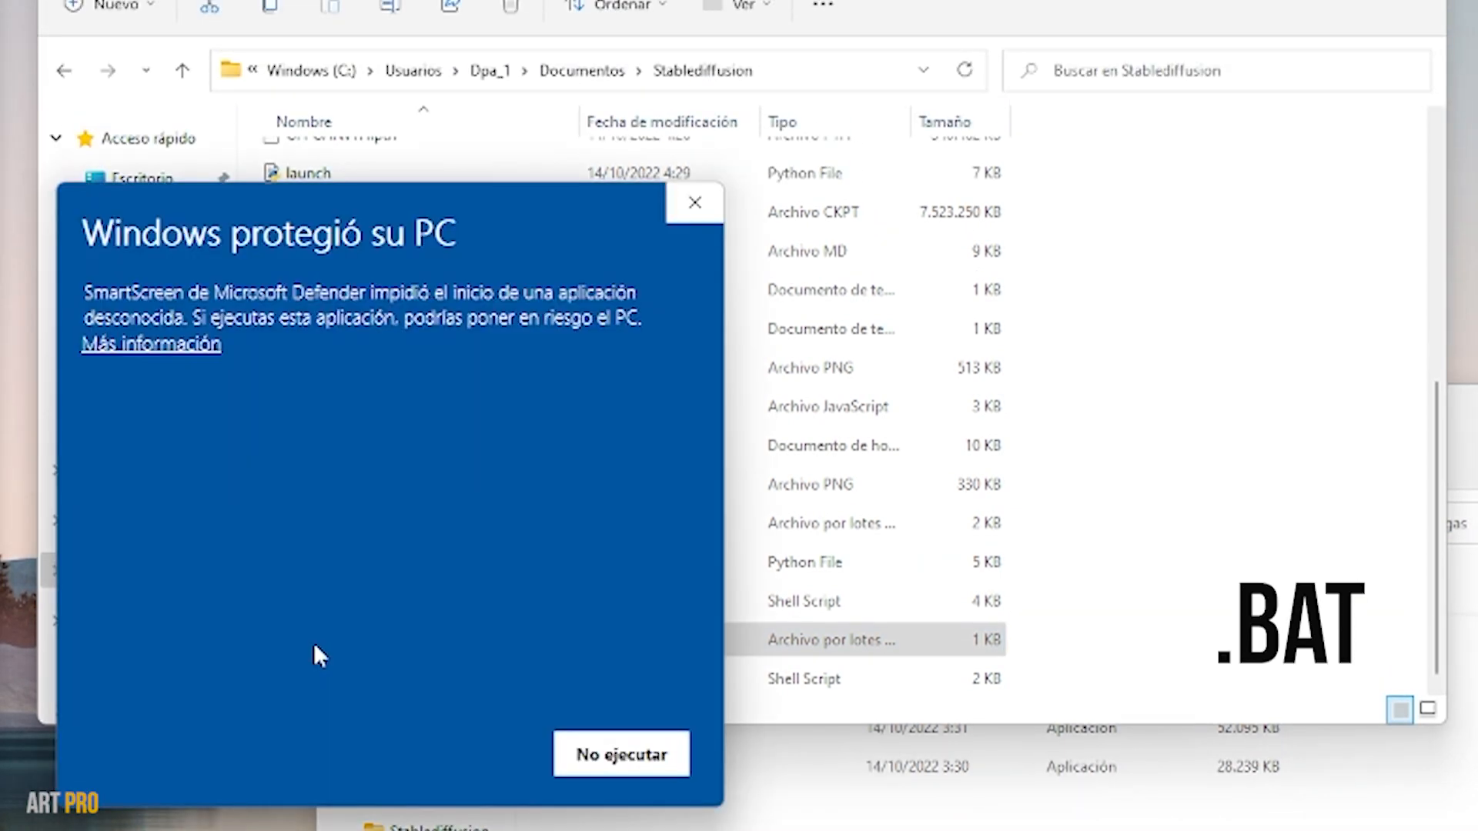
left_click(151, 343)
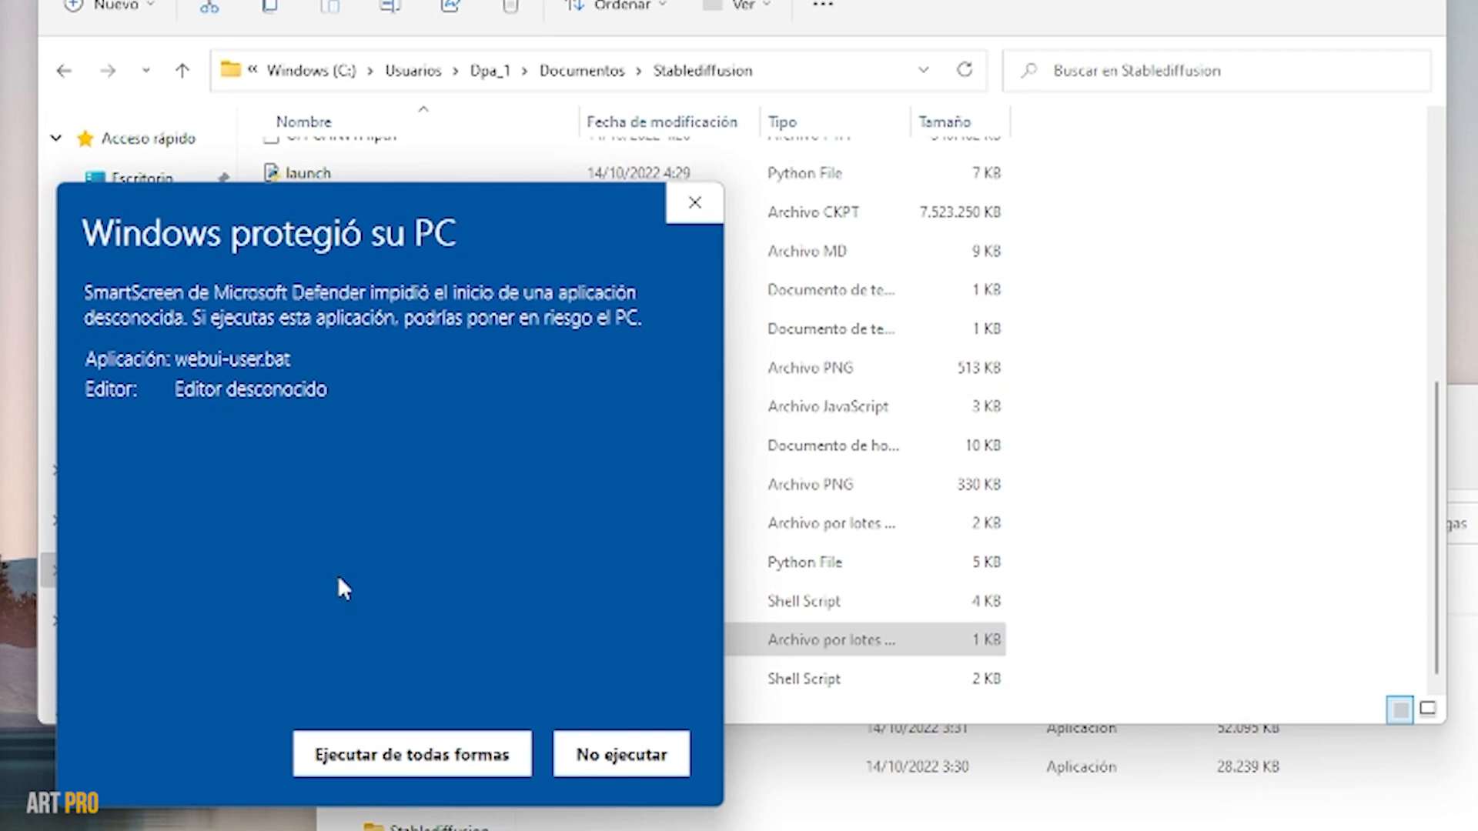
left_click(412, 753)
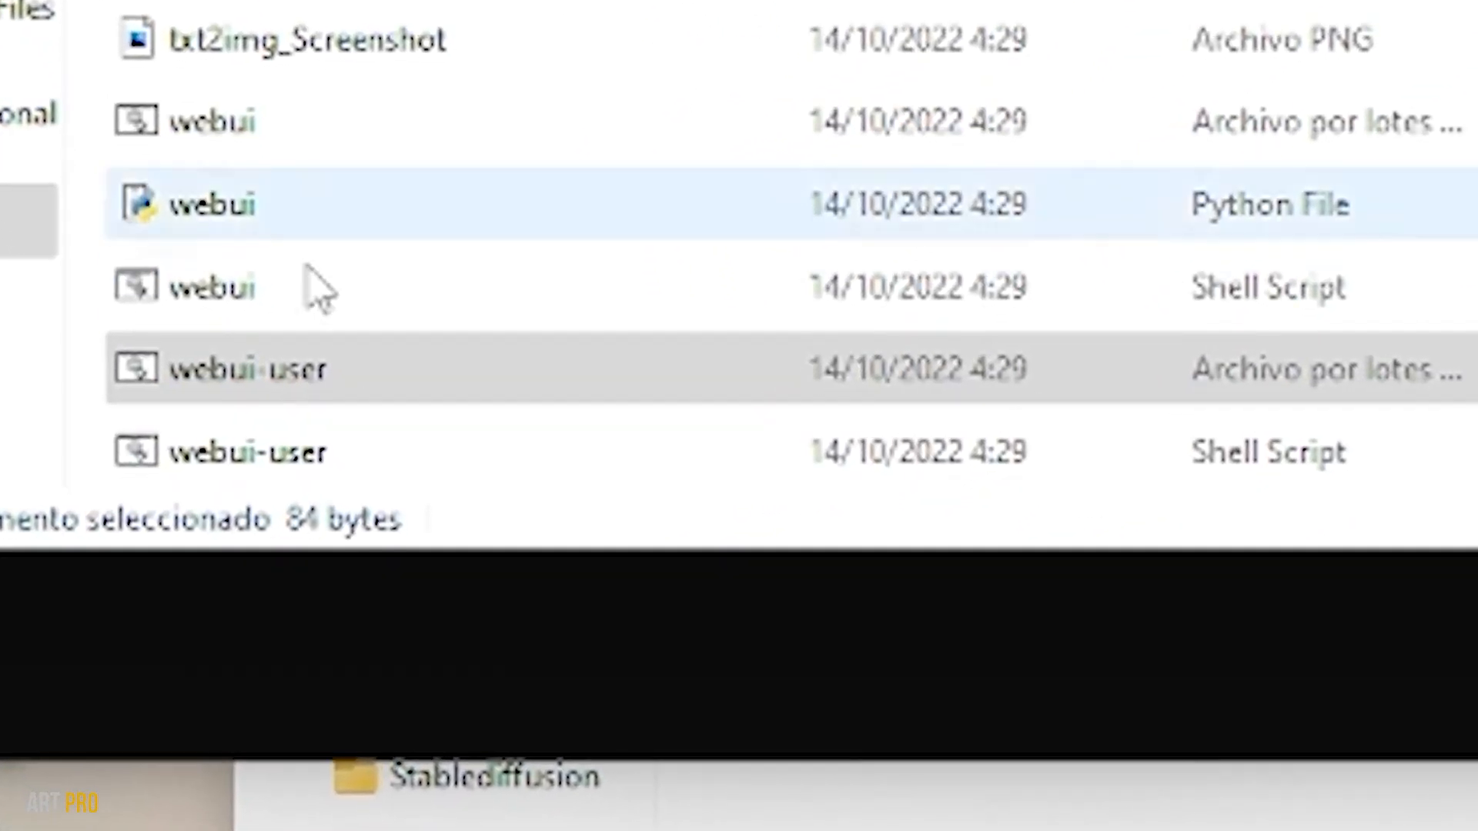
Step: Open webui-user.bat in Notepad++ from its right-click menu
right_click(245, 369)
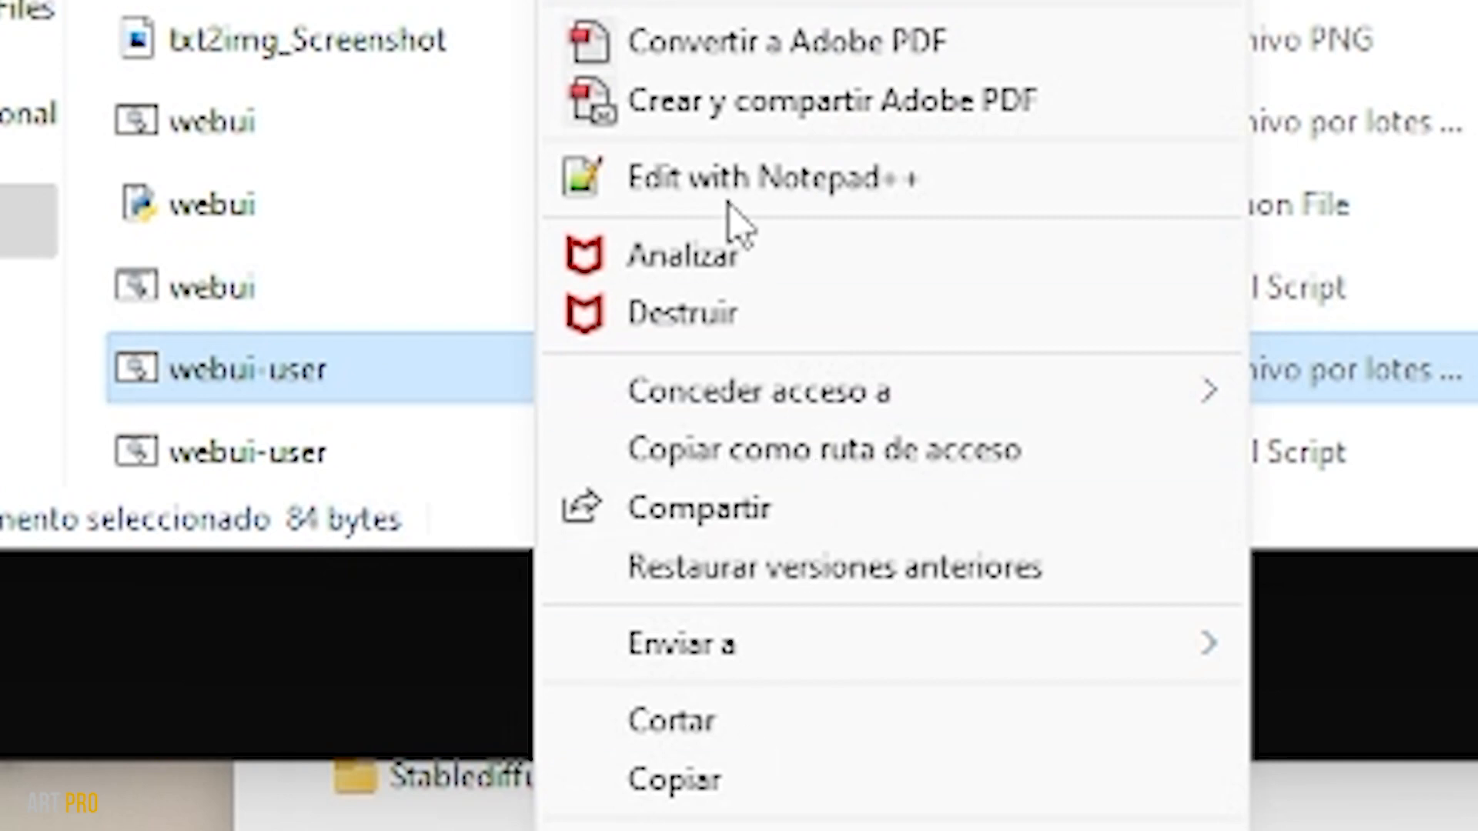
left_click(757, 177)
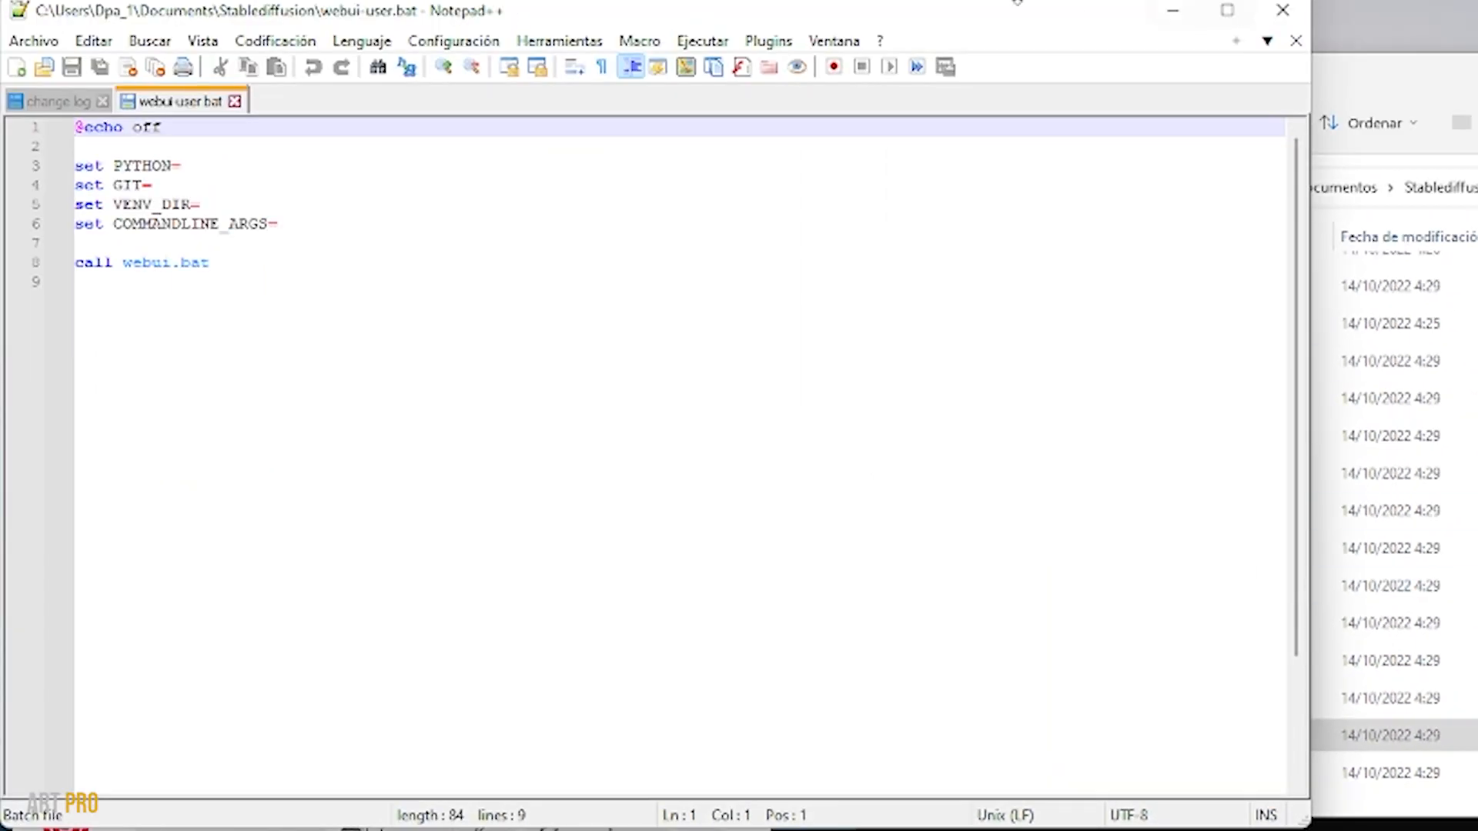
left_click(197, 807)
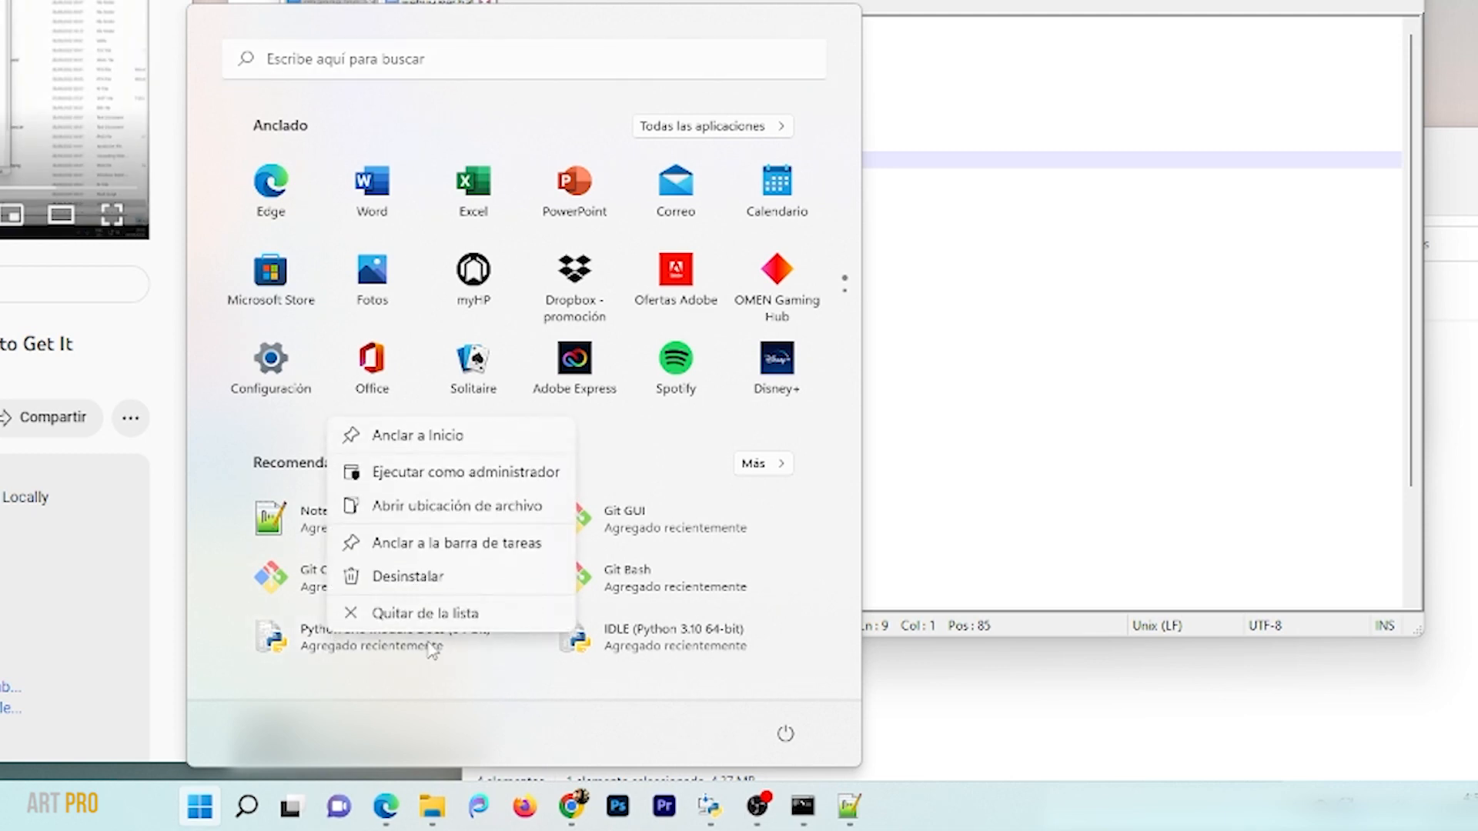
Step: Trace the Python 3.10 (64-bit) shortcut to its install folder and python.exe
left_click(458, 506)
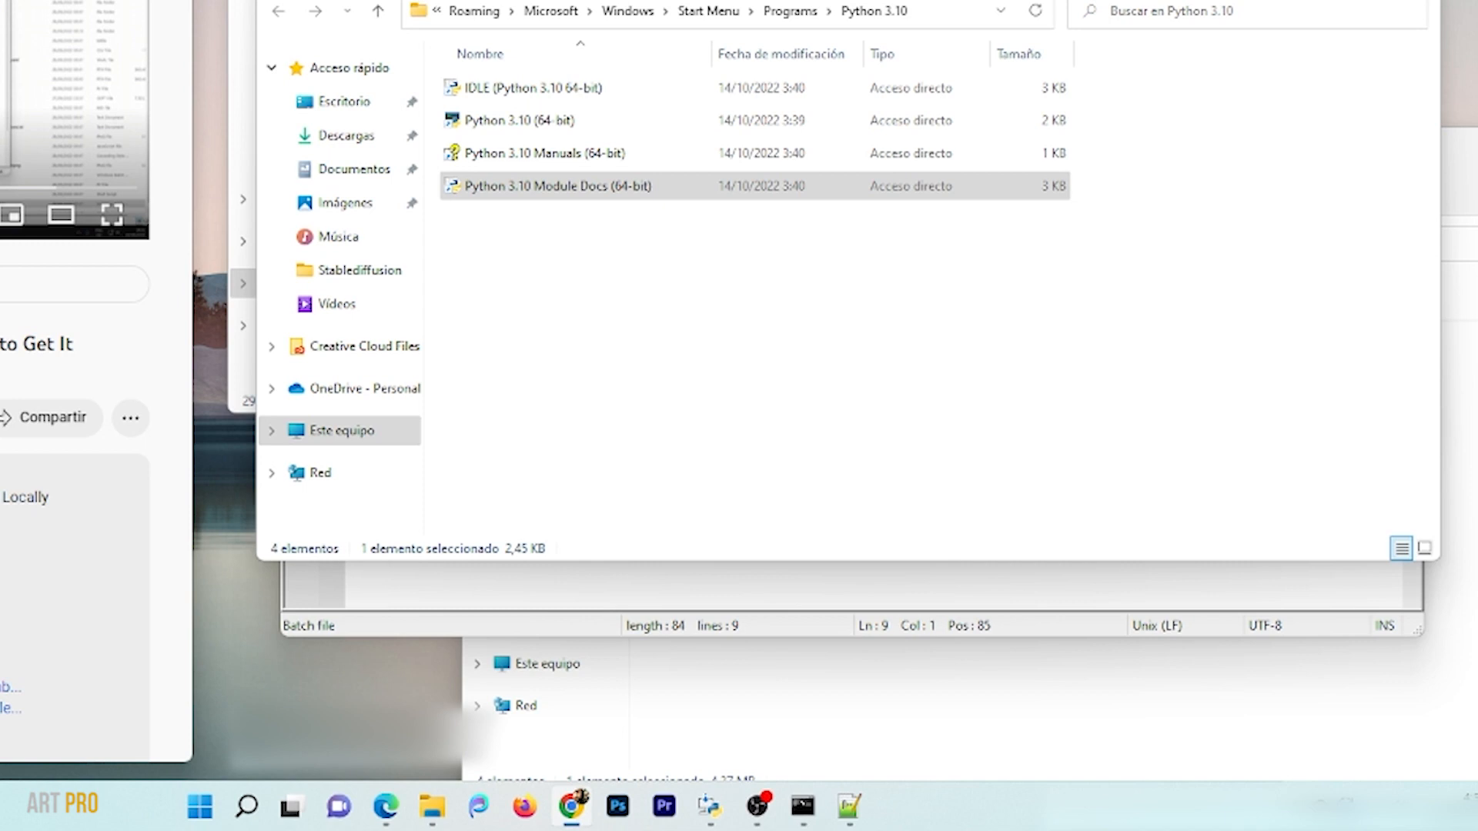
right_click(405, 282)
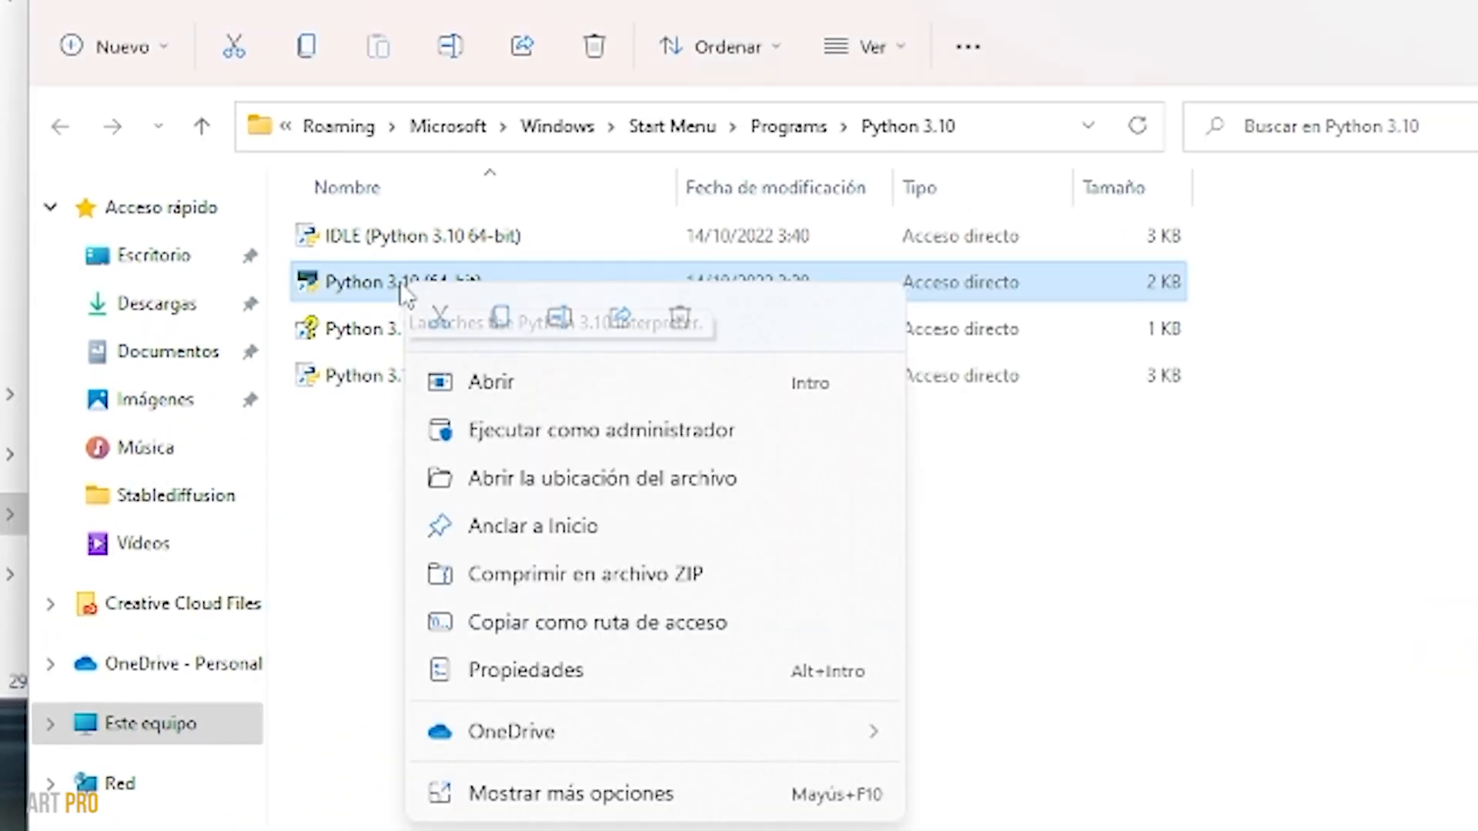
mouse_move(577, 497)
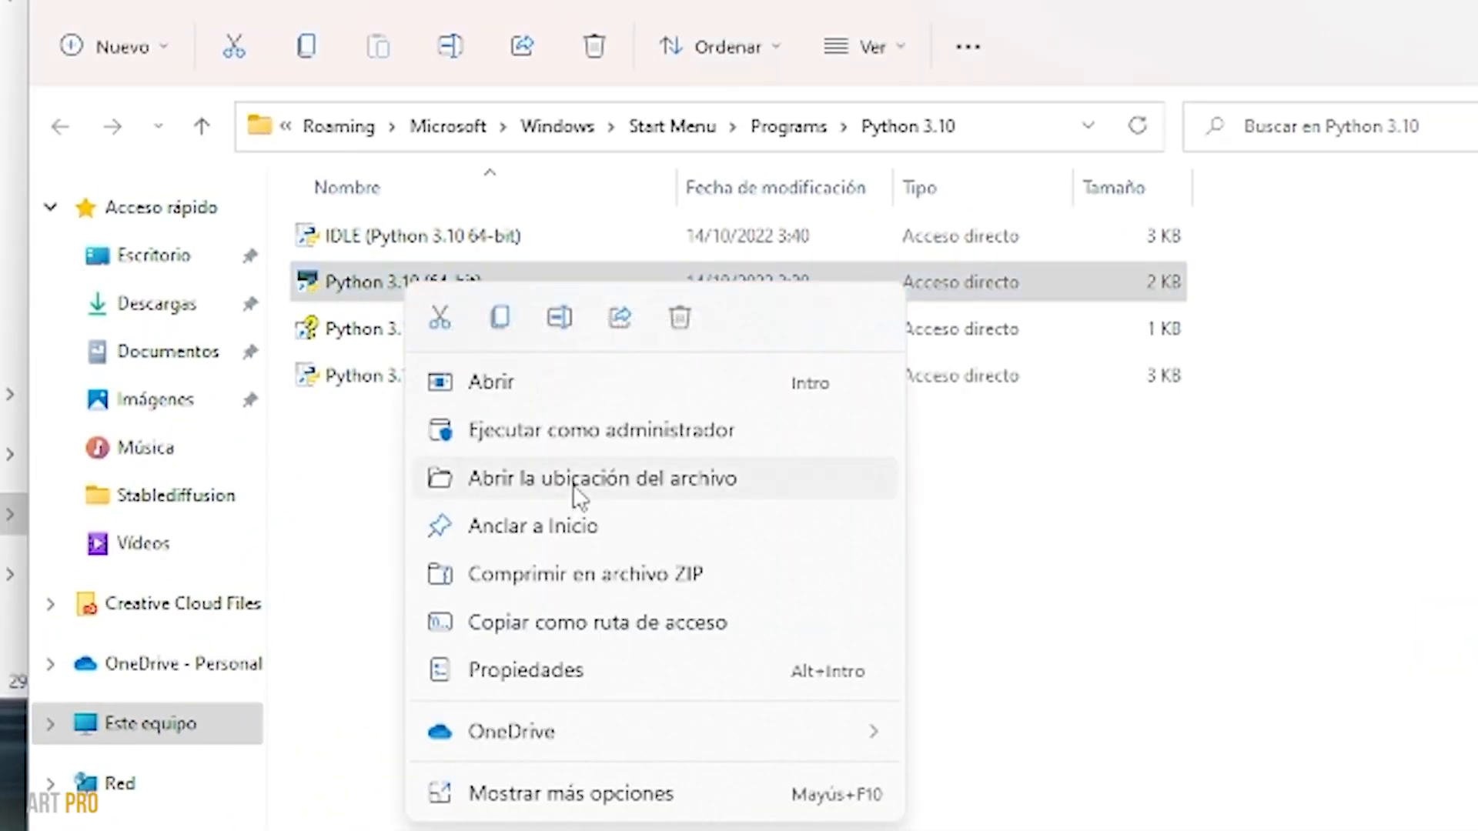
left_click(601, 478)
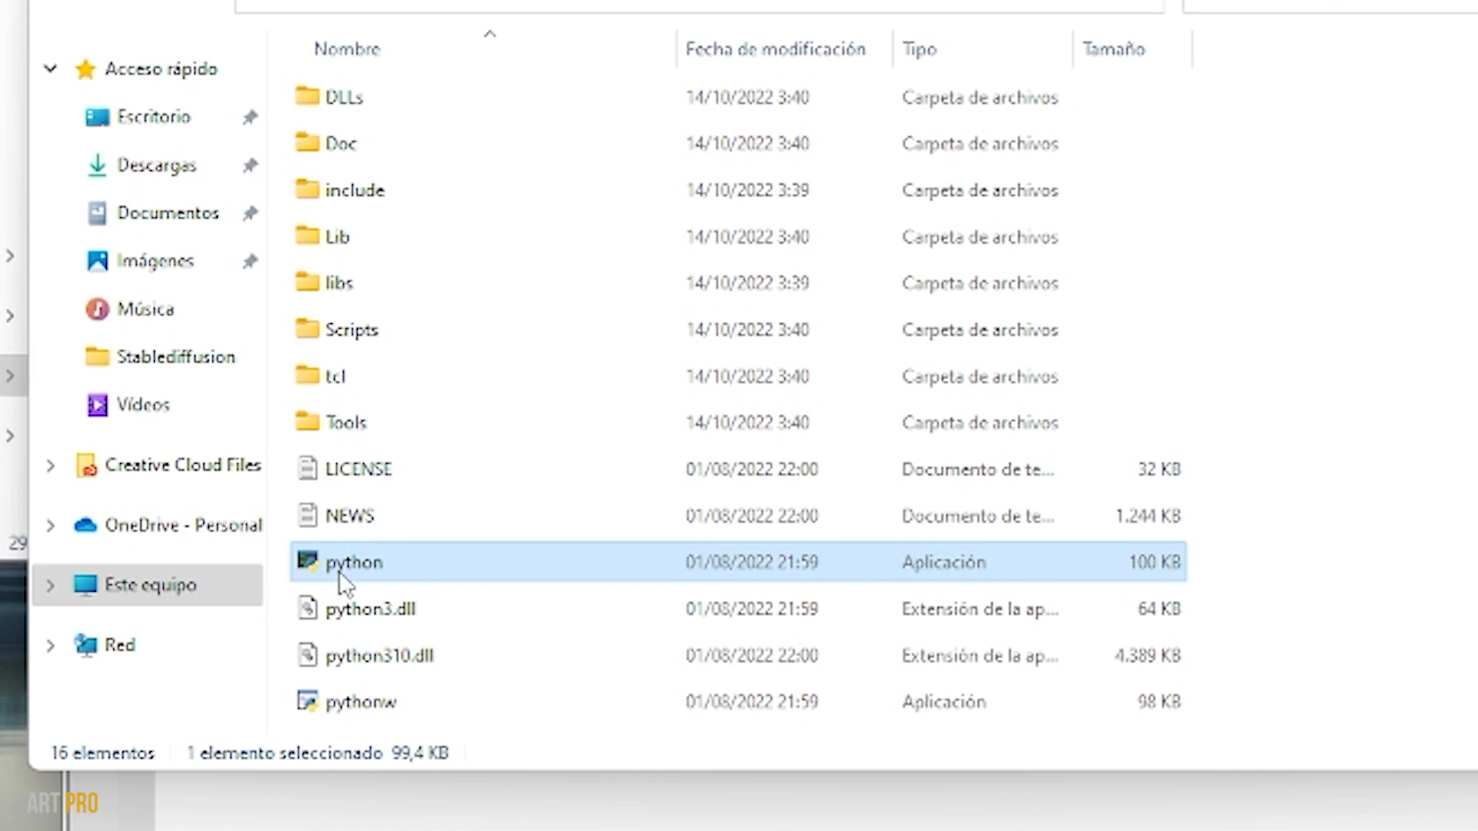
right_click(354, 563)
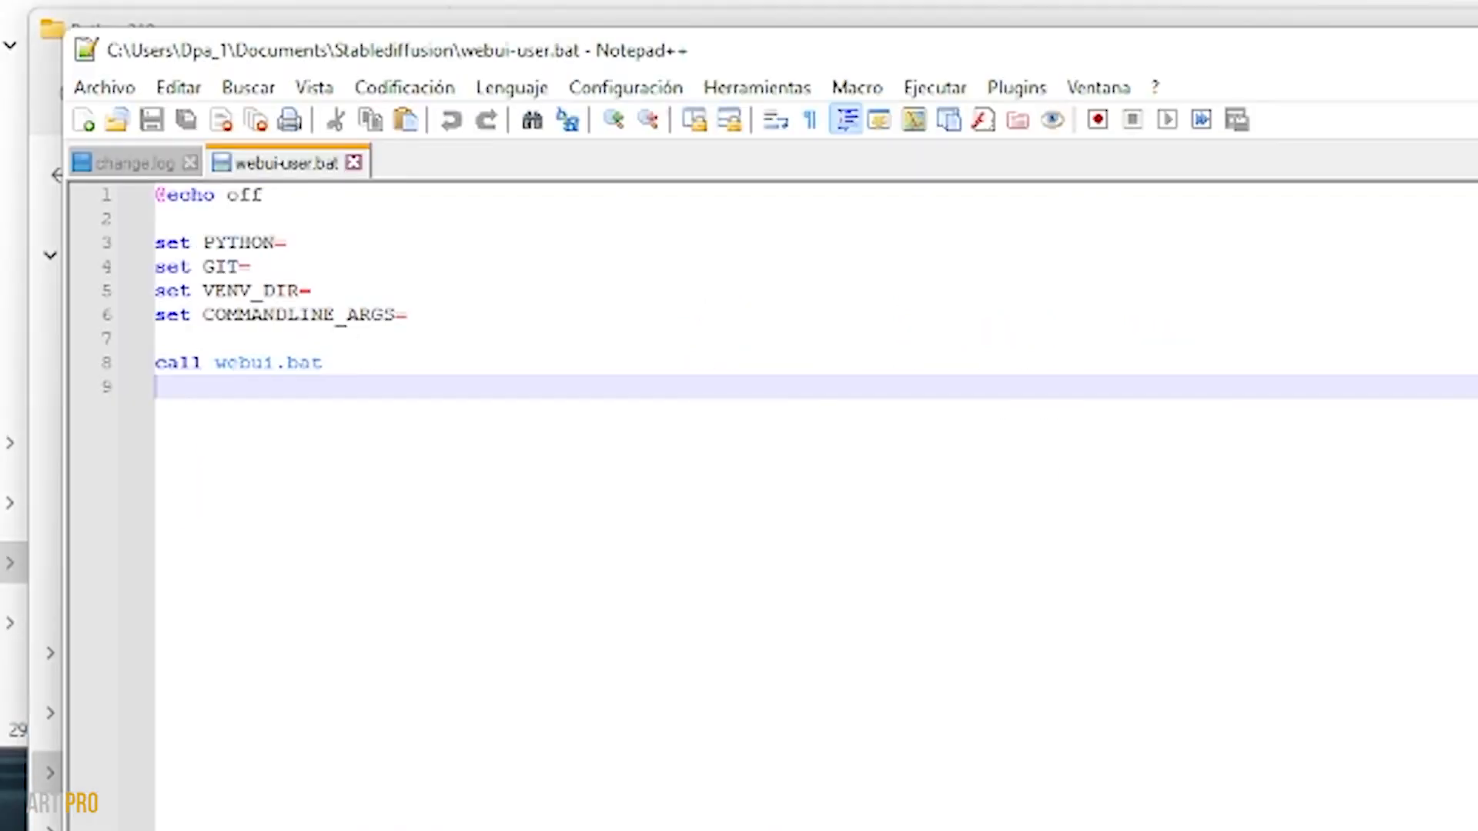
Step: Set PYTHON to the quoted Python310 python.exe path in webui-user.bat and save
left_click(290, 242)
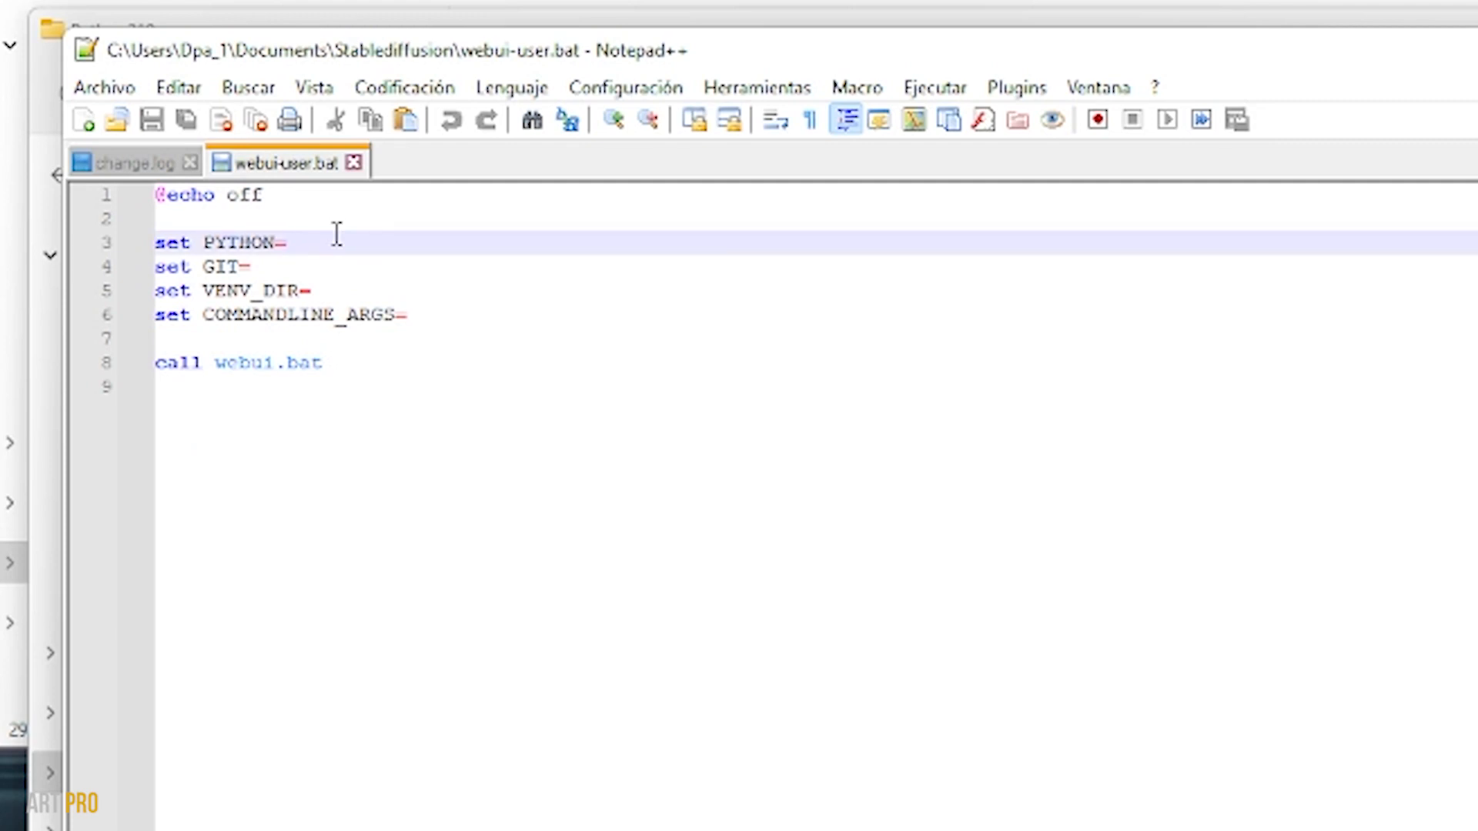
type("\"C:\\Users\\Dpa_1\\AppData\\Local\\Programs\\Python\\Python310\\python.exe\"")
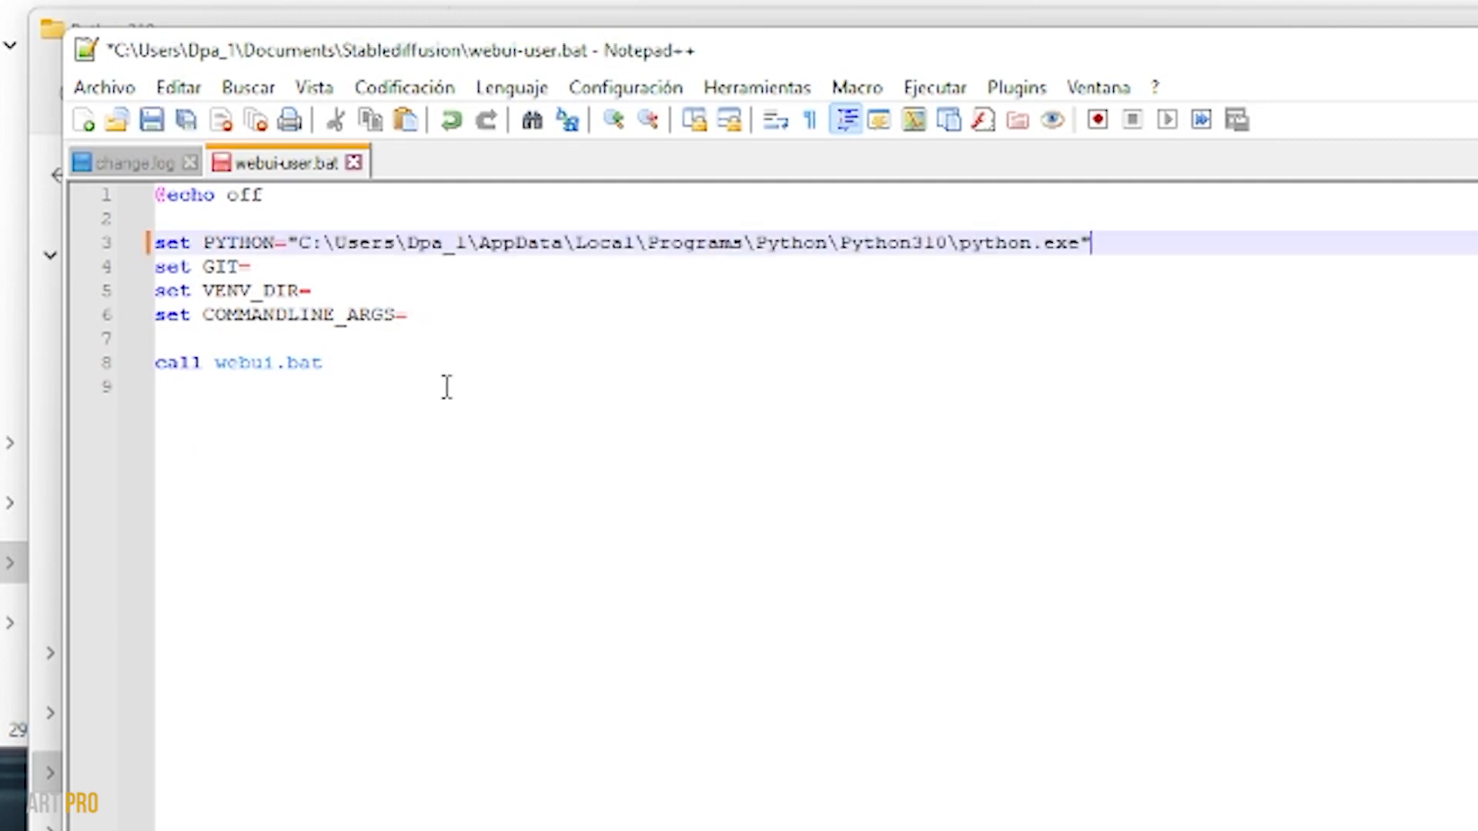
key("ctrl+v")
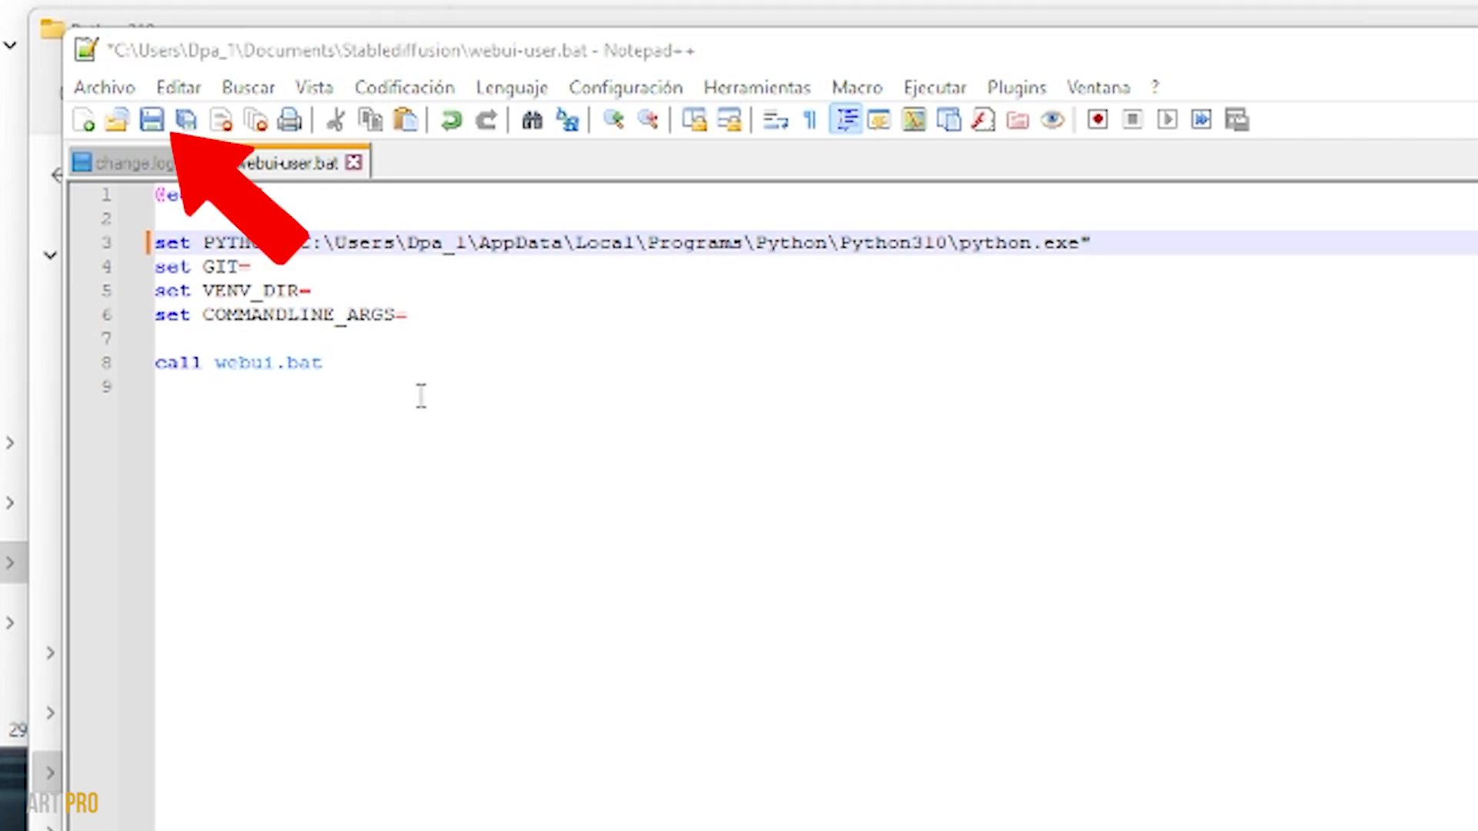
left_click(151, 121)
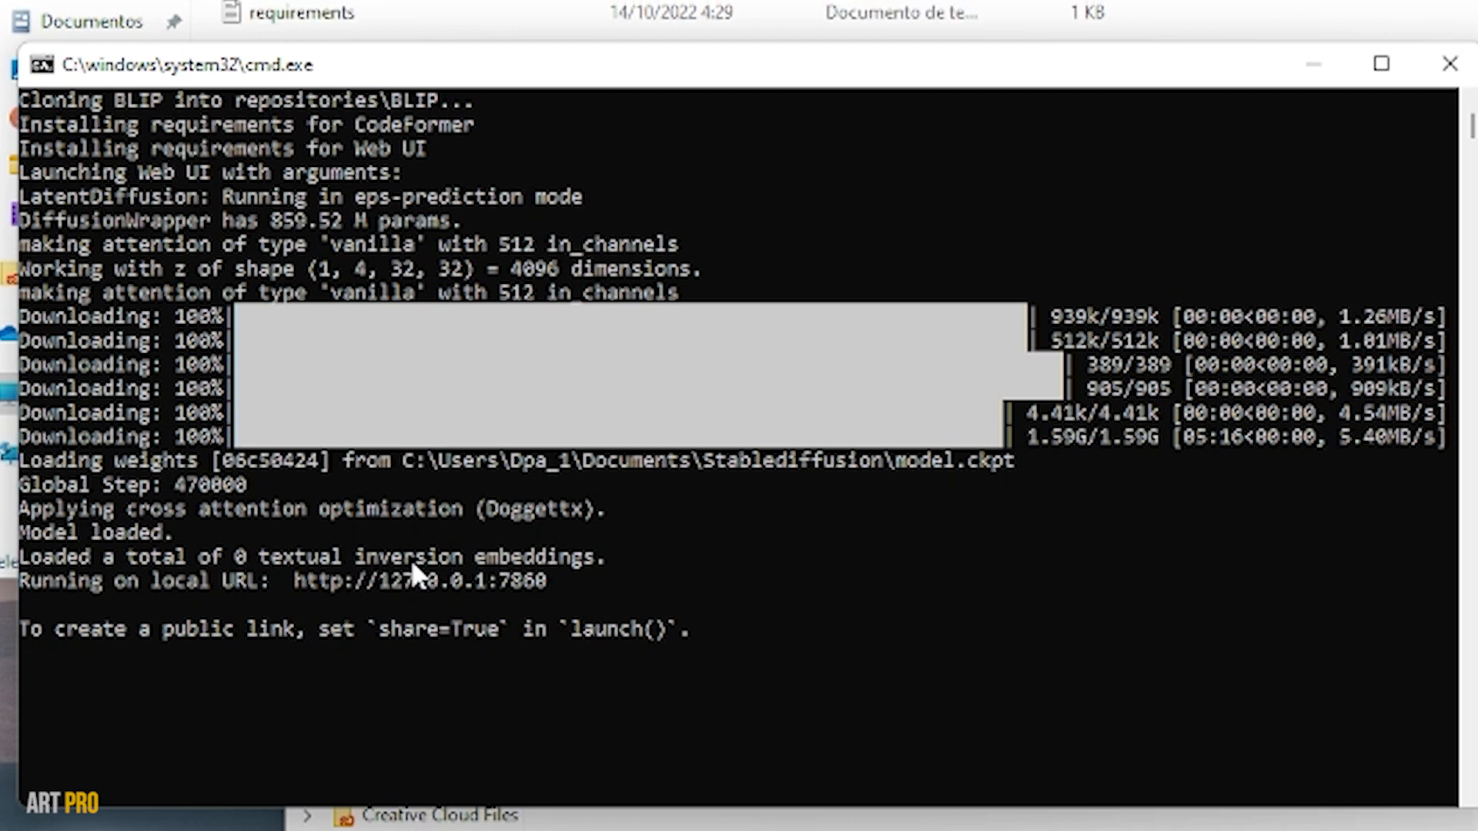
left_click_drag(294, 581, 547, 581)
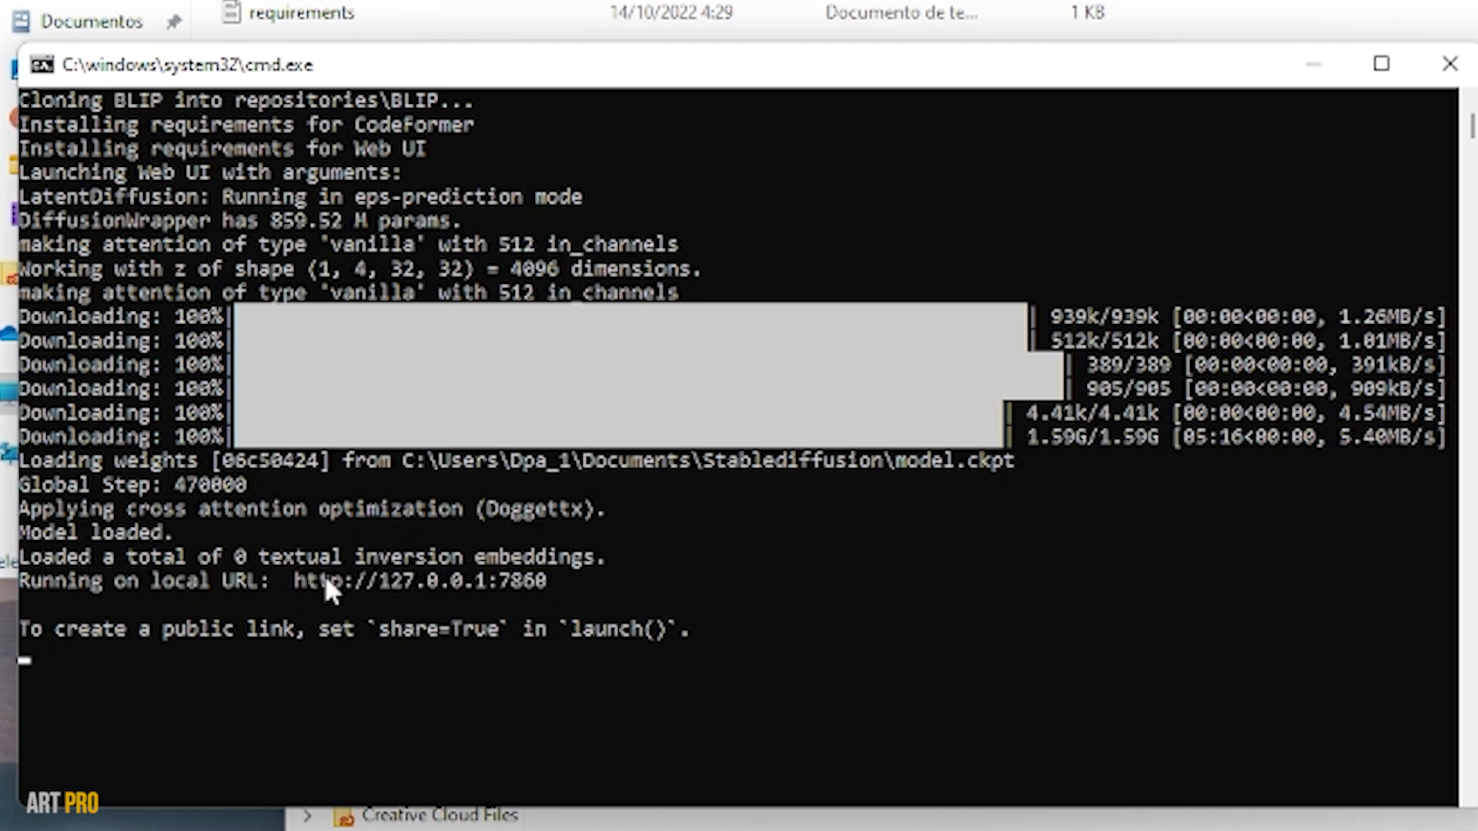
left_click_drag(295, 583, 547, 582)
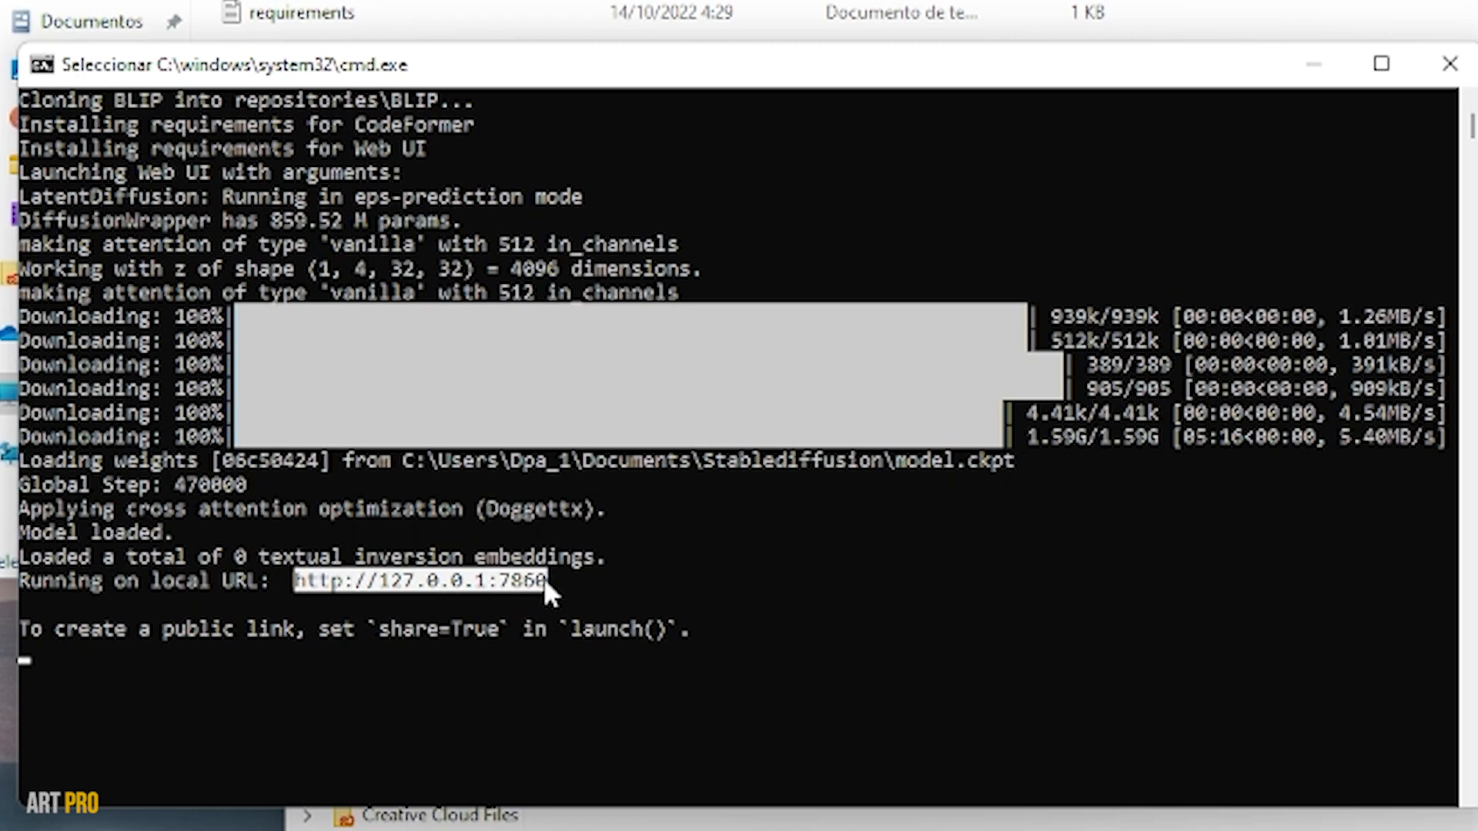
left_click(420, 581)
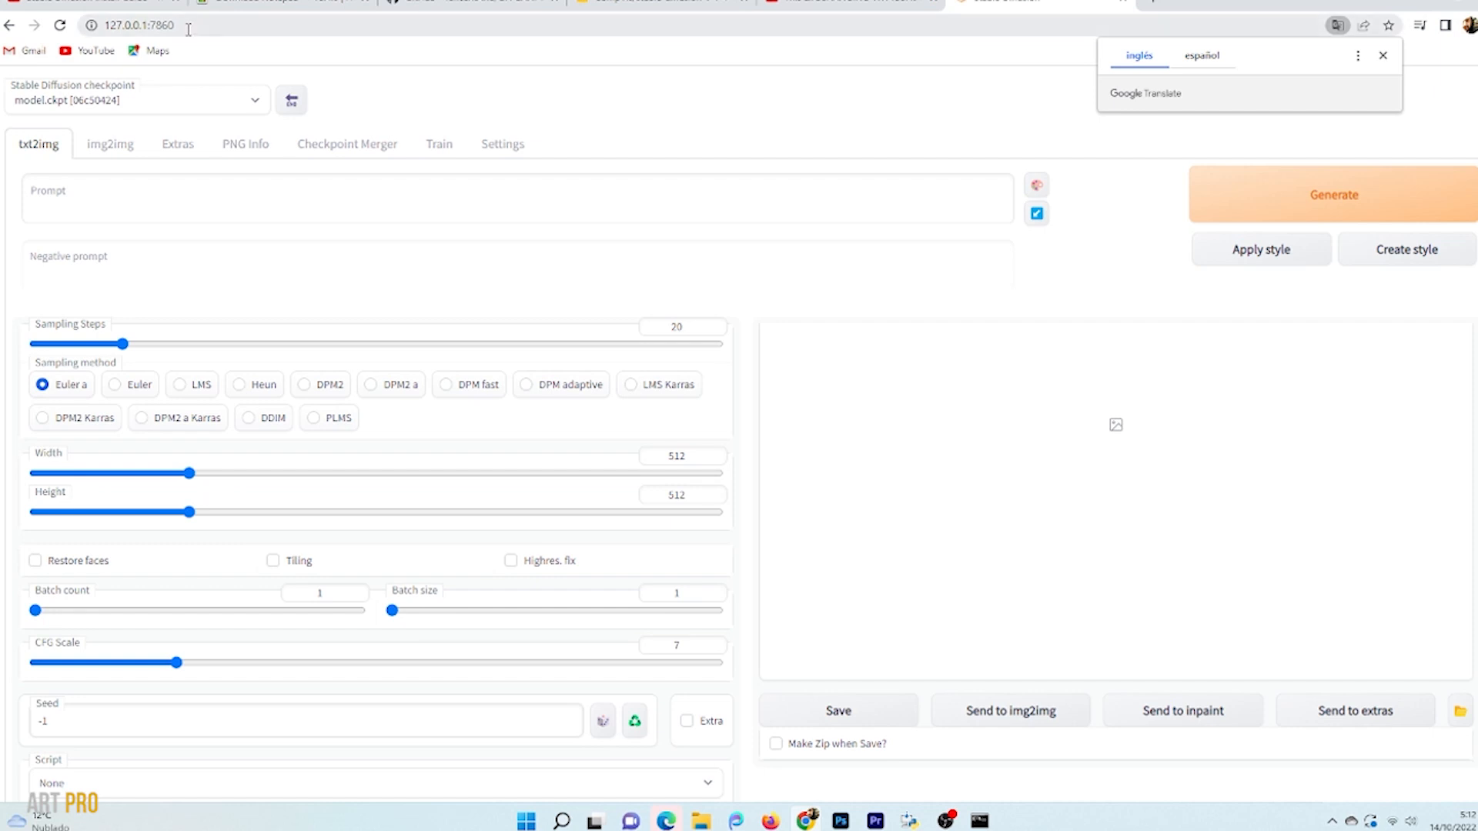
Step: Enter prompt 'One fox face by moebius and victo ngai', 704×704 size, batch count 6
type("One fox face by moebius and victo ngai")
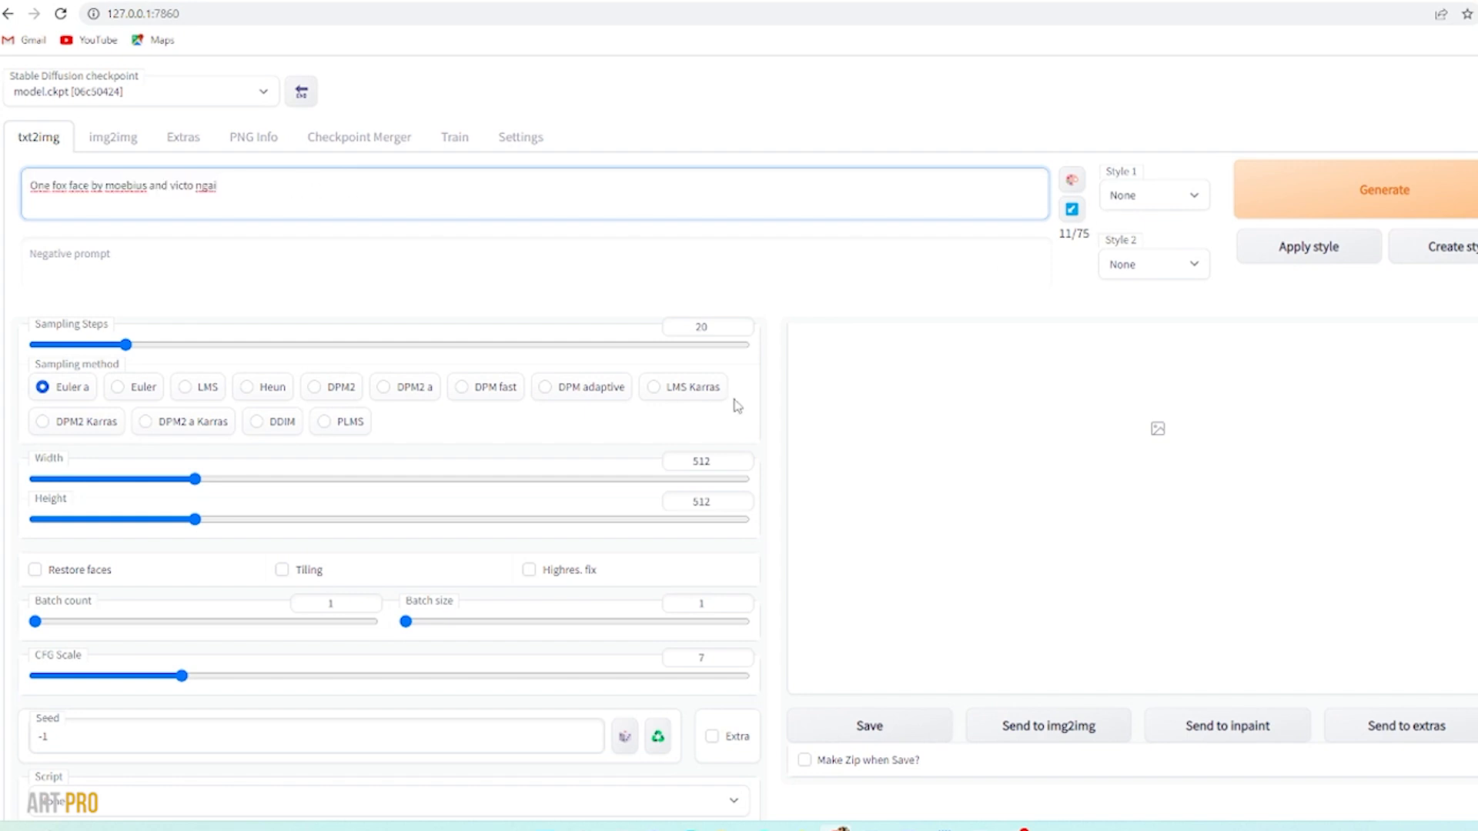
scroll("down", 3)
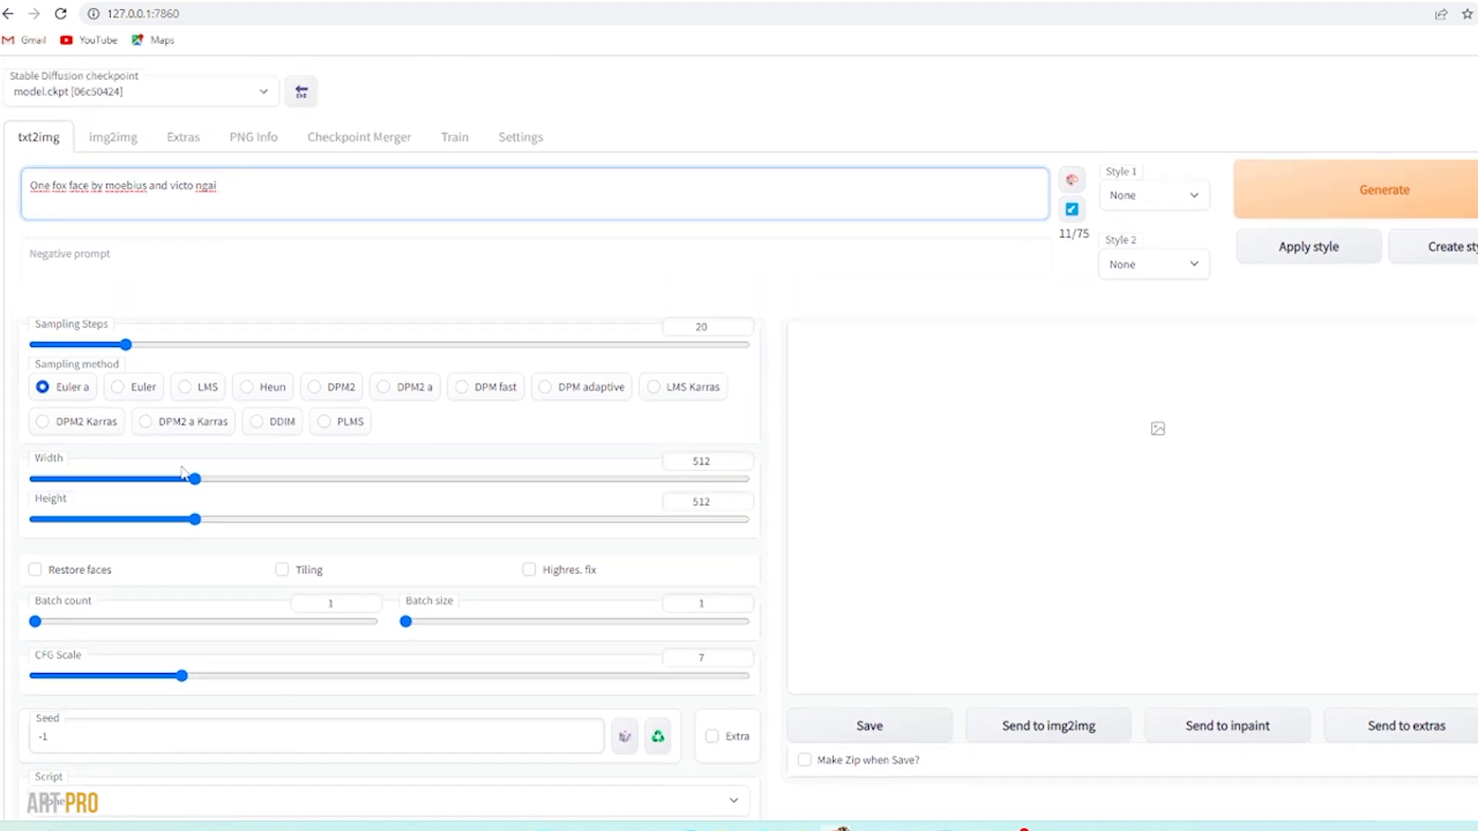
left_click_drag(195, 479, 263, 479)
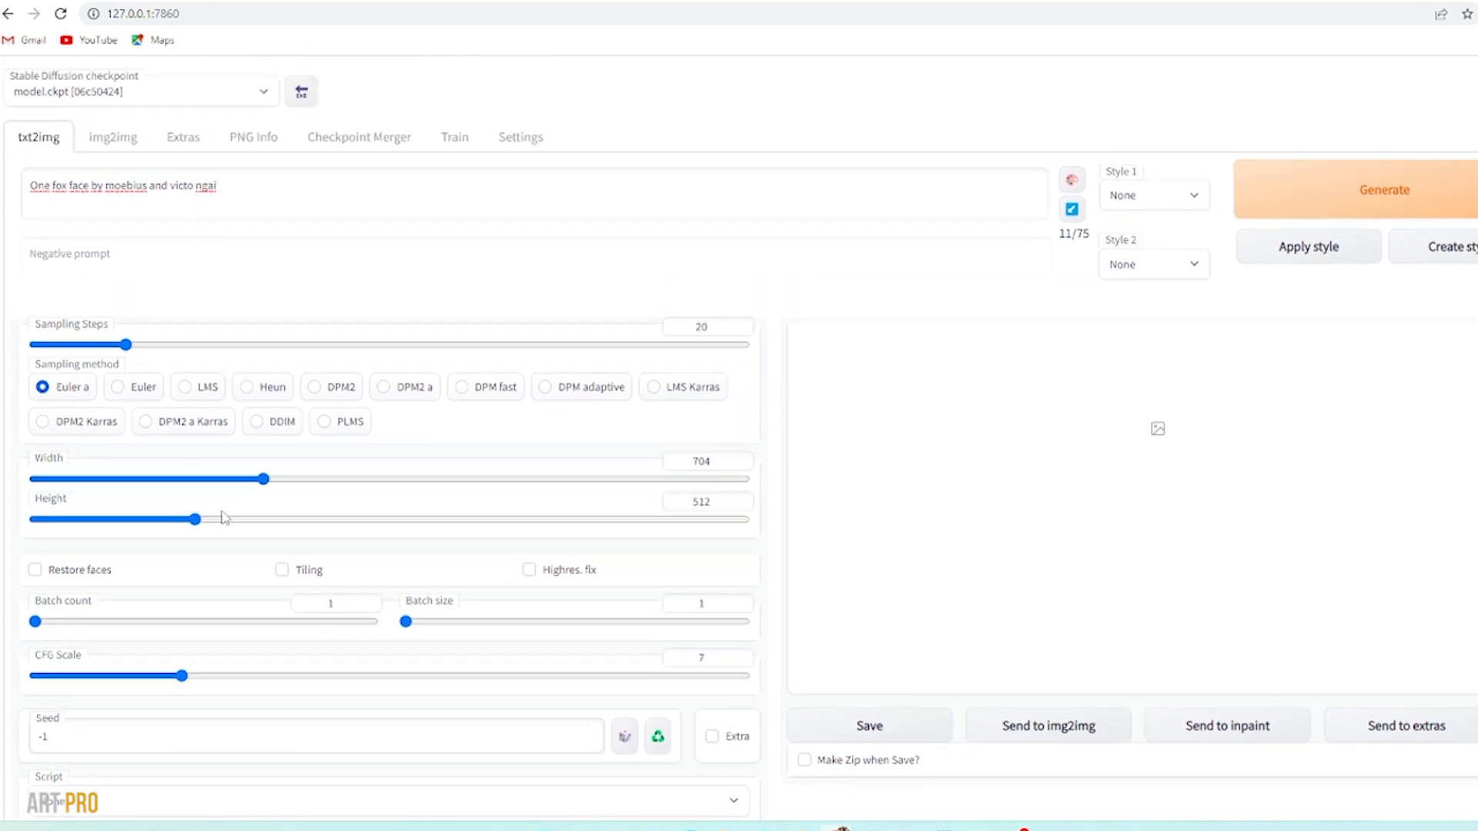
left_click_drag(195, 520, 264, 520)
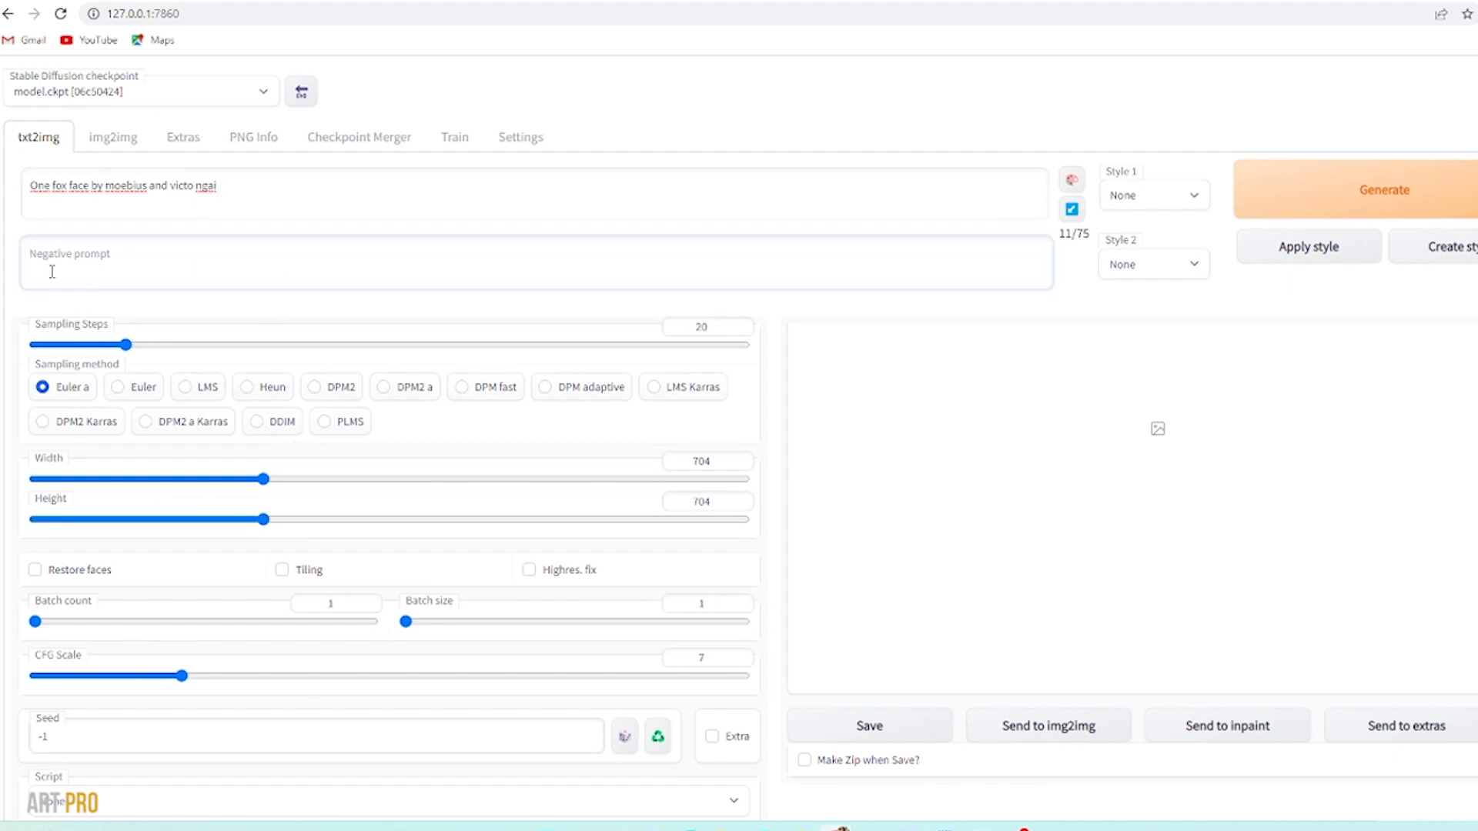
scroll("down", 3)
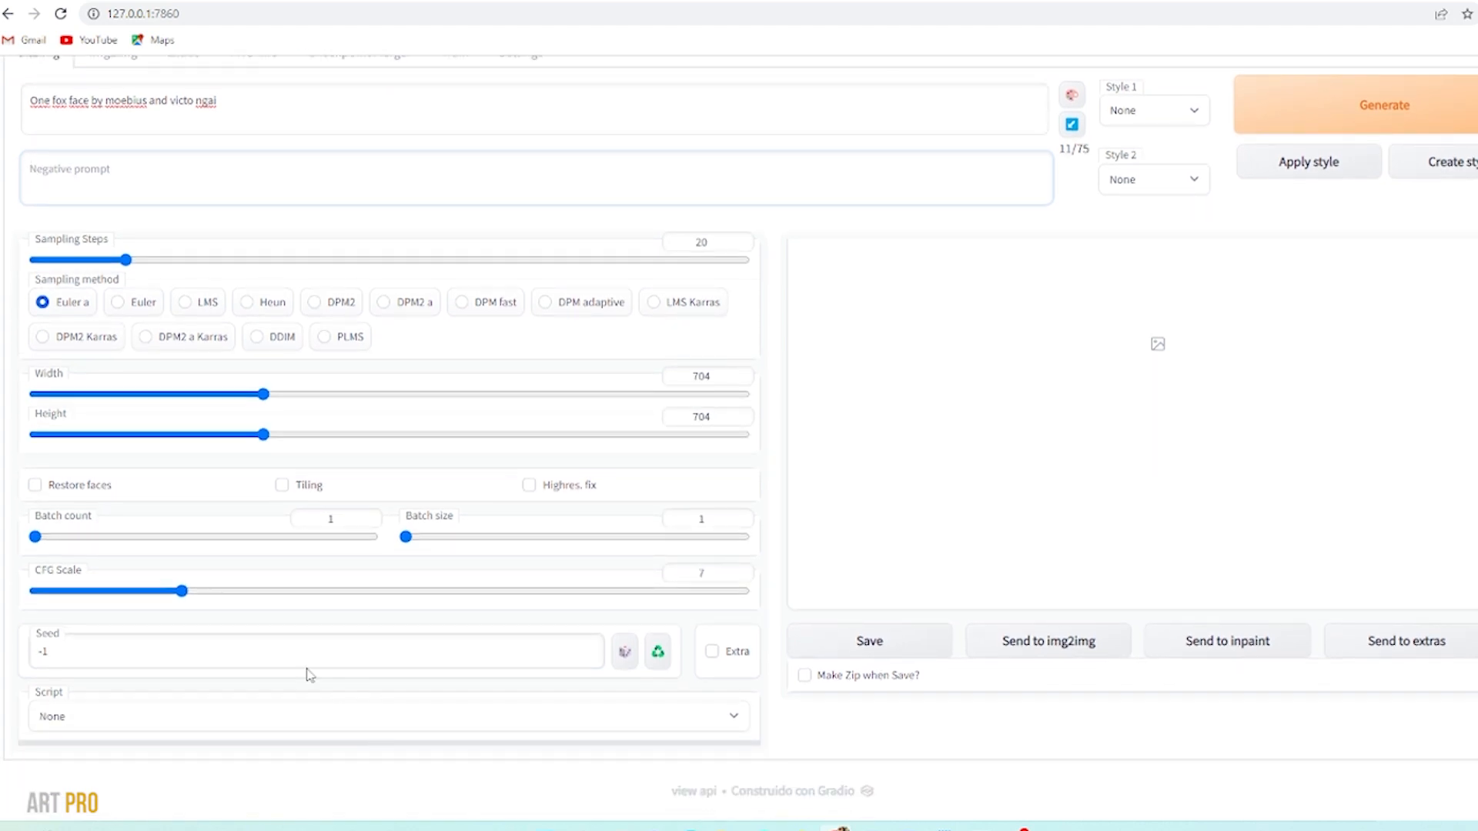
left_click_drag(33, 537, 51, 536)
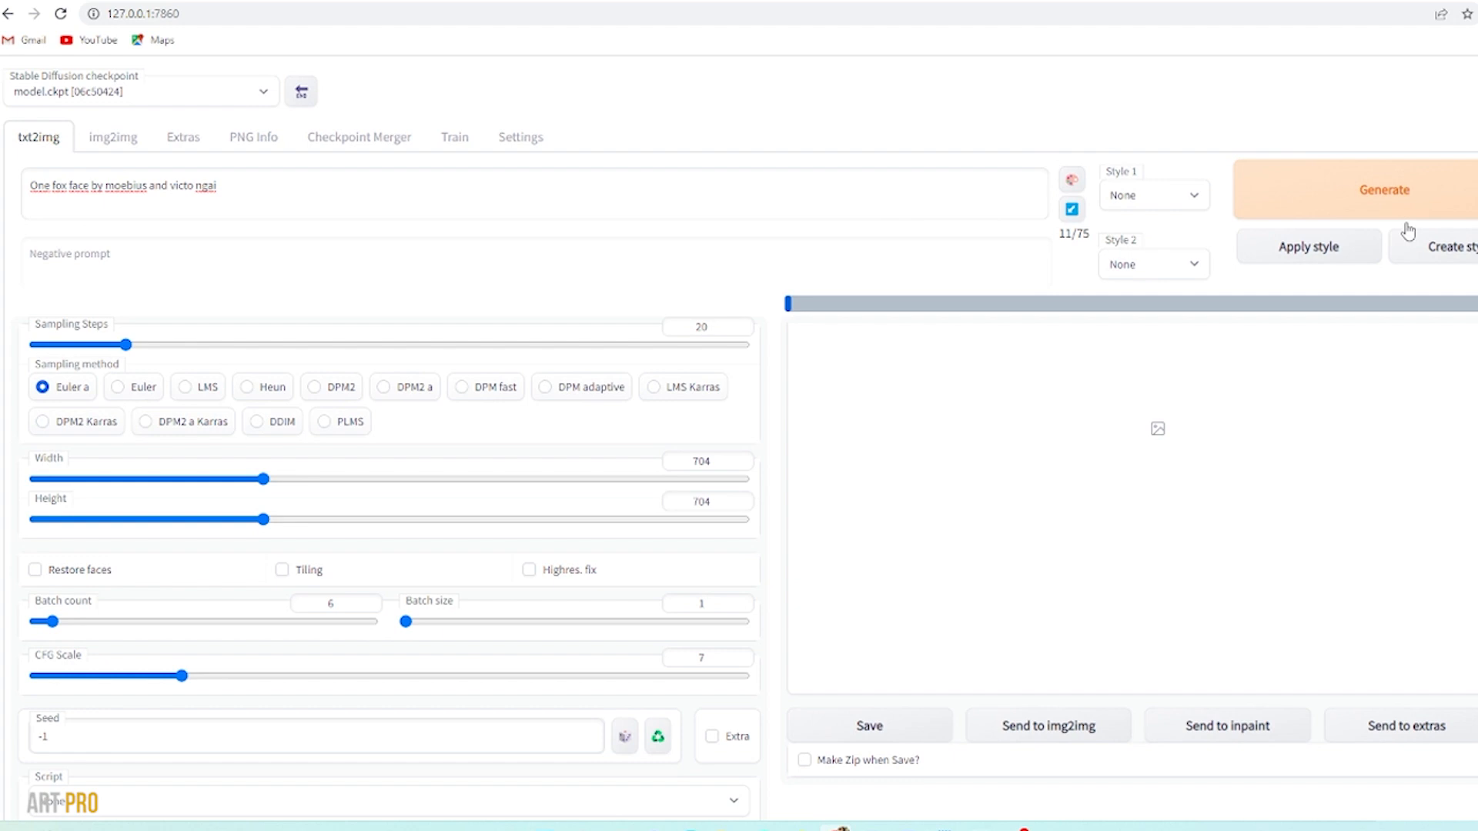
Step: Generate the six fox face images and select the one with two moons
left_click(1383, 190)
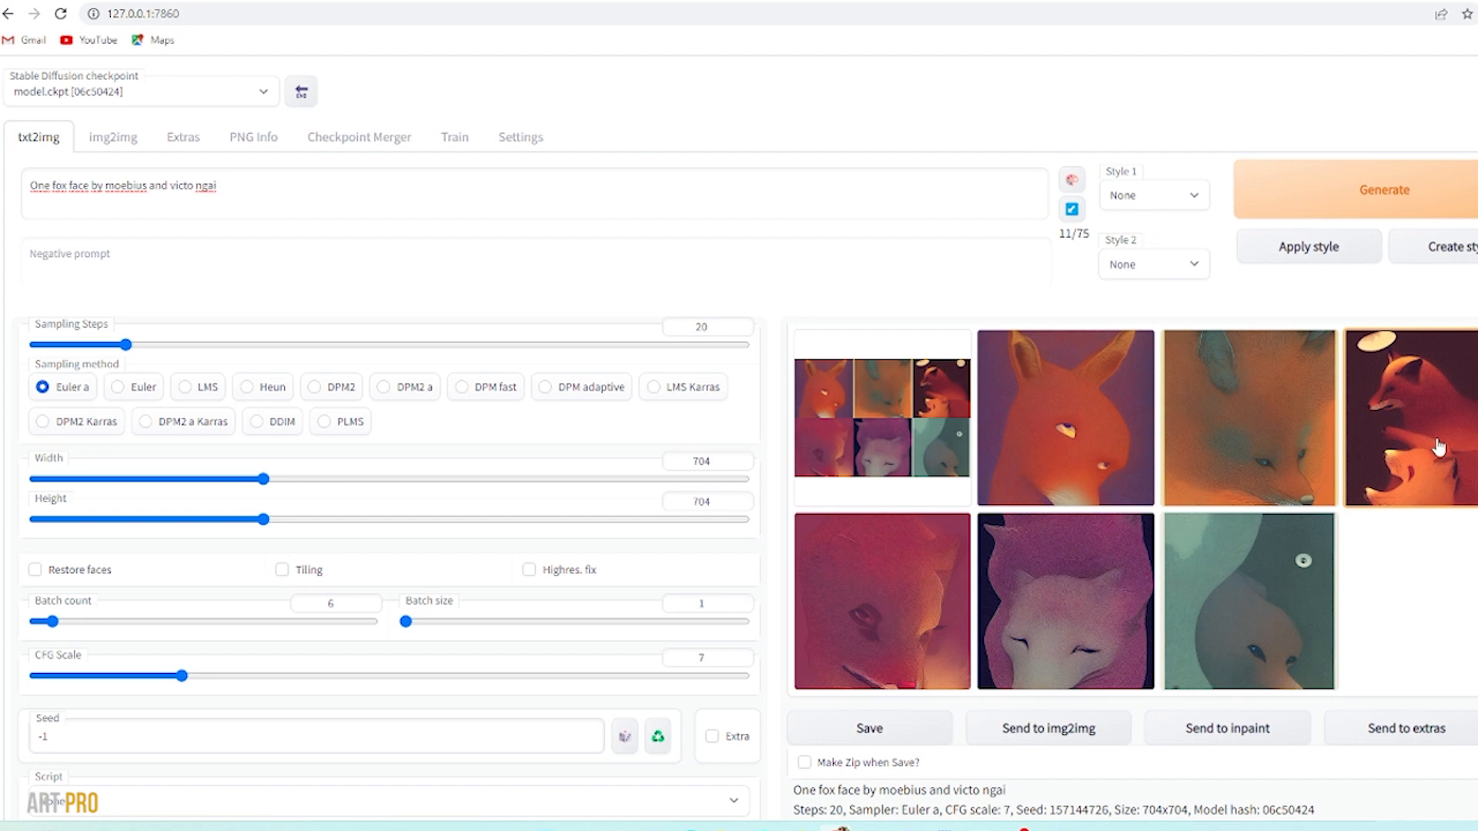
left_click(1404, 418)
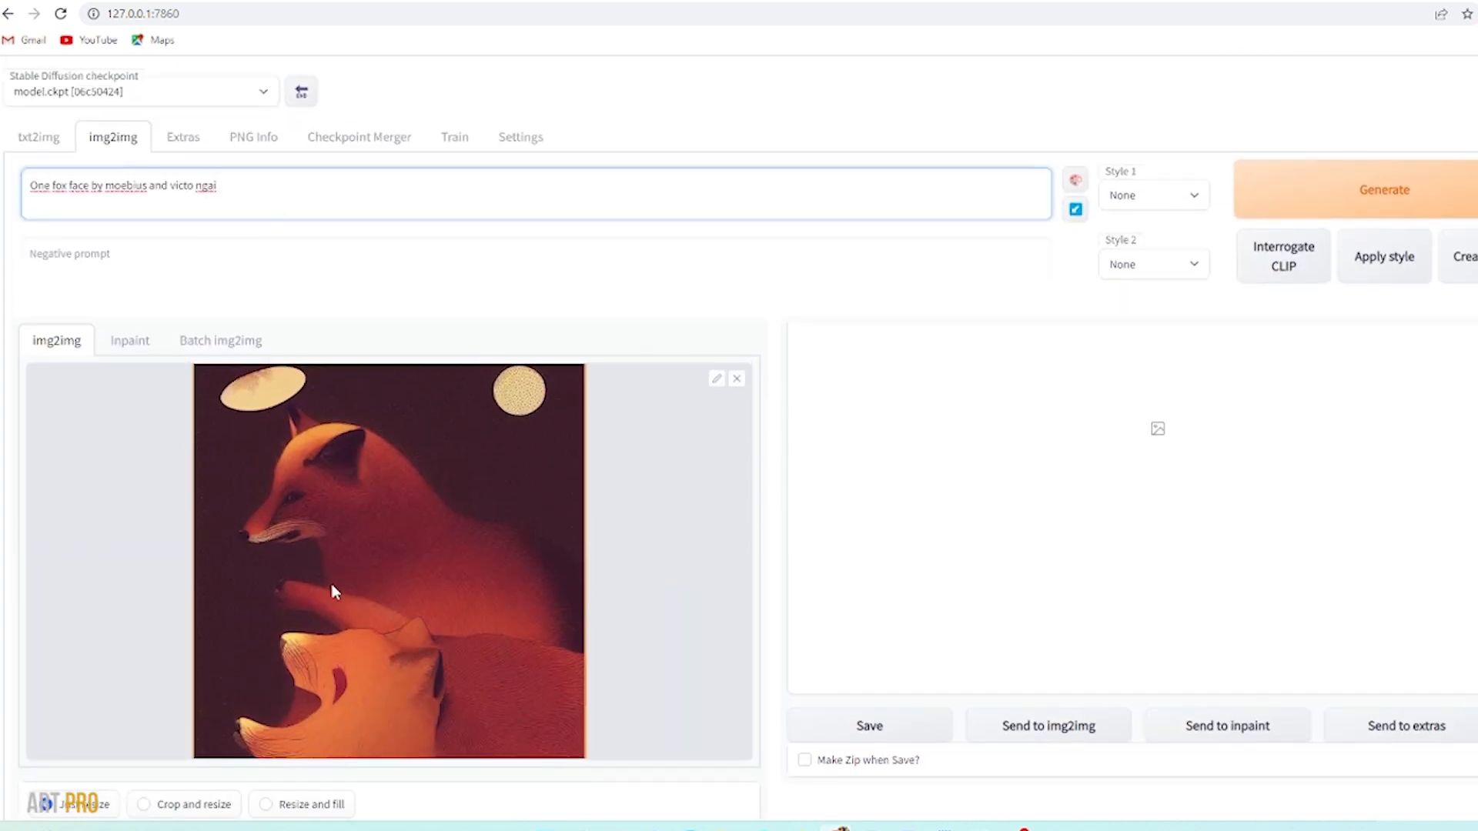
Step: Generate an img2img variation of the two-moon fox and view the red fox full size
scroll("down", 3)
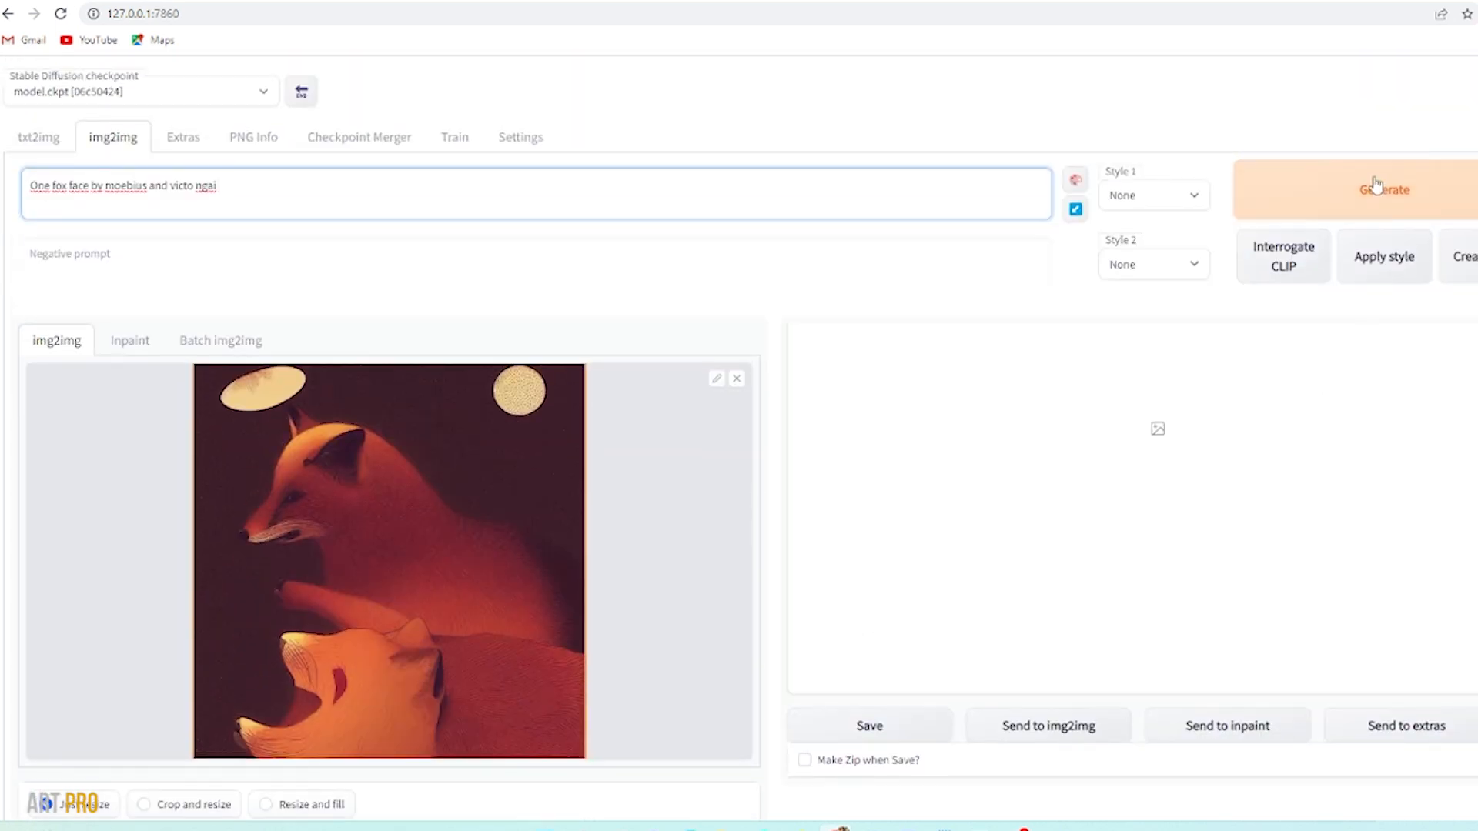
left_click(1384, 189)
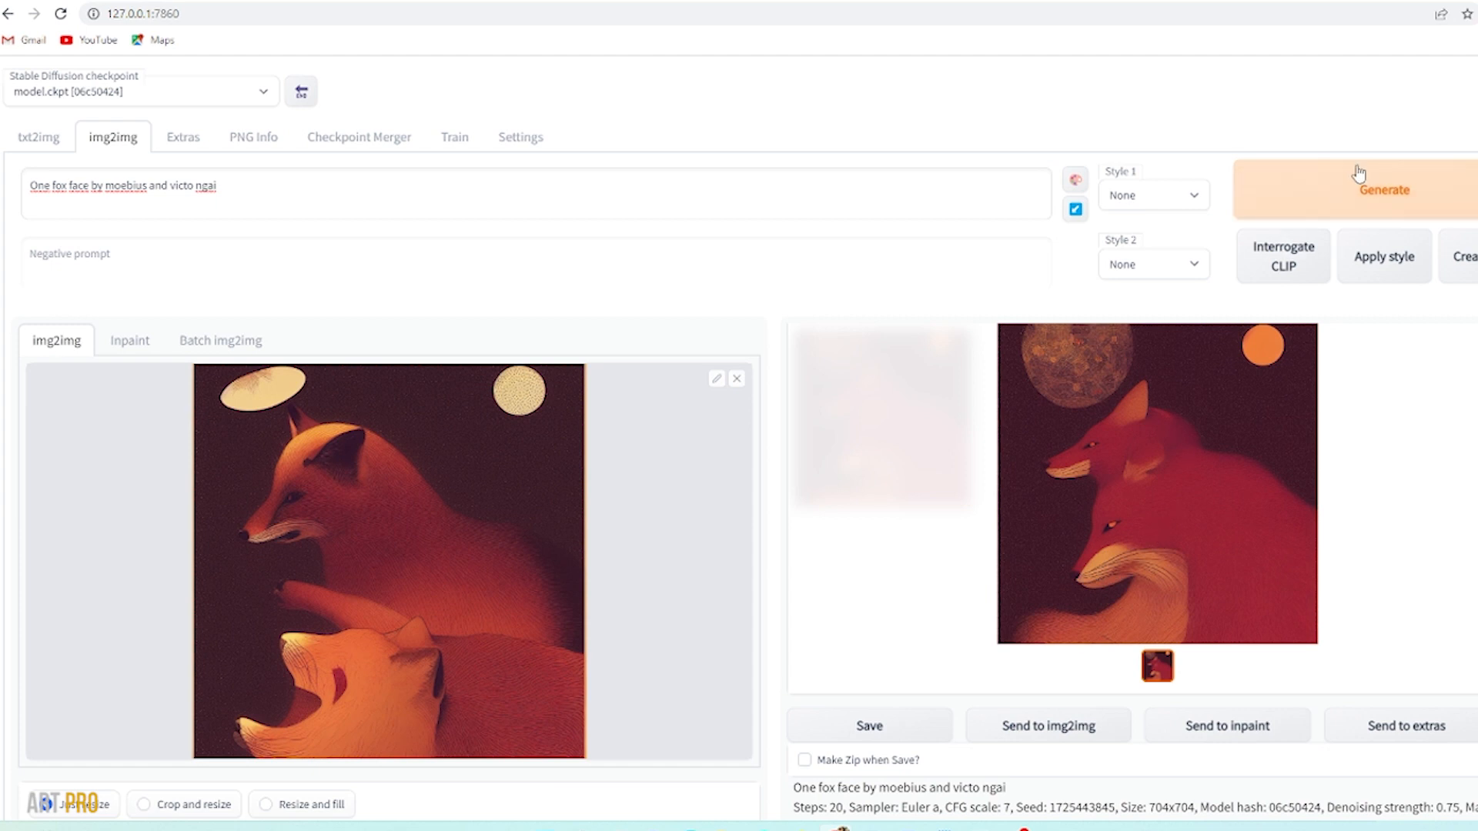
left_click(1382, 189)
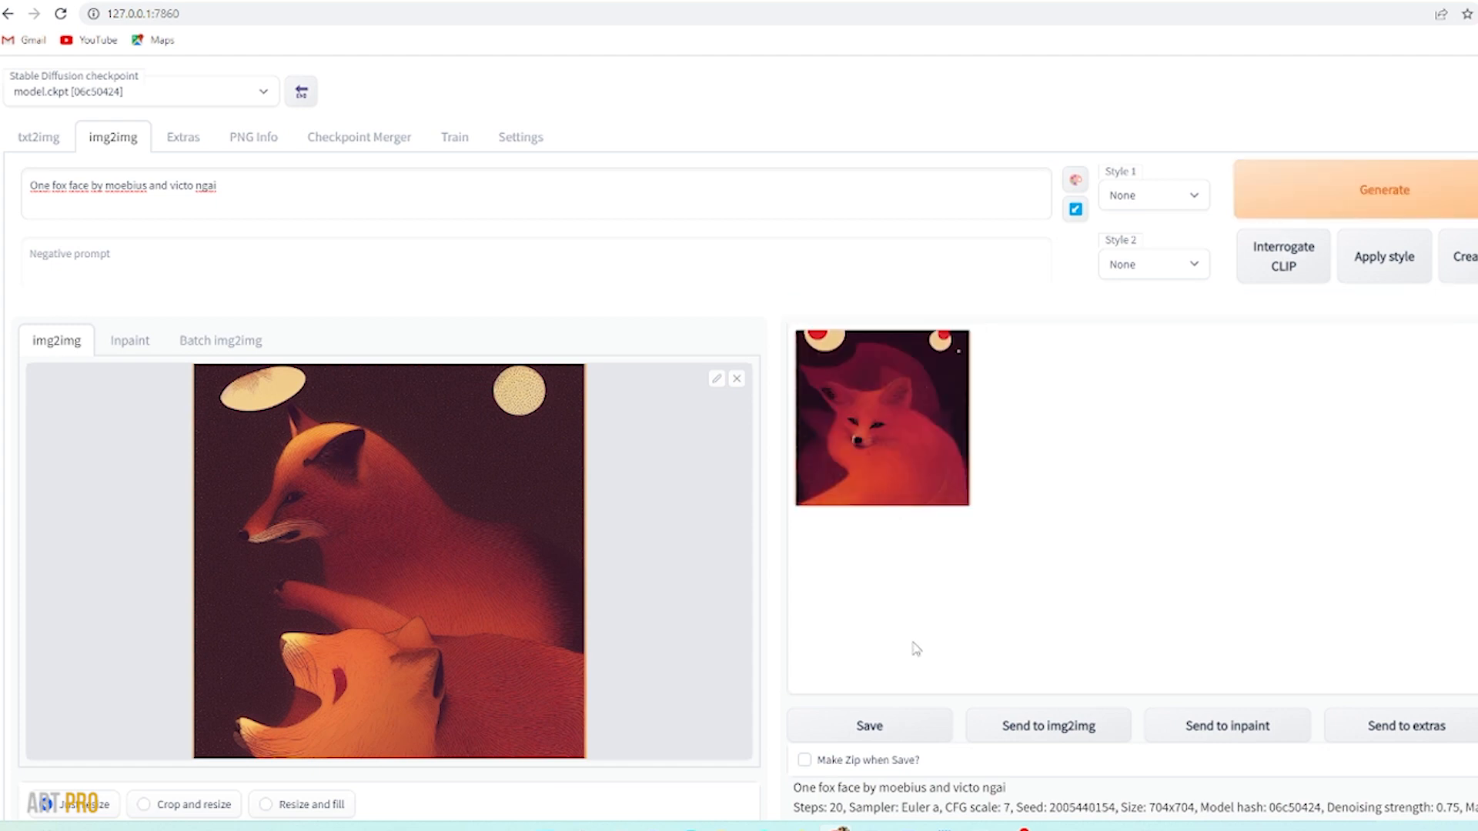
left_click(881, 416)
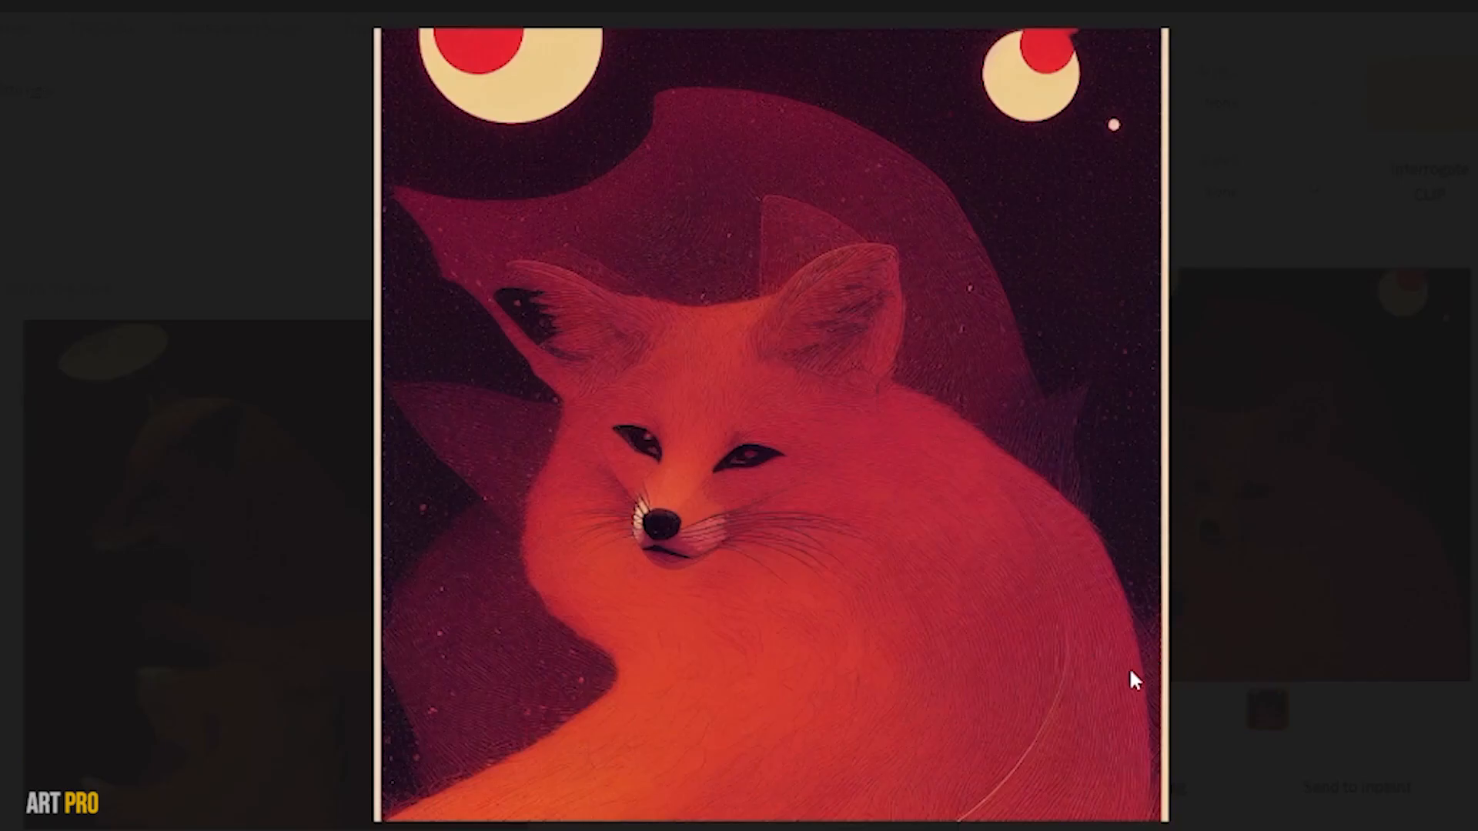